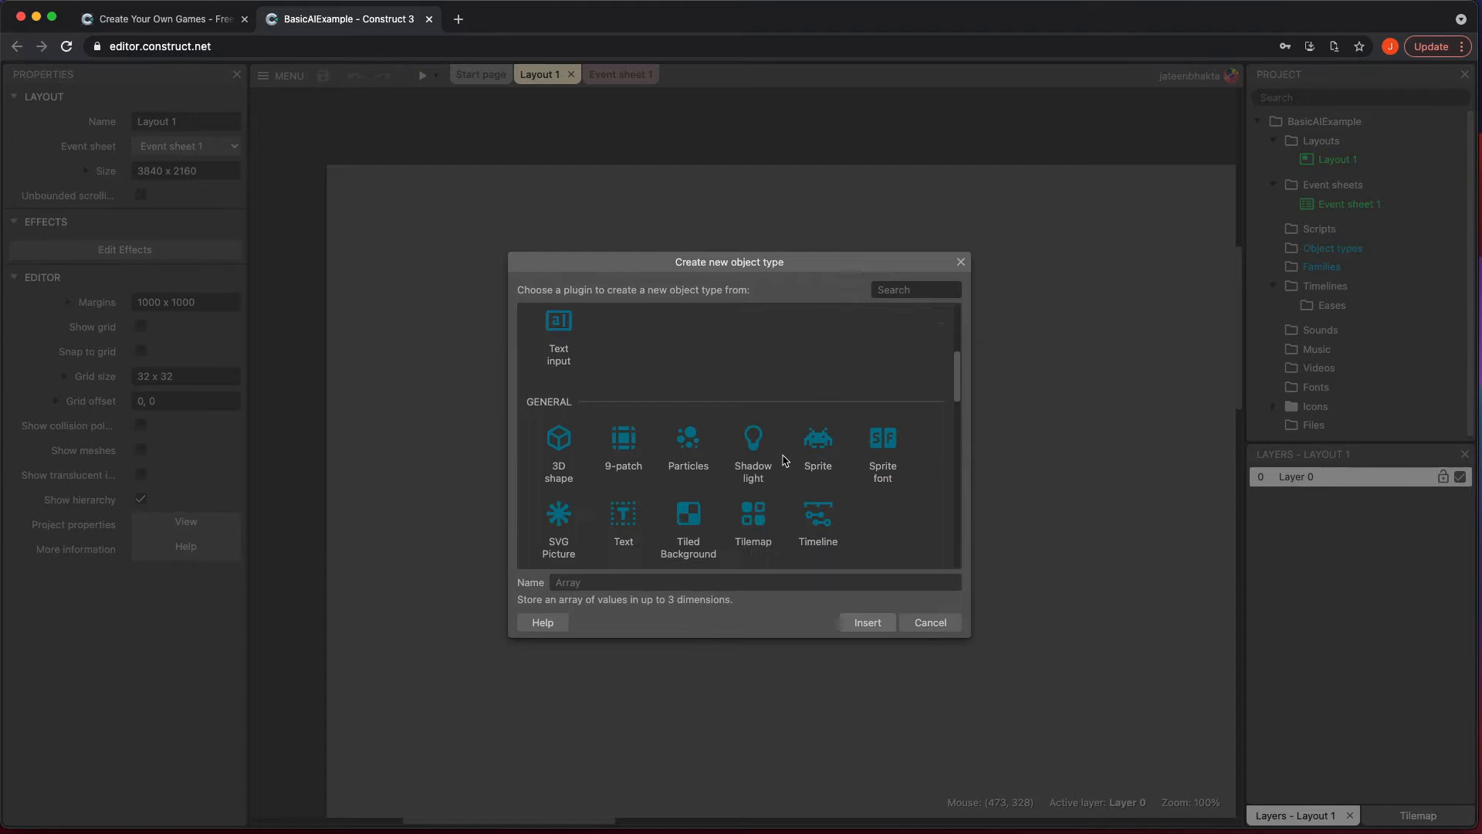
Create a blue square sprite named Enemy and move it higher on the layout.
left_click(817, 446)
type("E")
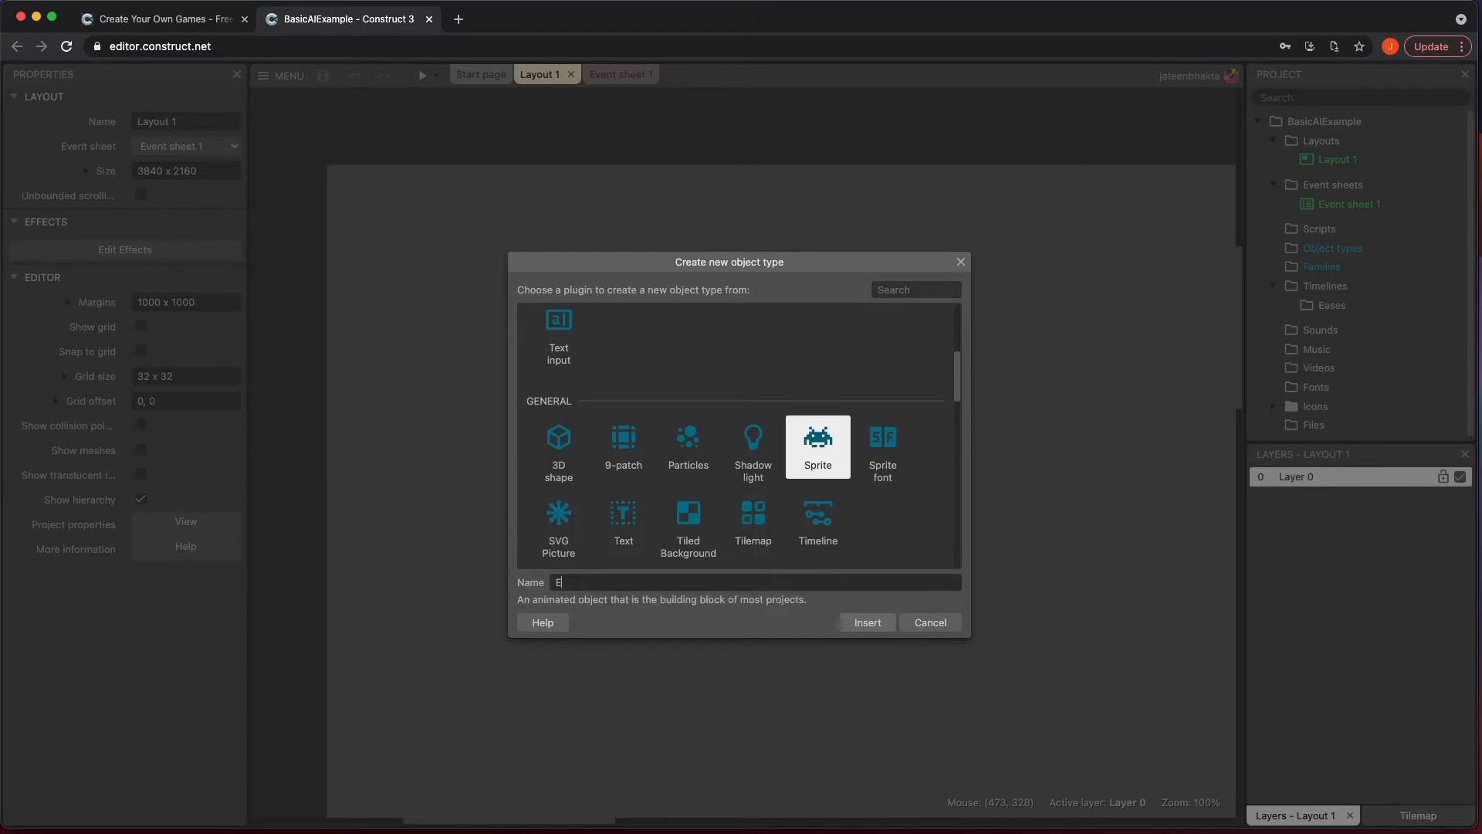
type("nemy")
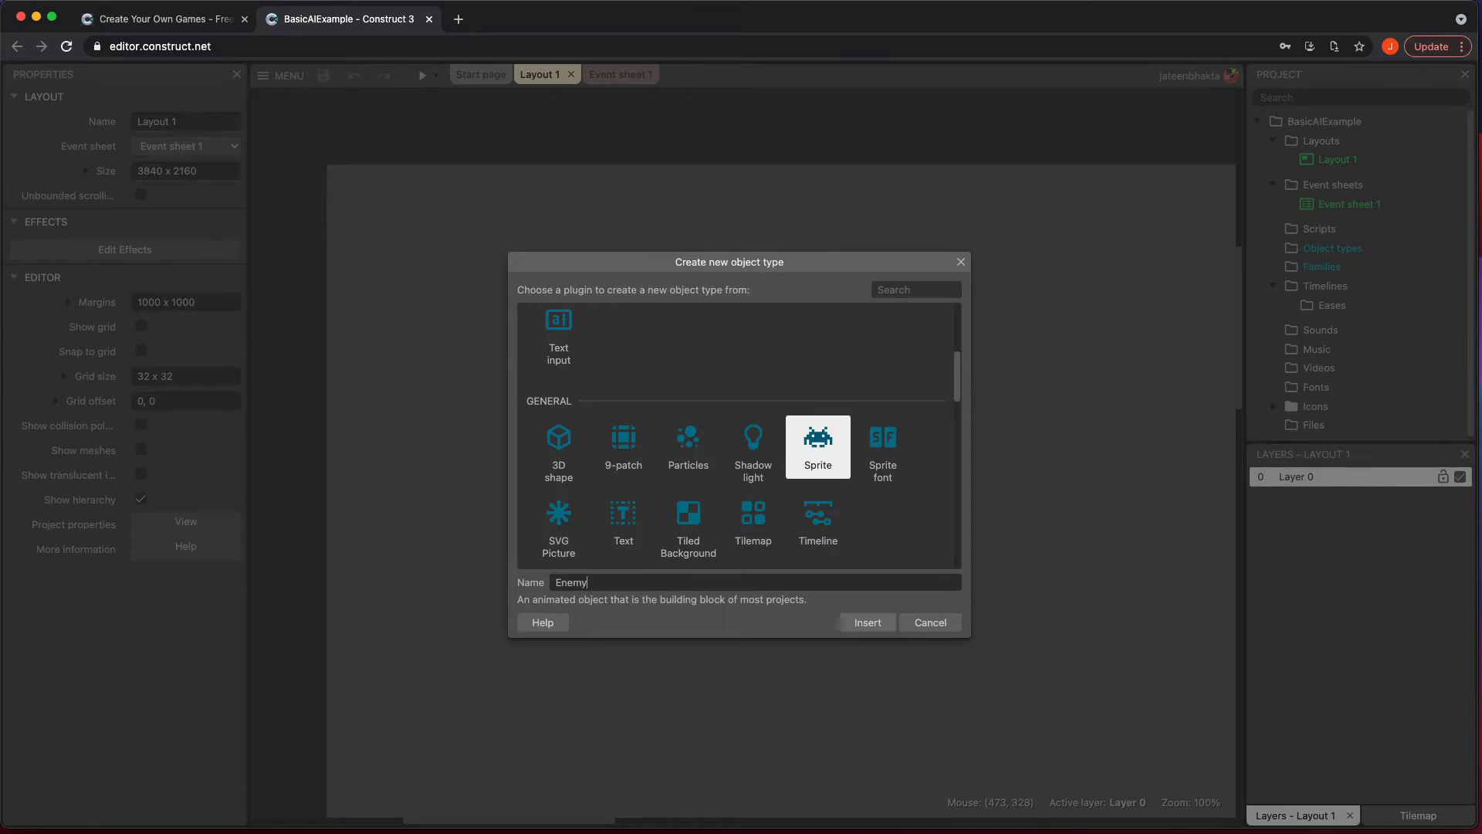
left_click(866, 622)
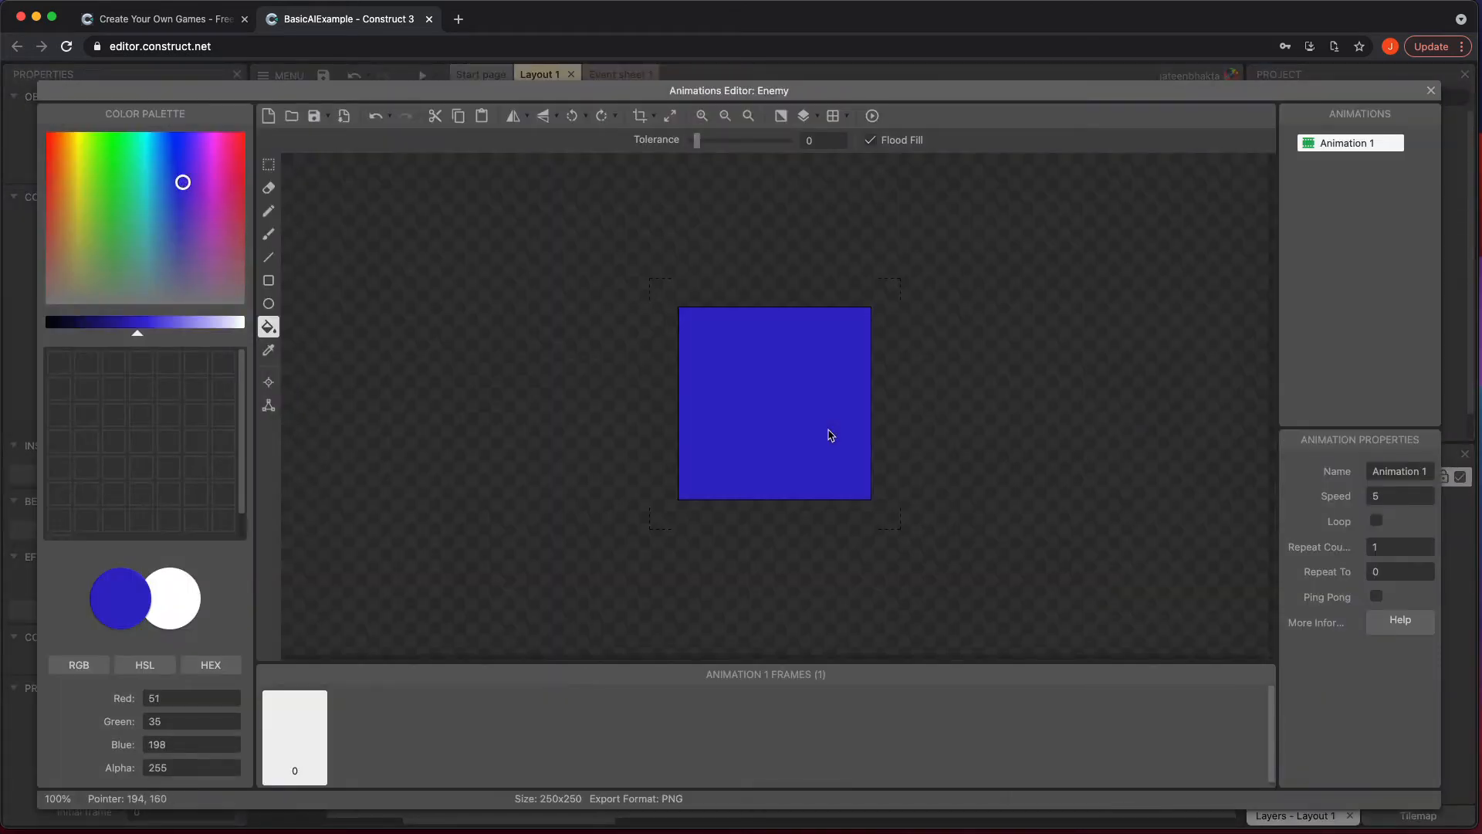
left_click(1429, 89)
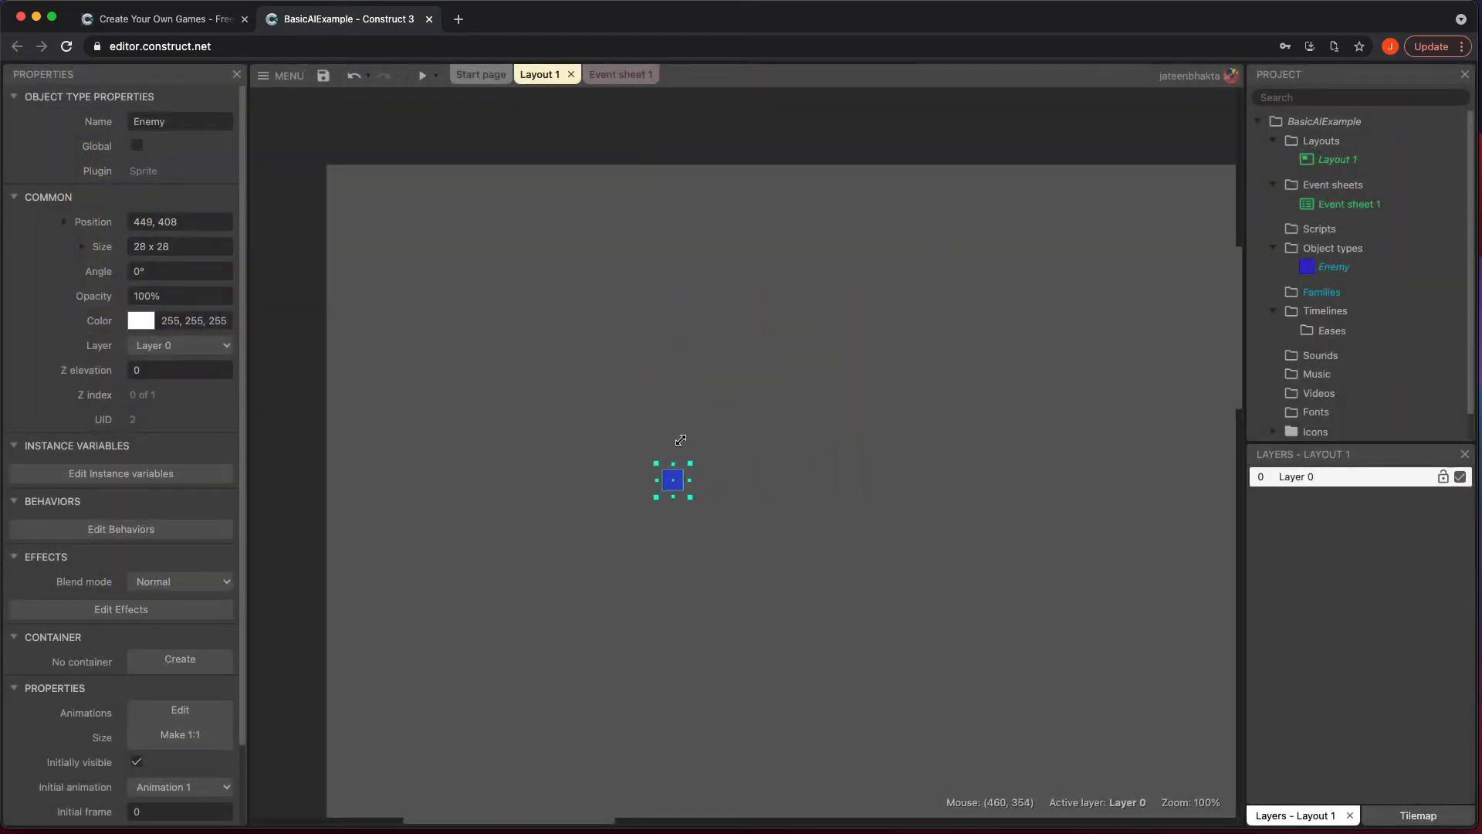
left_click_drag(674, 479, 754, 350)
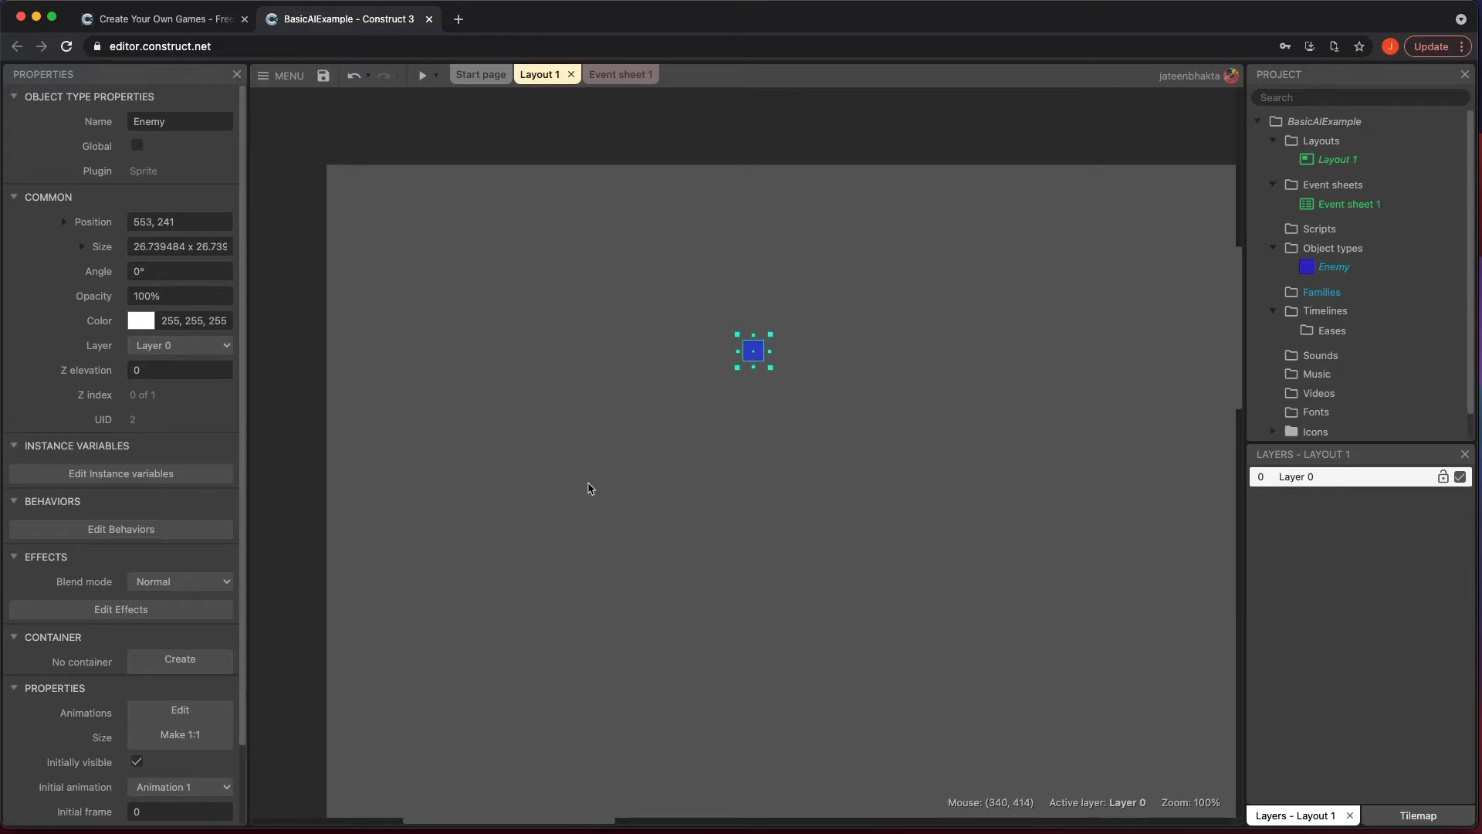
Attach the Platform behavior to the Enemy sprite.
left_click(121, 528)
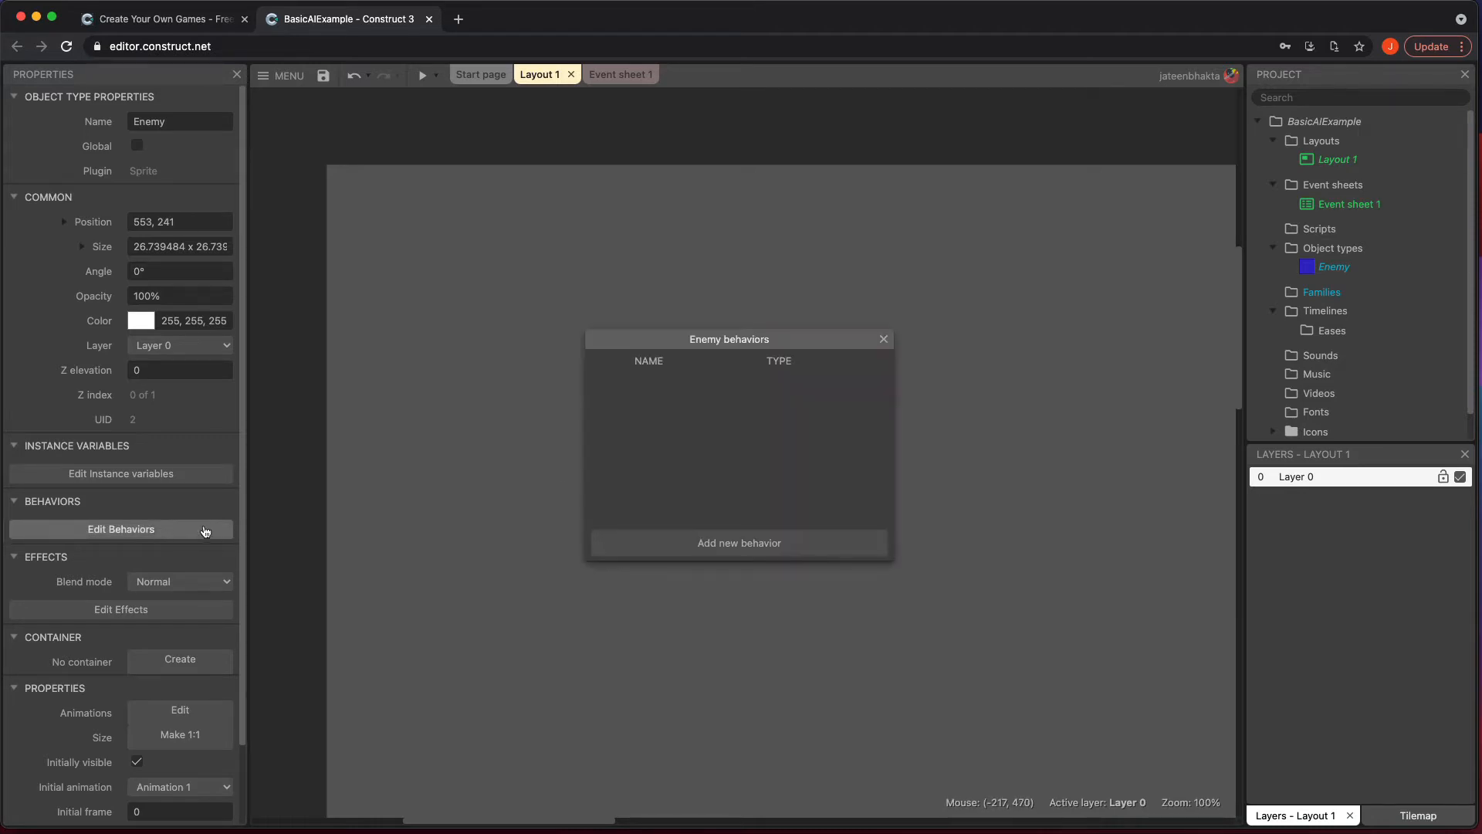
left_click(739, 542)
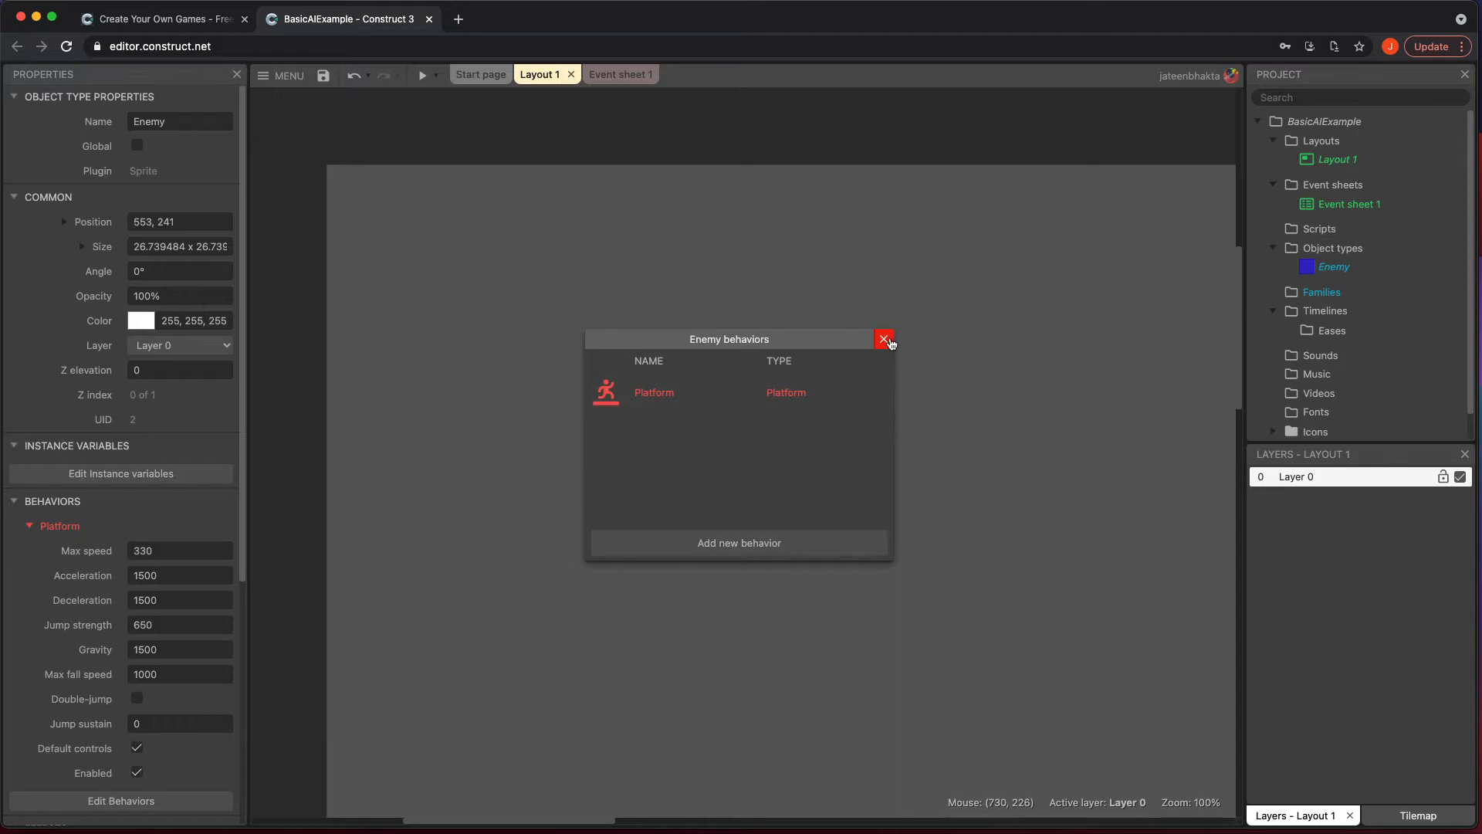
left_click(884, 338)
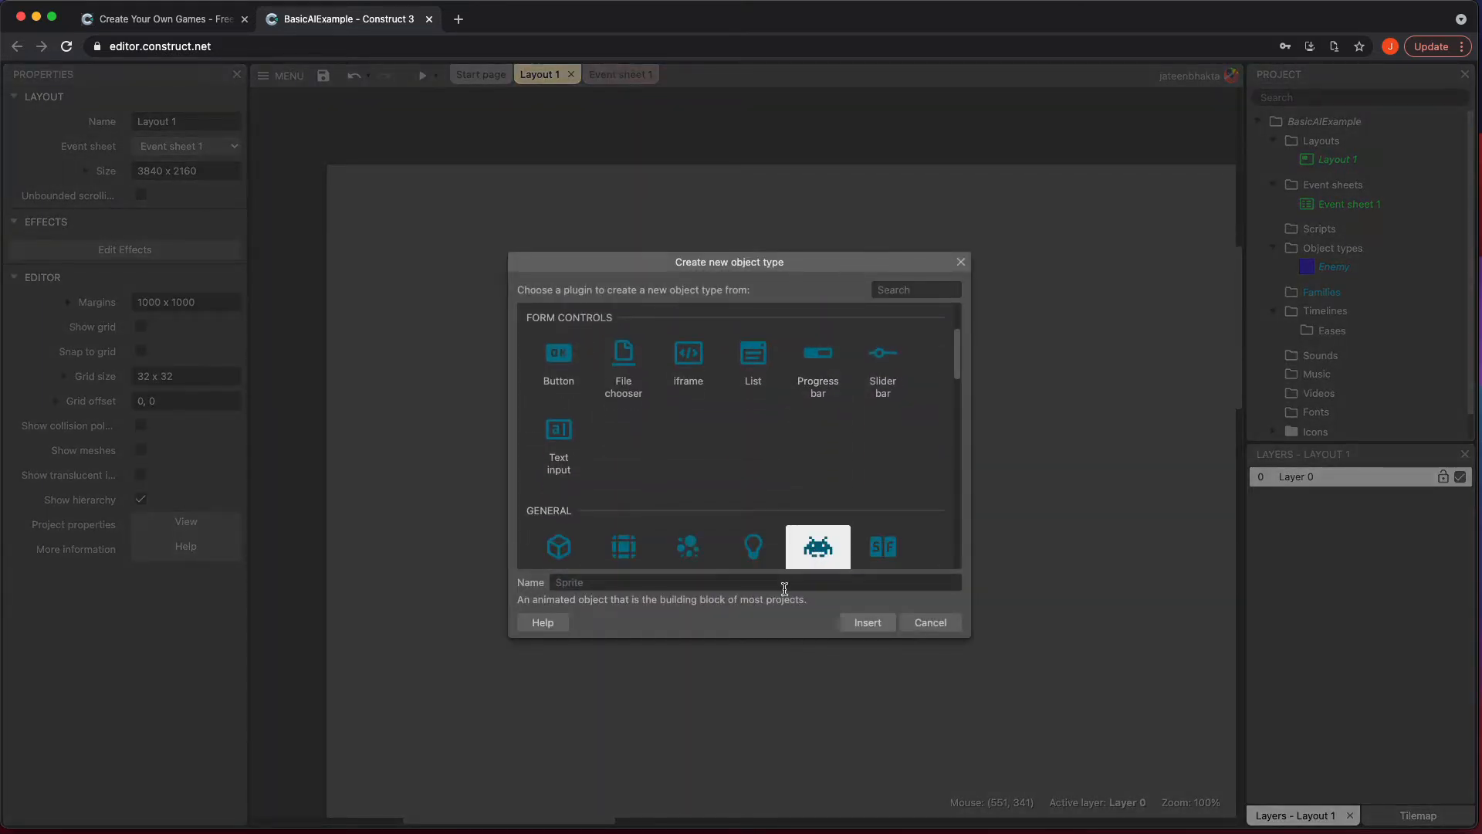
Create a green sprite named Platform and bring up its behaviors list.
type("Platf")
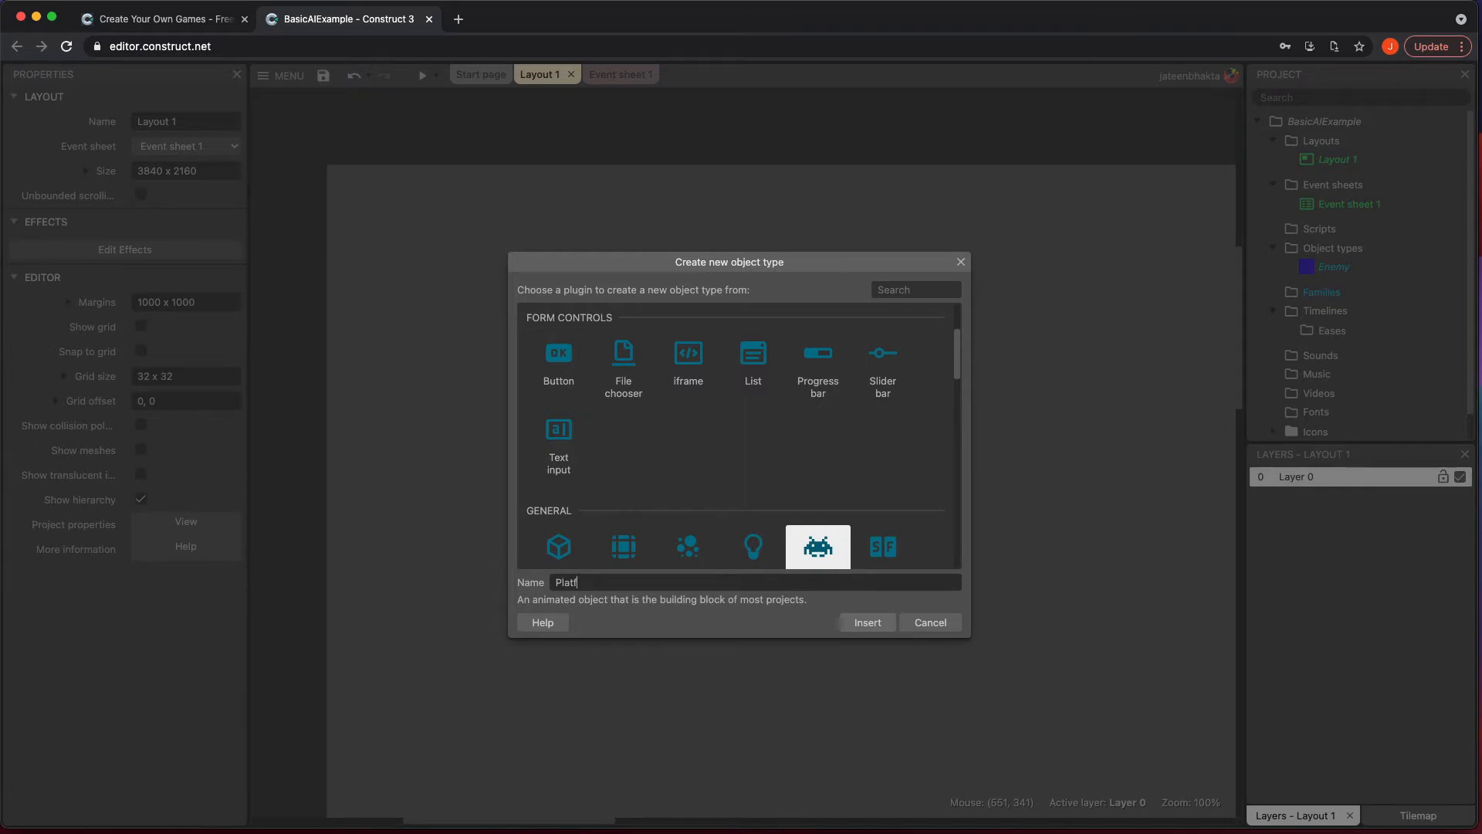
left_click(865, 622)
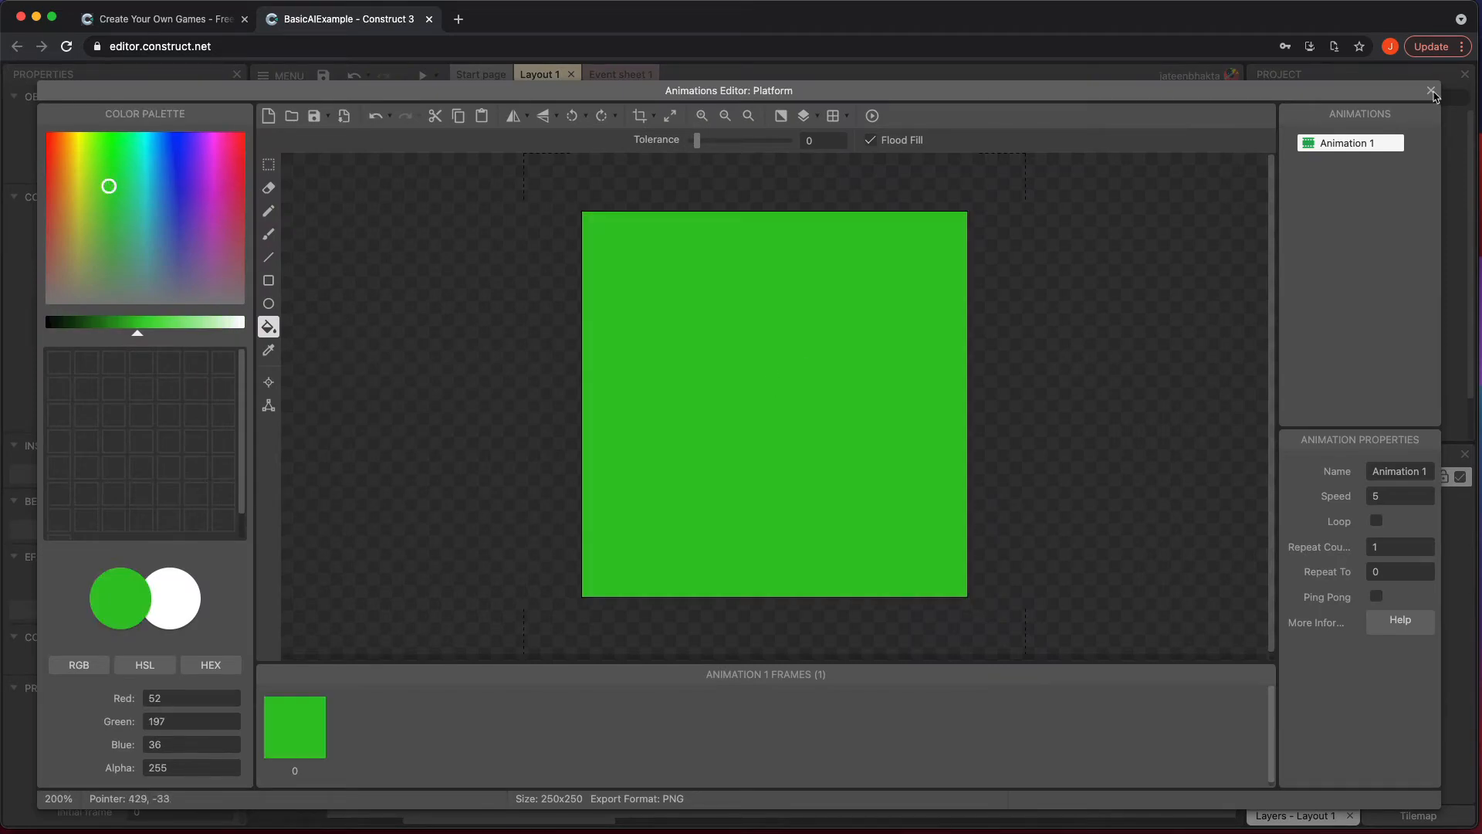
left_click(1433, 91)
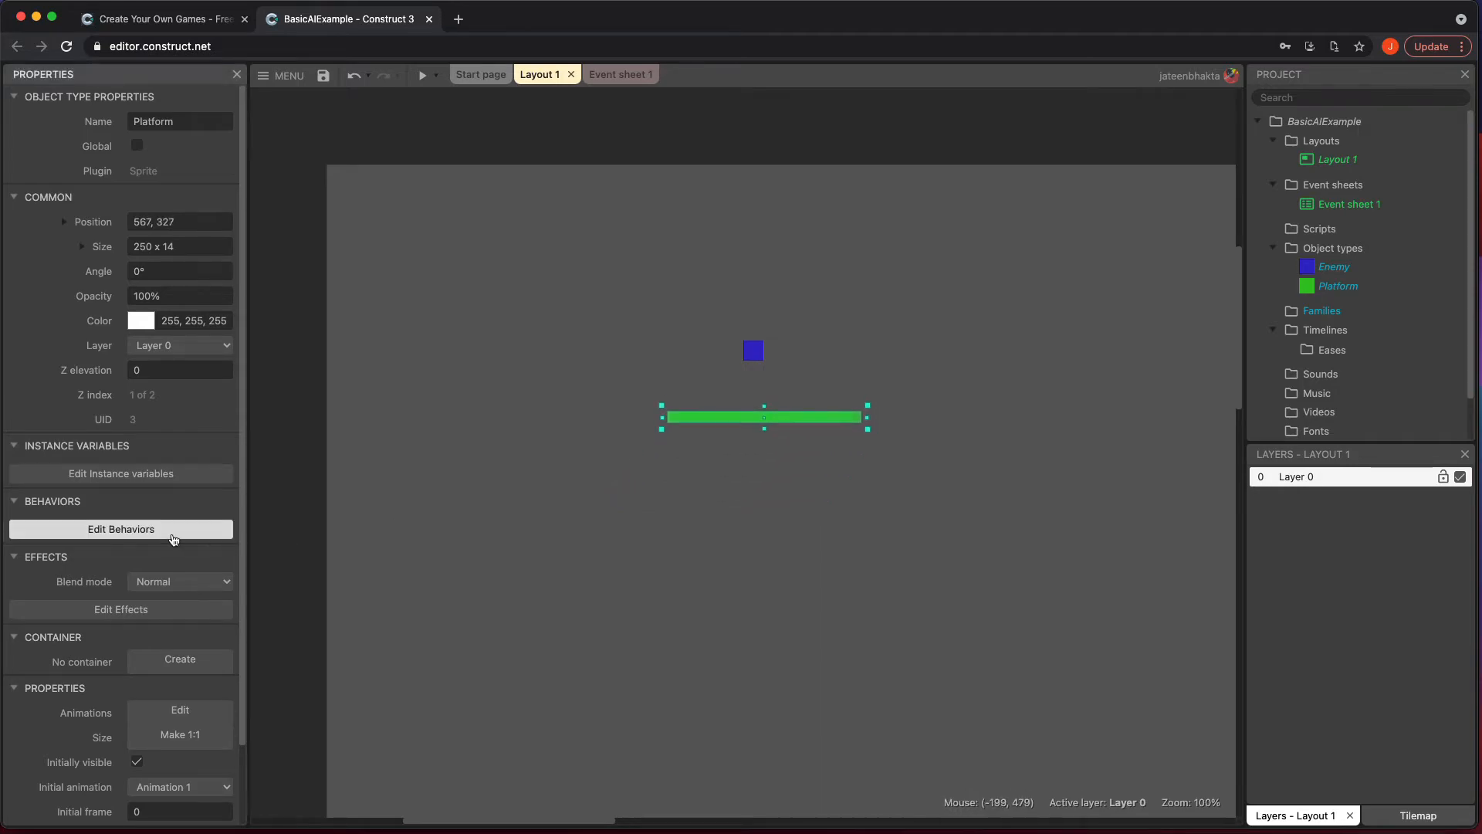
left_click(120, 528)
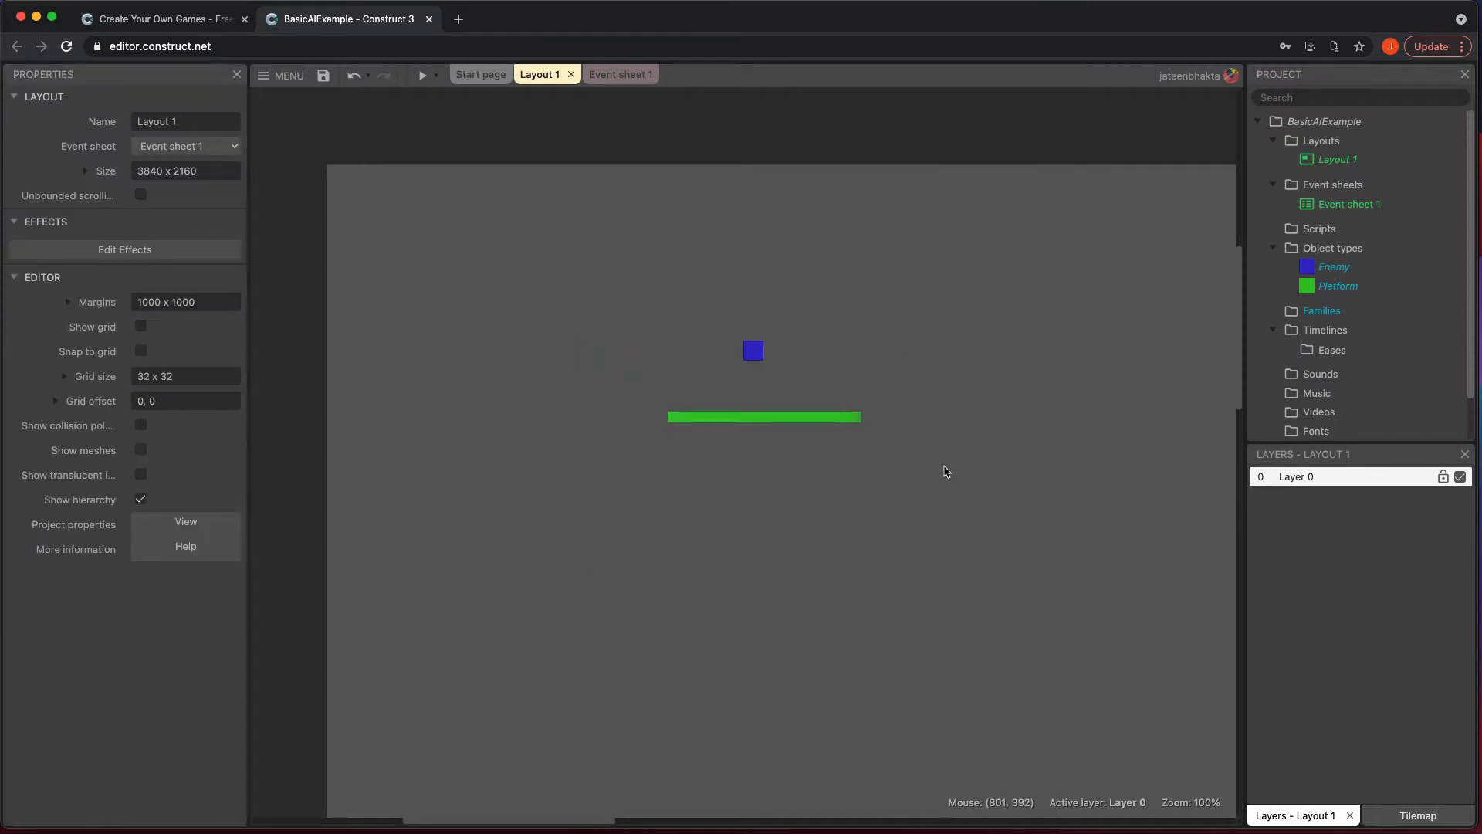
mouse_move(472, 250)
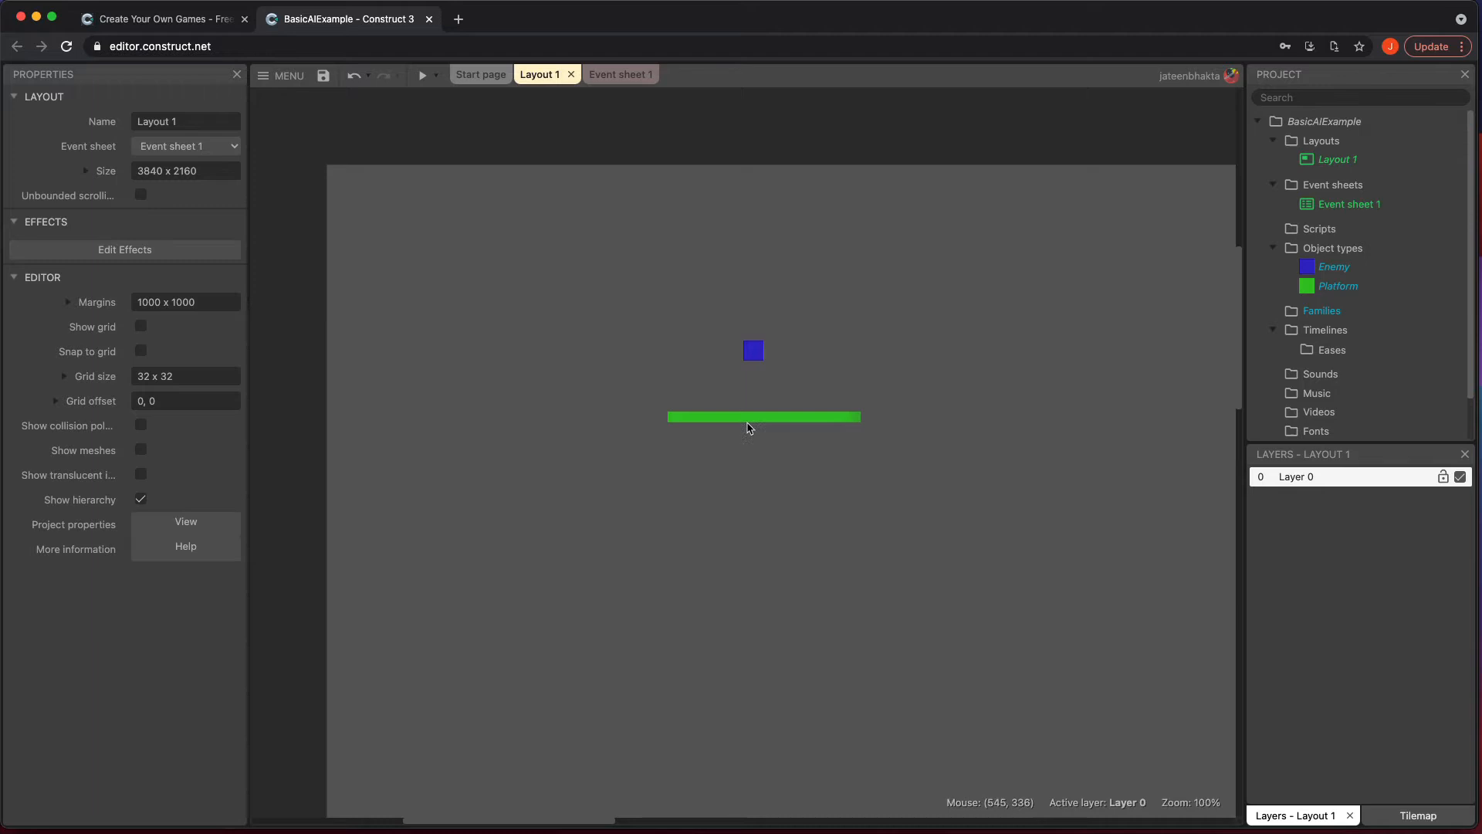
Select the green Platform bar and stretch it wider.
left_click(763, 417)
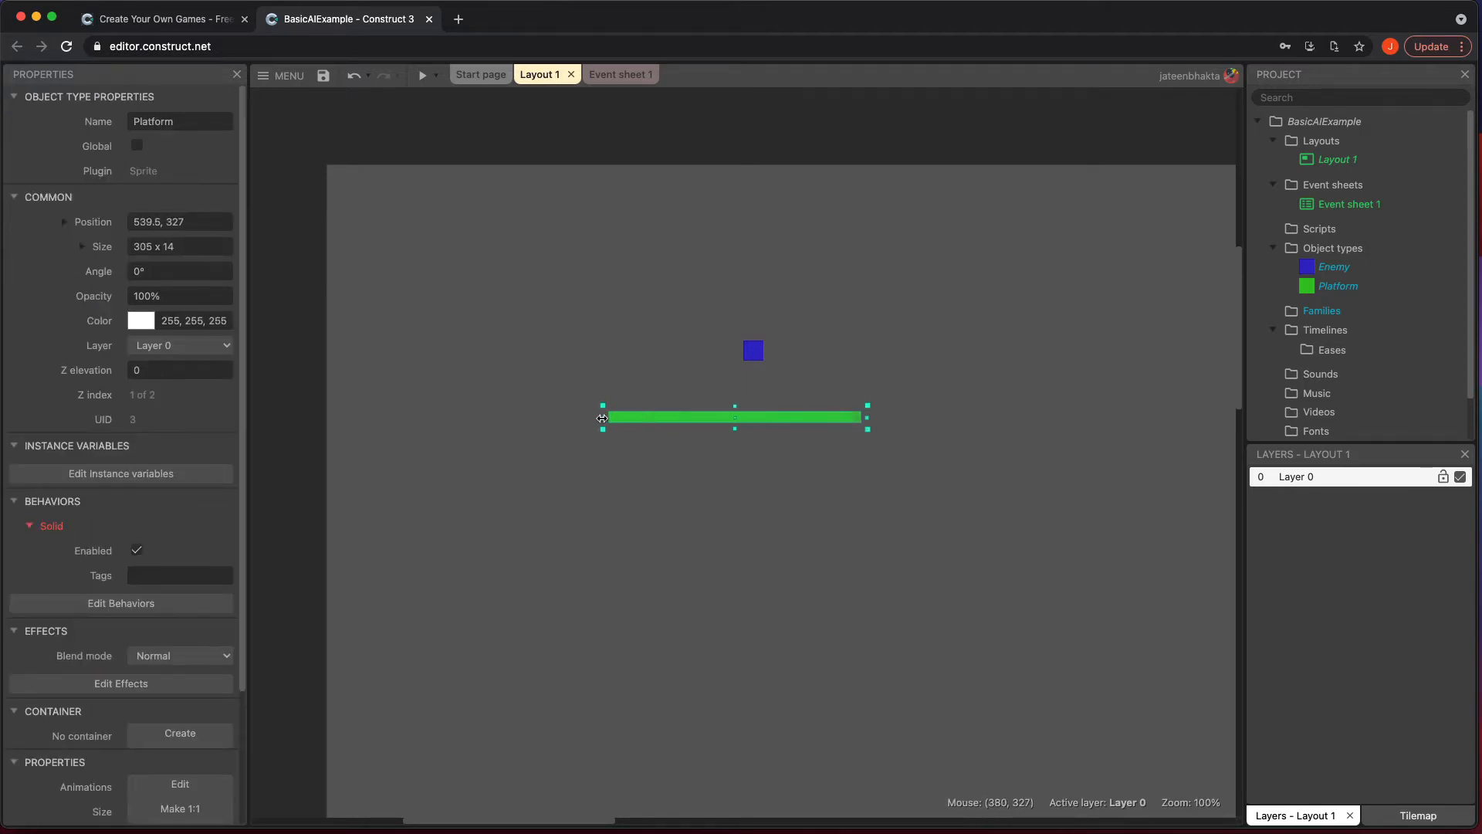
left_click_drag(866, 417, 889, 416)
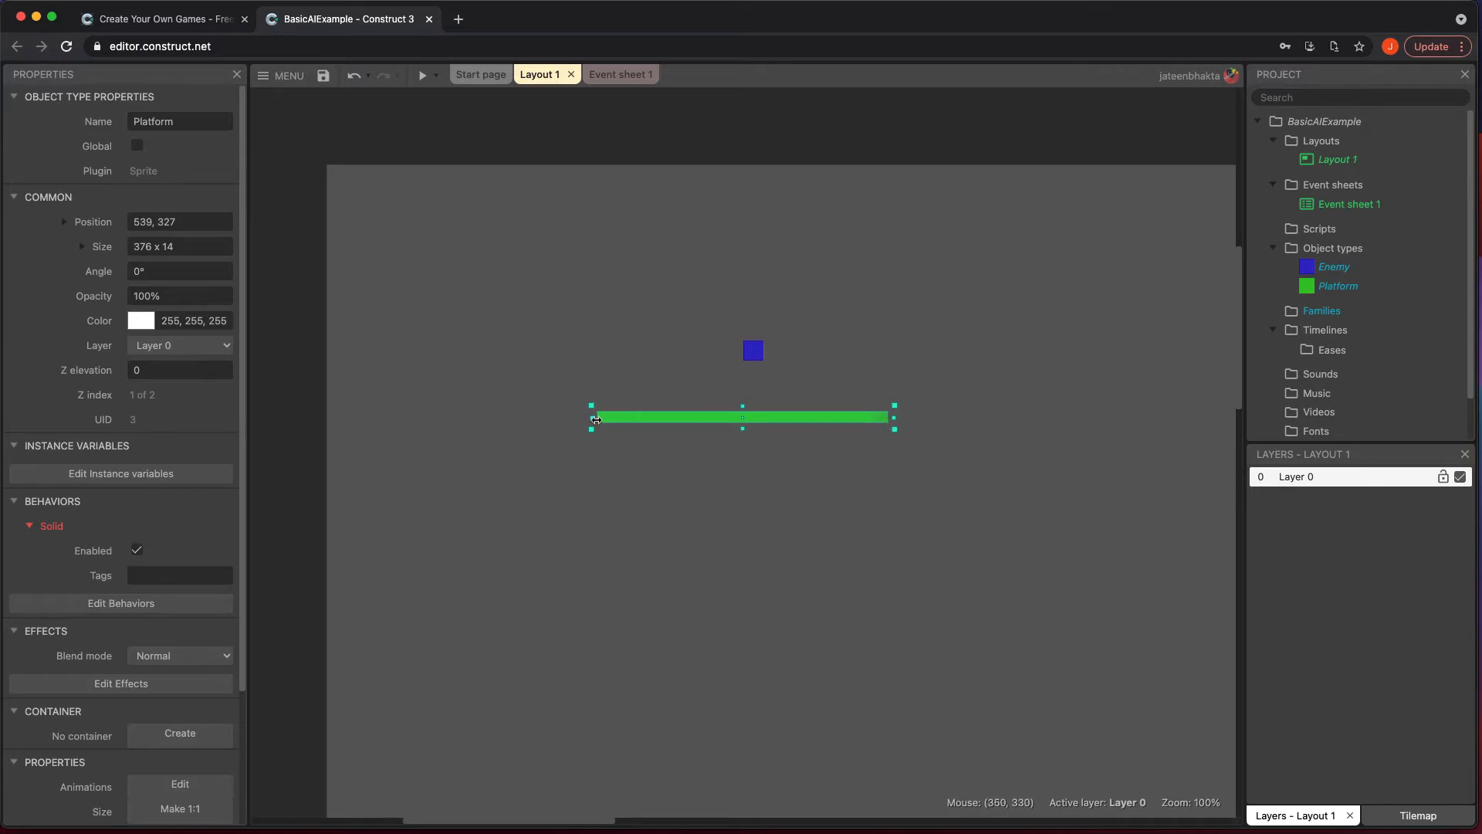
mouse_move(702, 288)
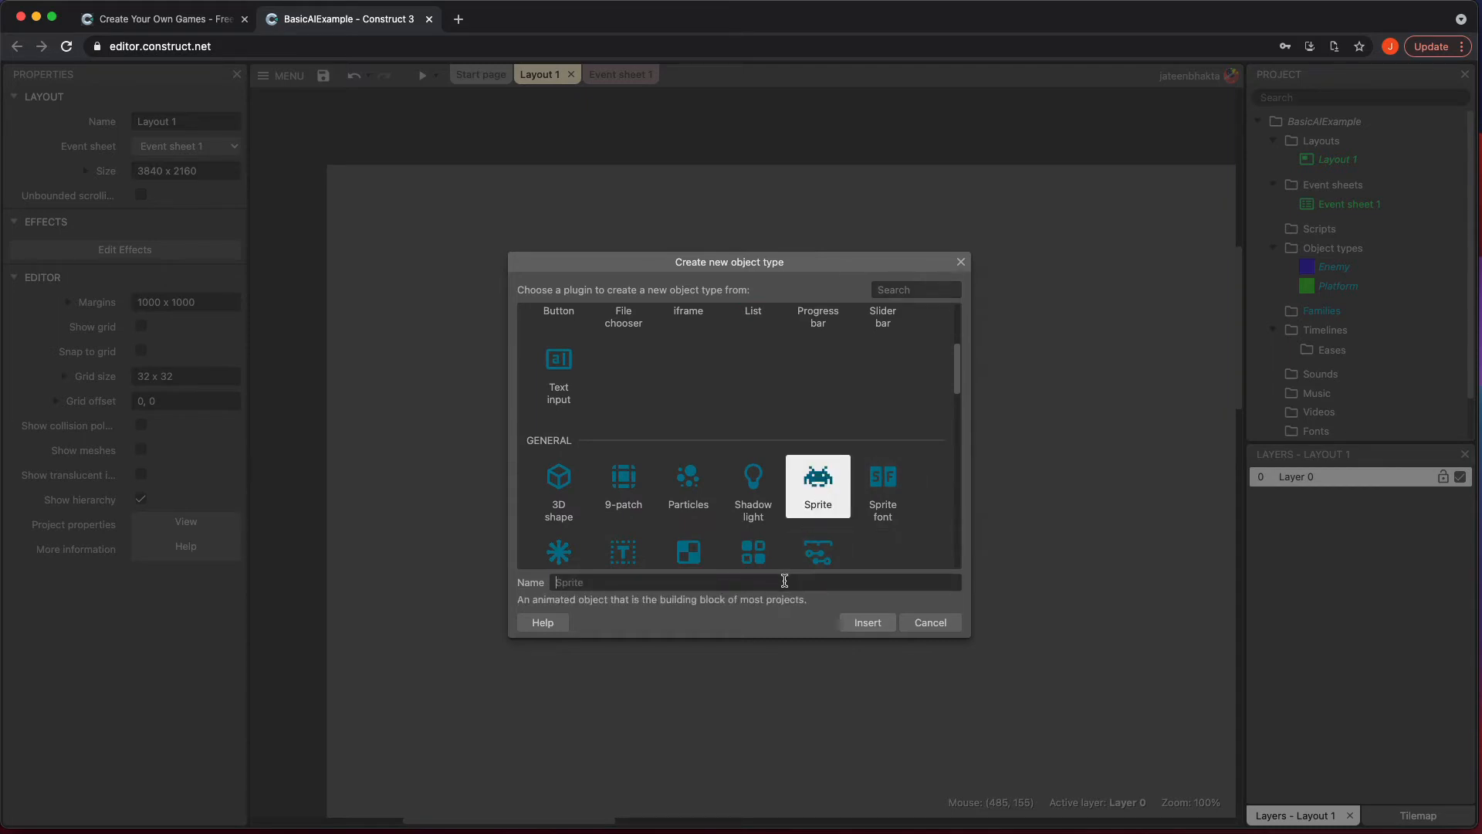
Create a purple LeftEnd sprite, shrink it to a thin strip, and align it at the platform's left end.
type("LeftEnd")
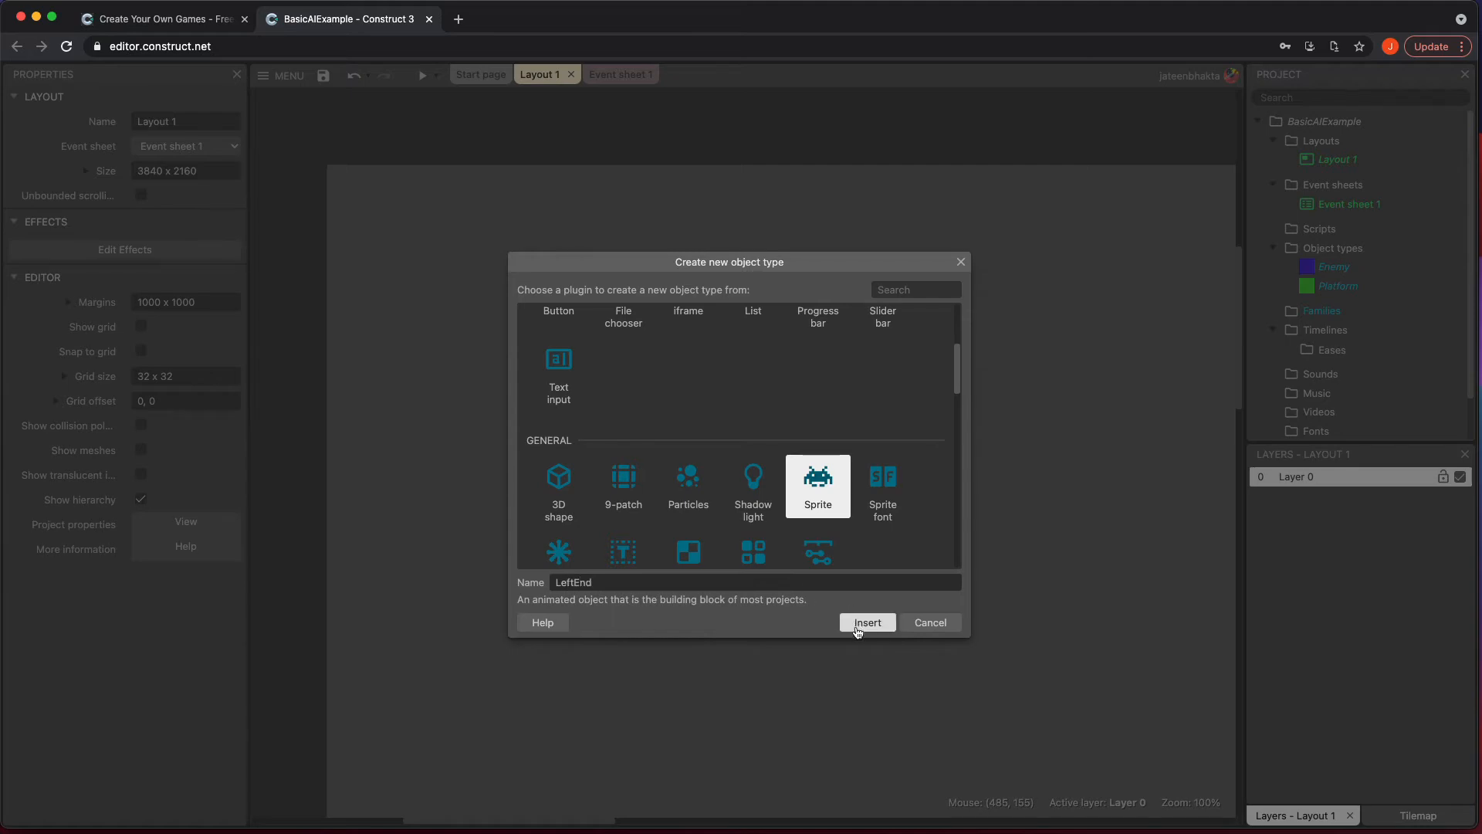
left_click(867, 623)
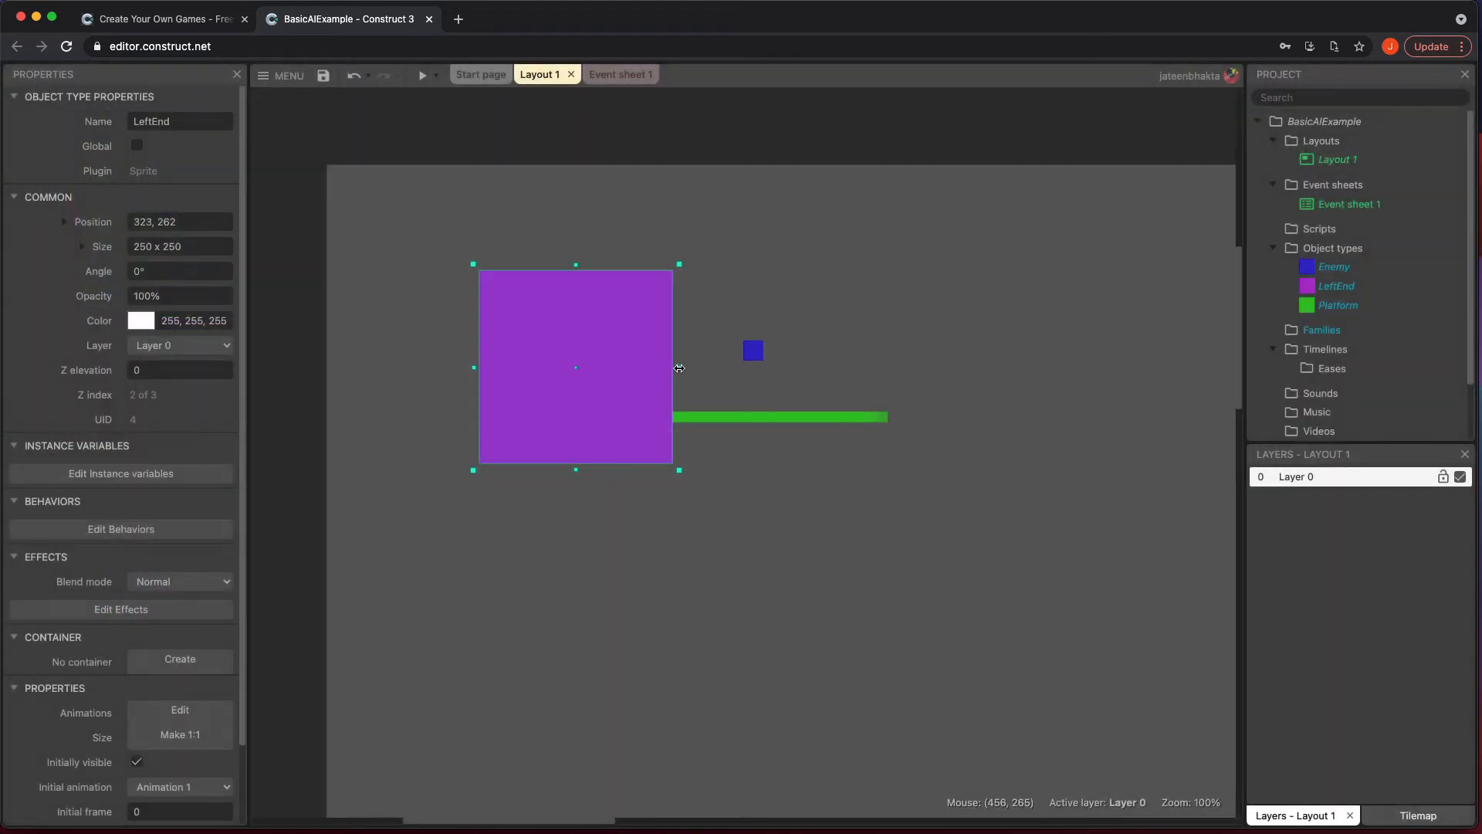
left_click_drag(678, 366, 480, 366)
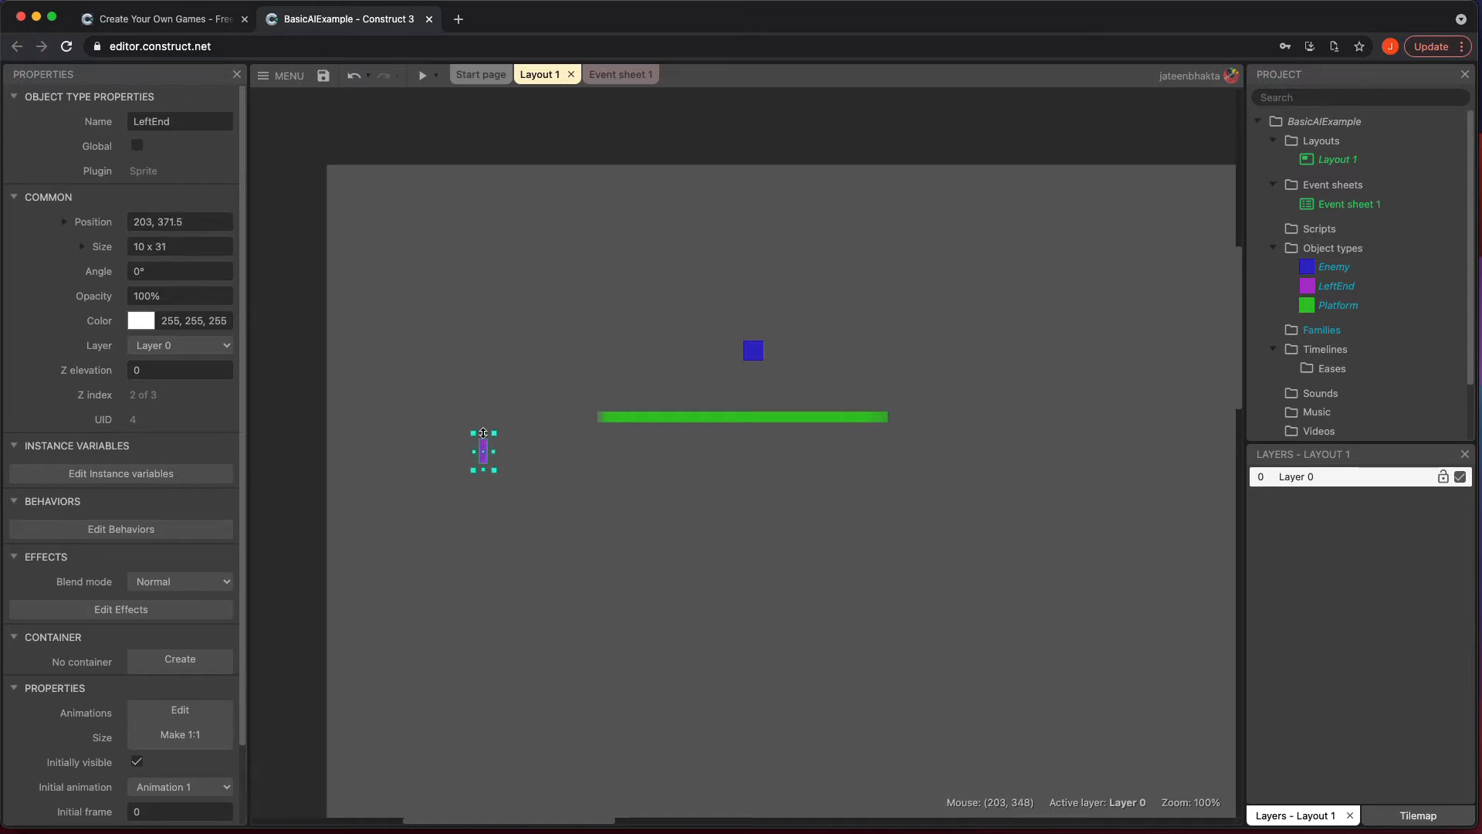
left_click_drag(483, 450, 601, 409)
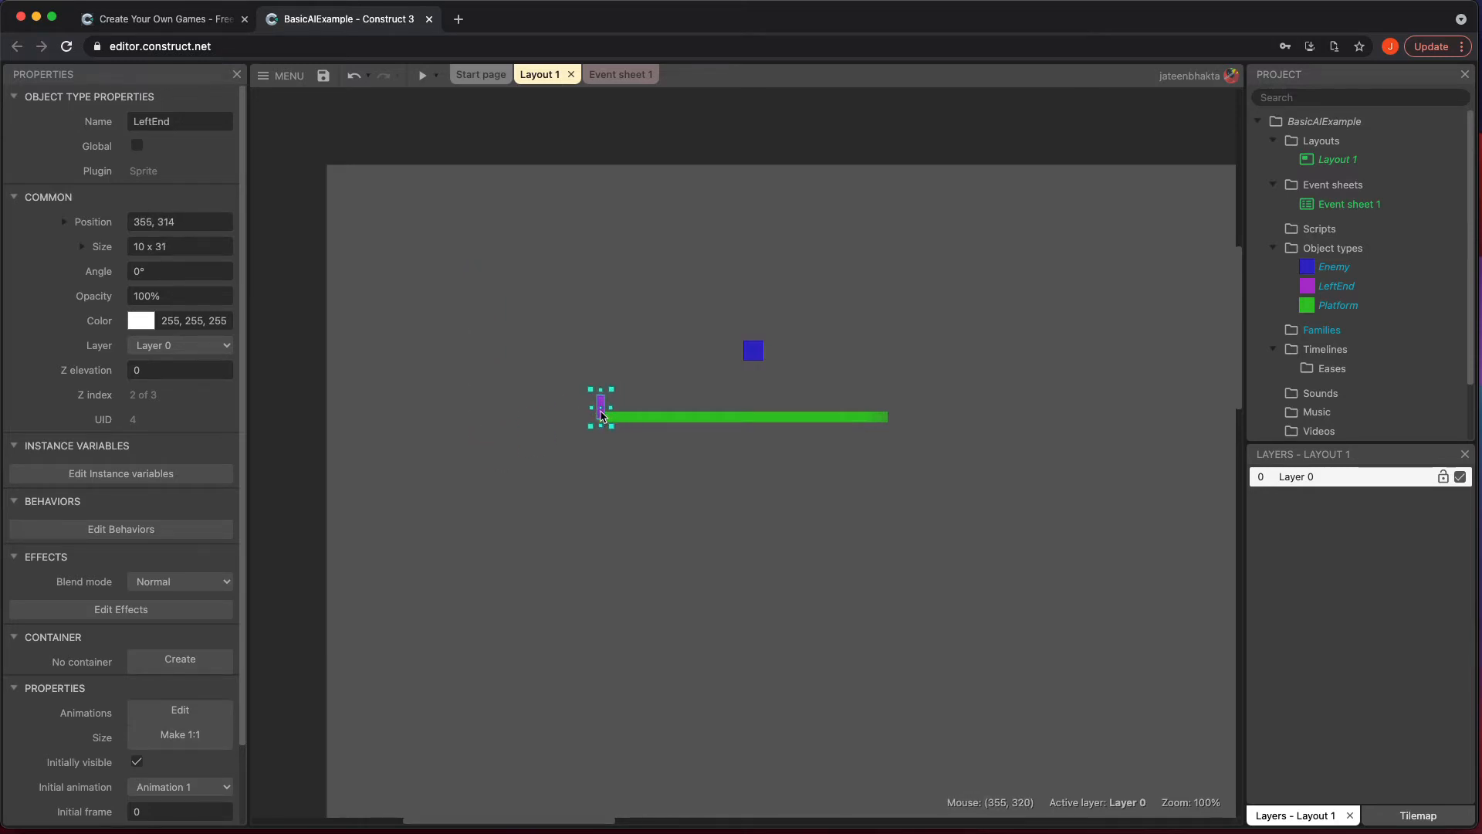
left_click_drag(601, 407, 613, 435)
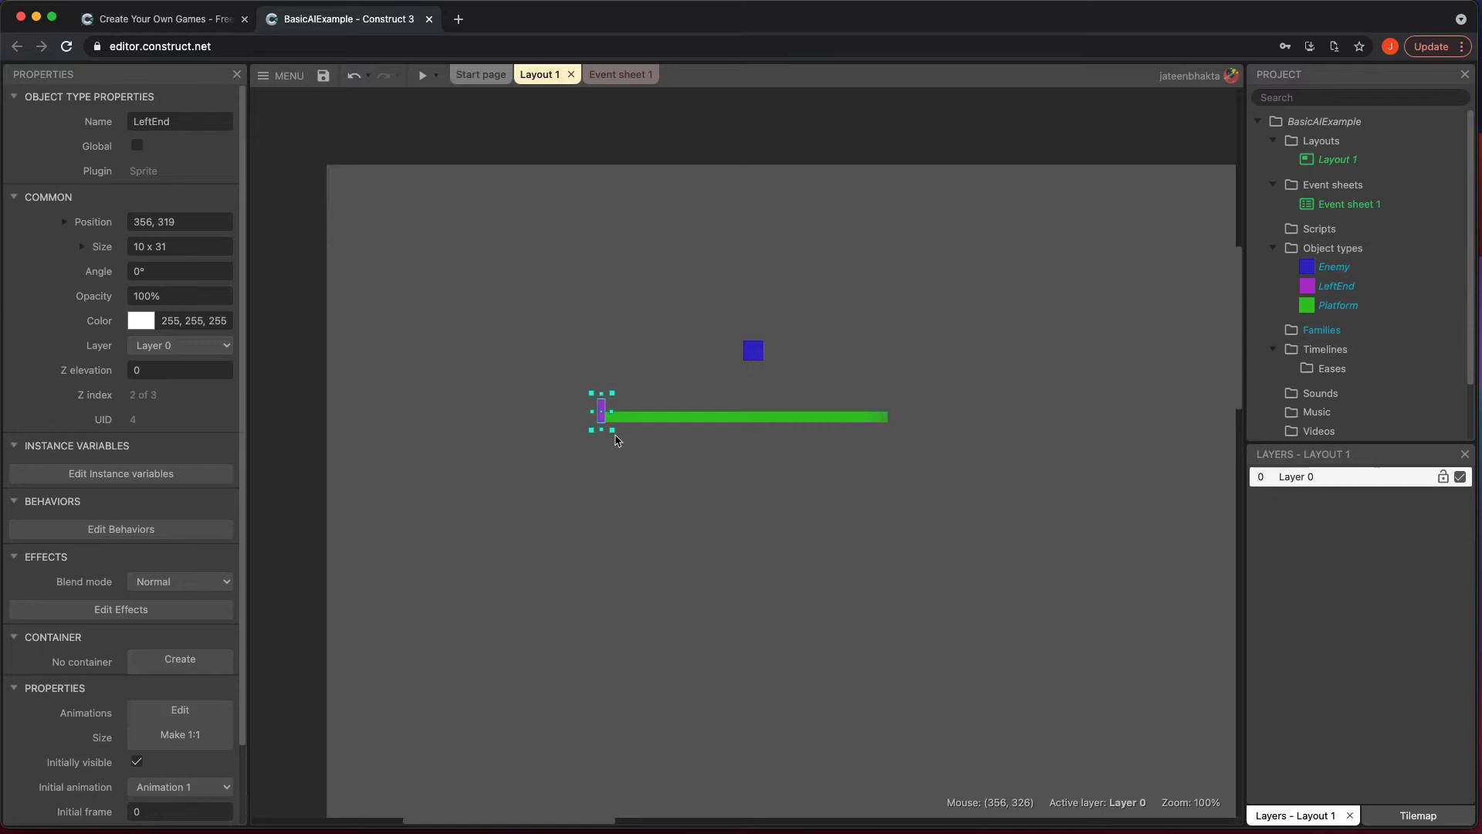
mouse_move(294, 294)
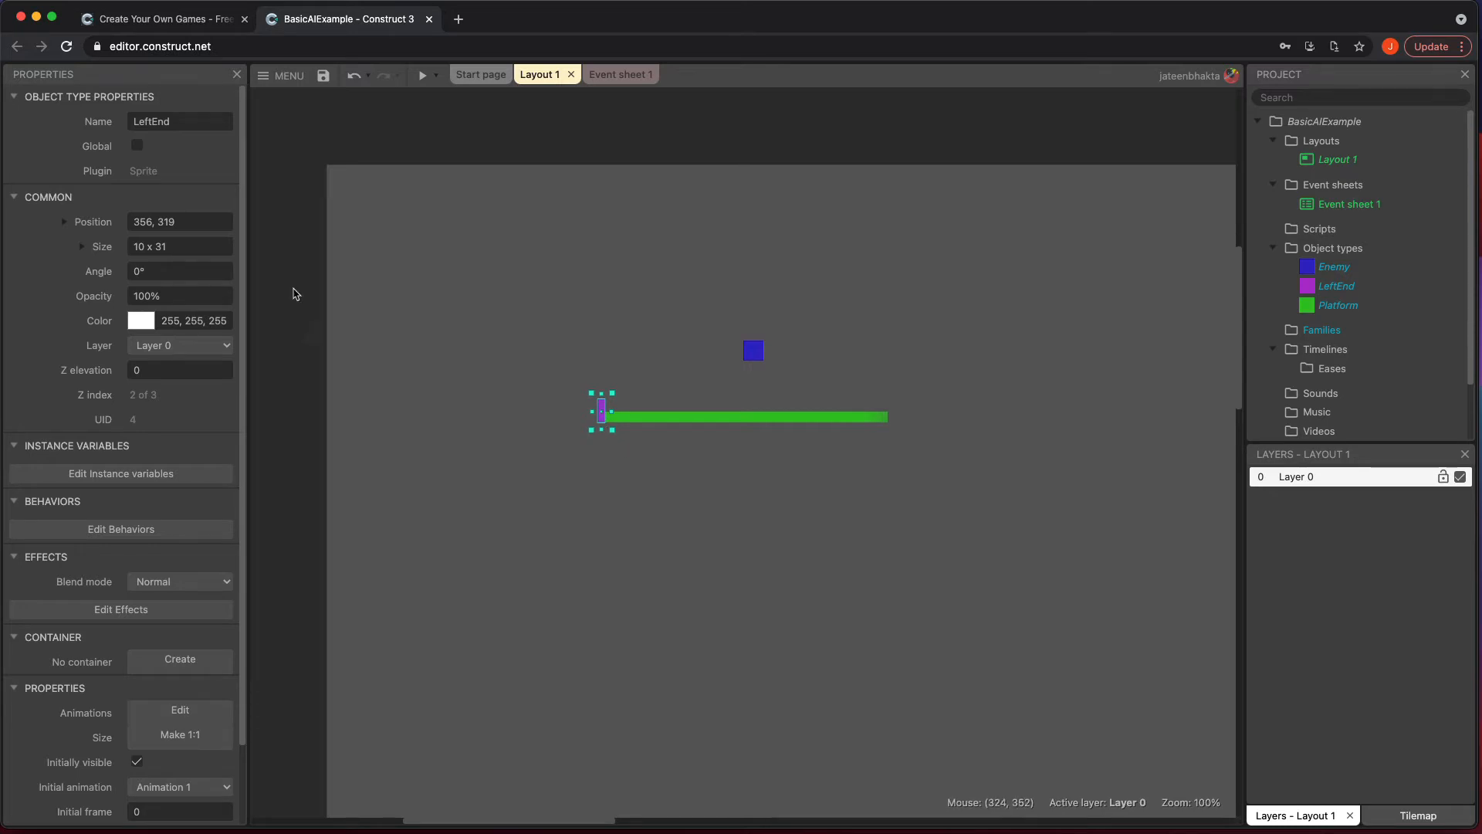
left_click(180, 247)
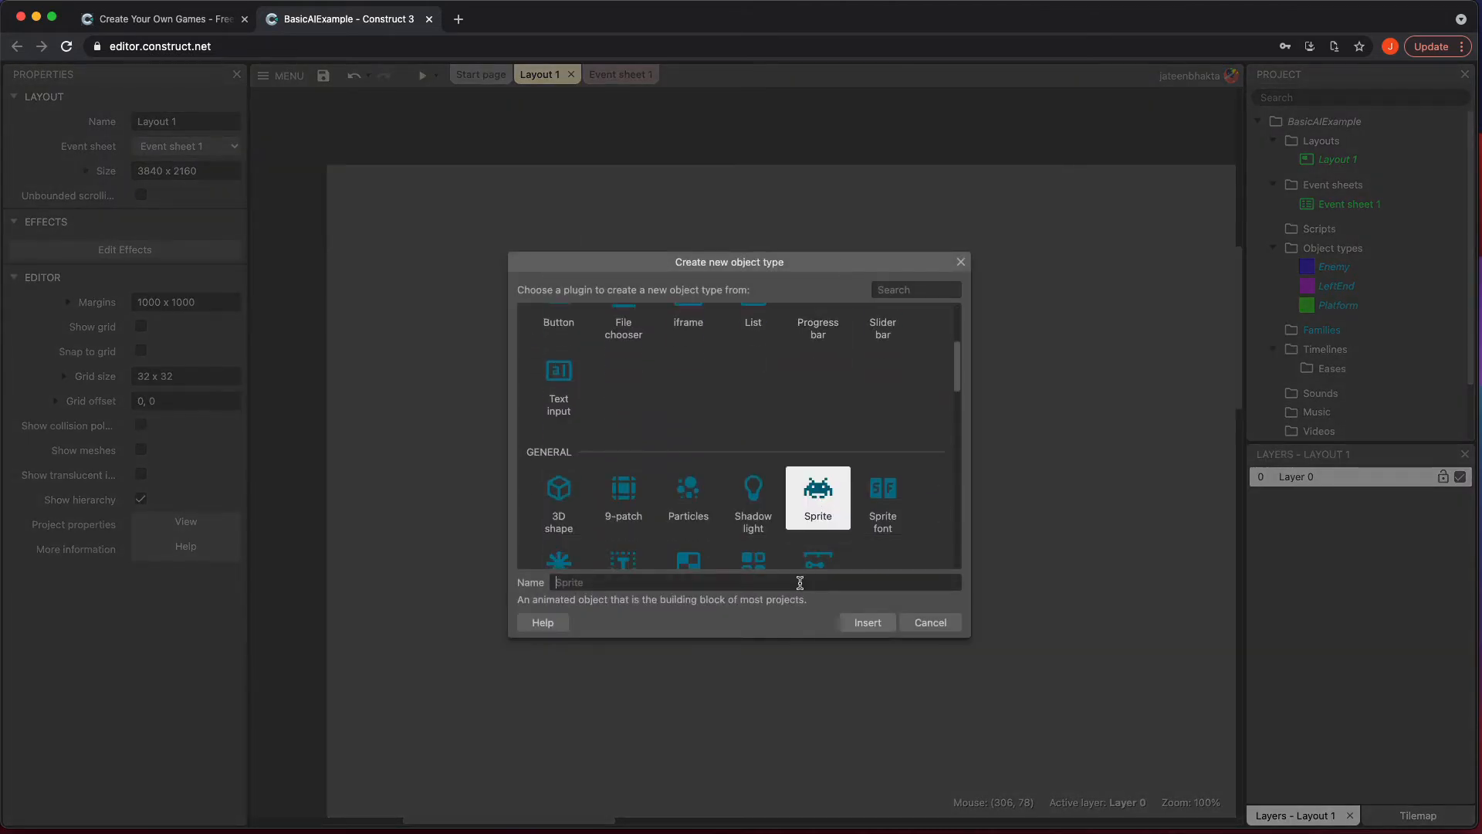
Create RightEnd, set its size to 10 x 31, and place it at the platform's right end.
left_click(864, 623)
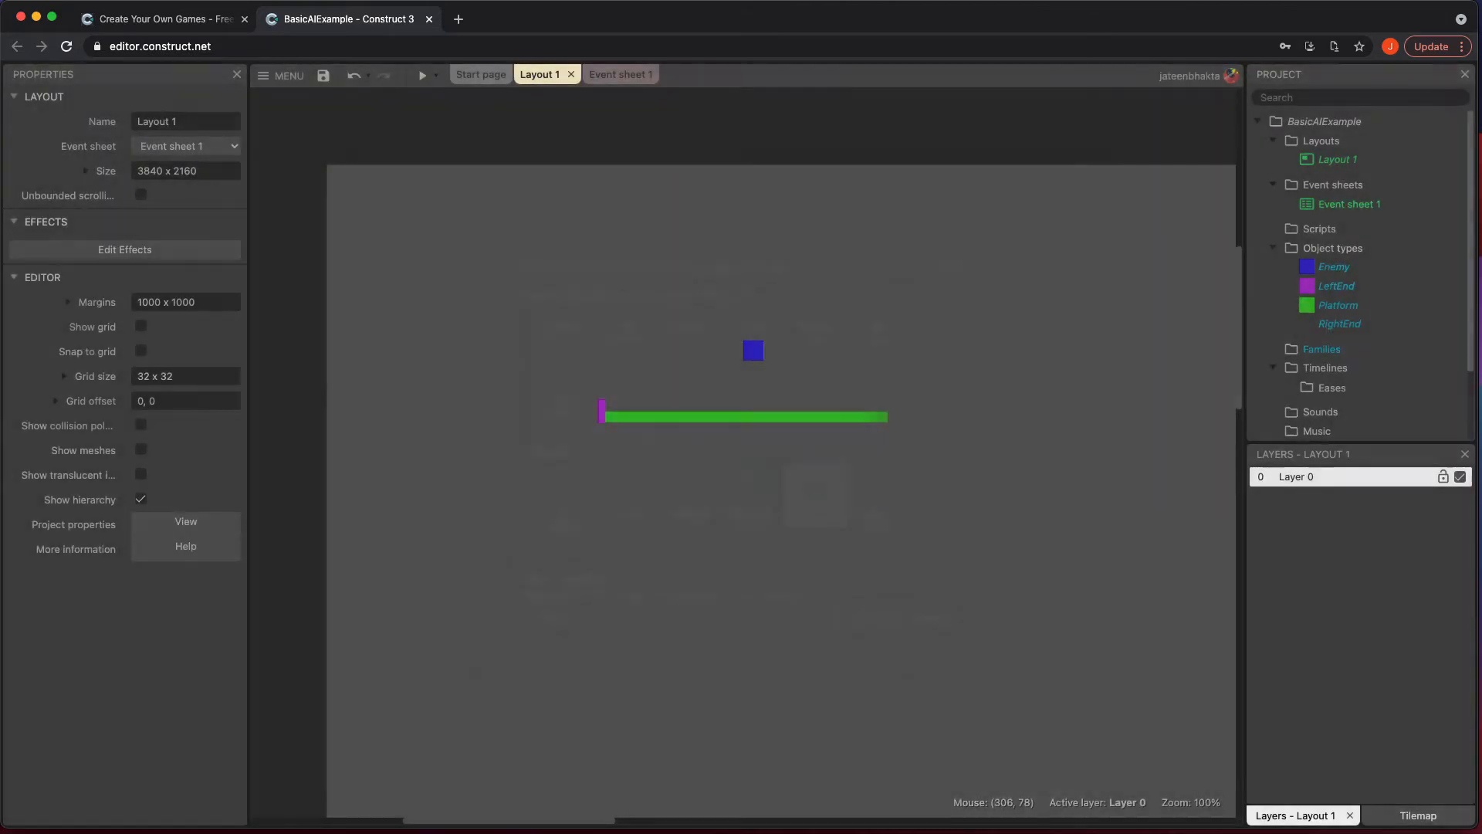
double_click(1340, 323)
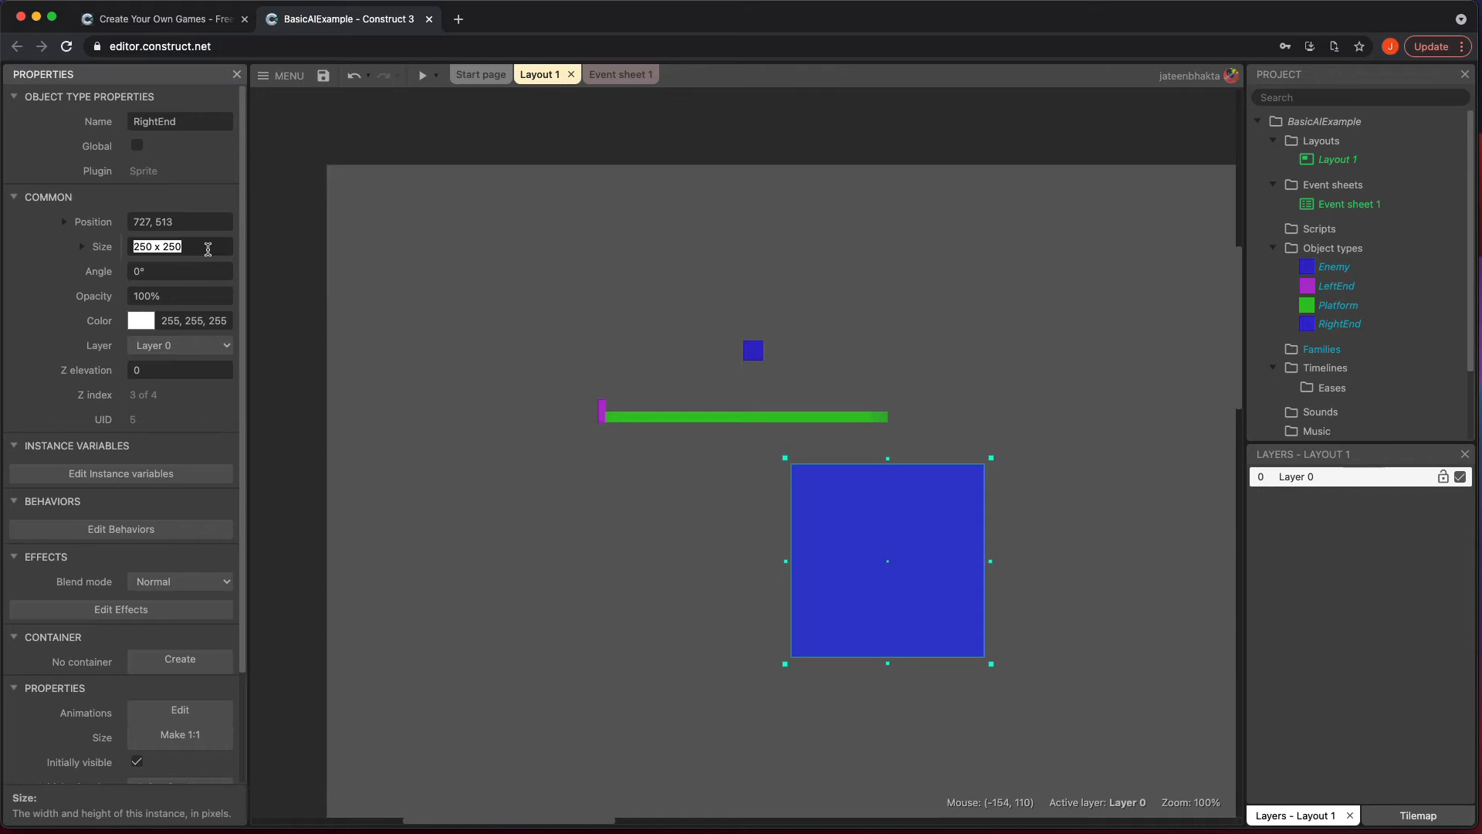
type("10 x 31")
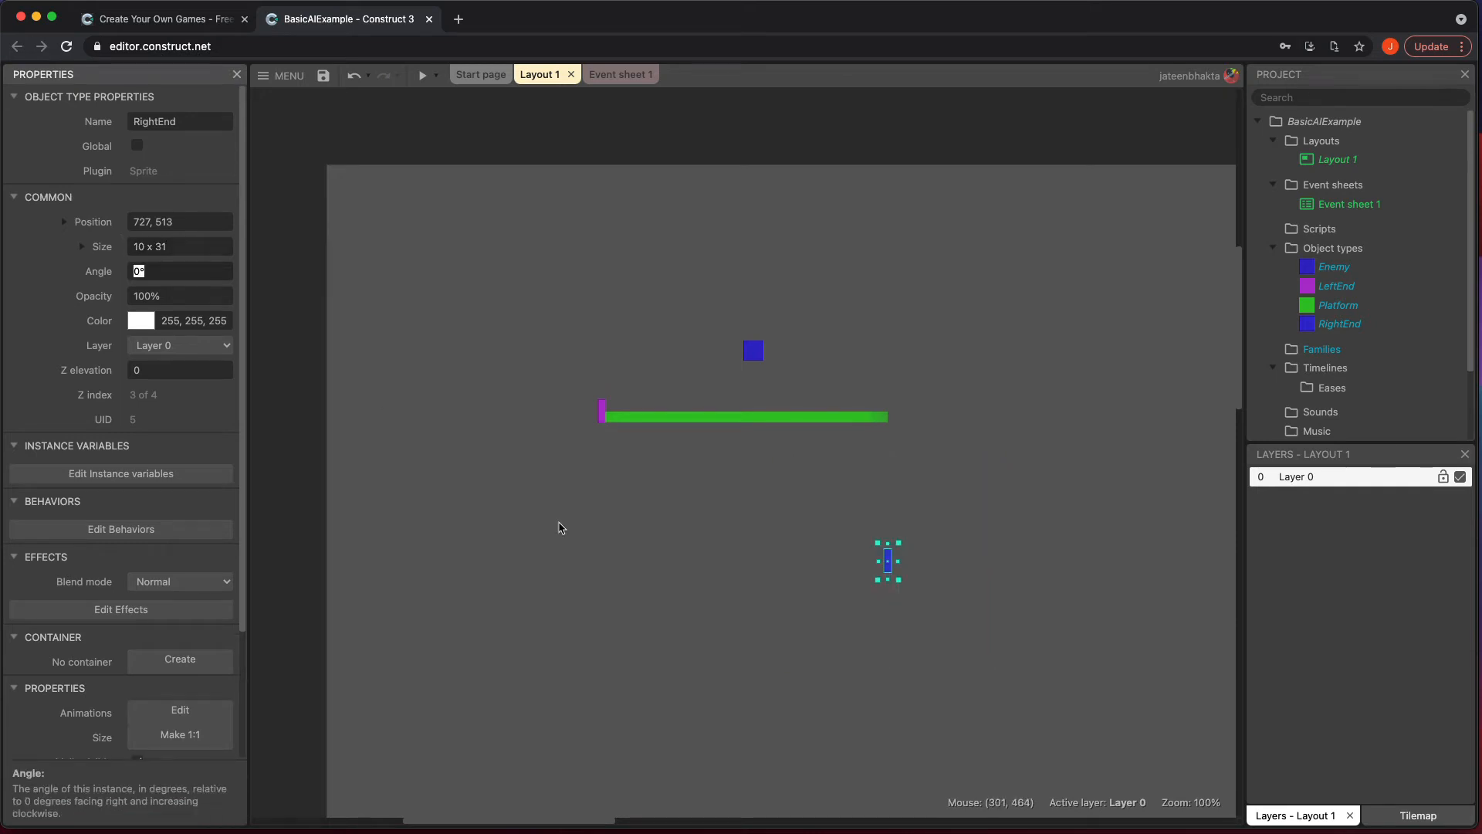
left_click_drag(887, 559, 887, 417)
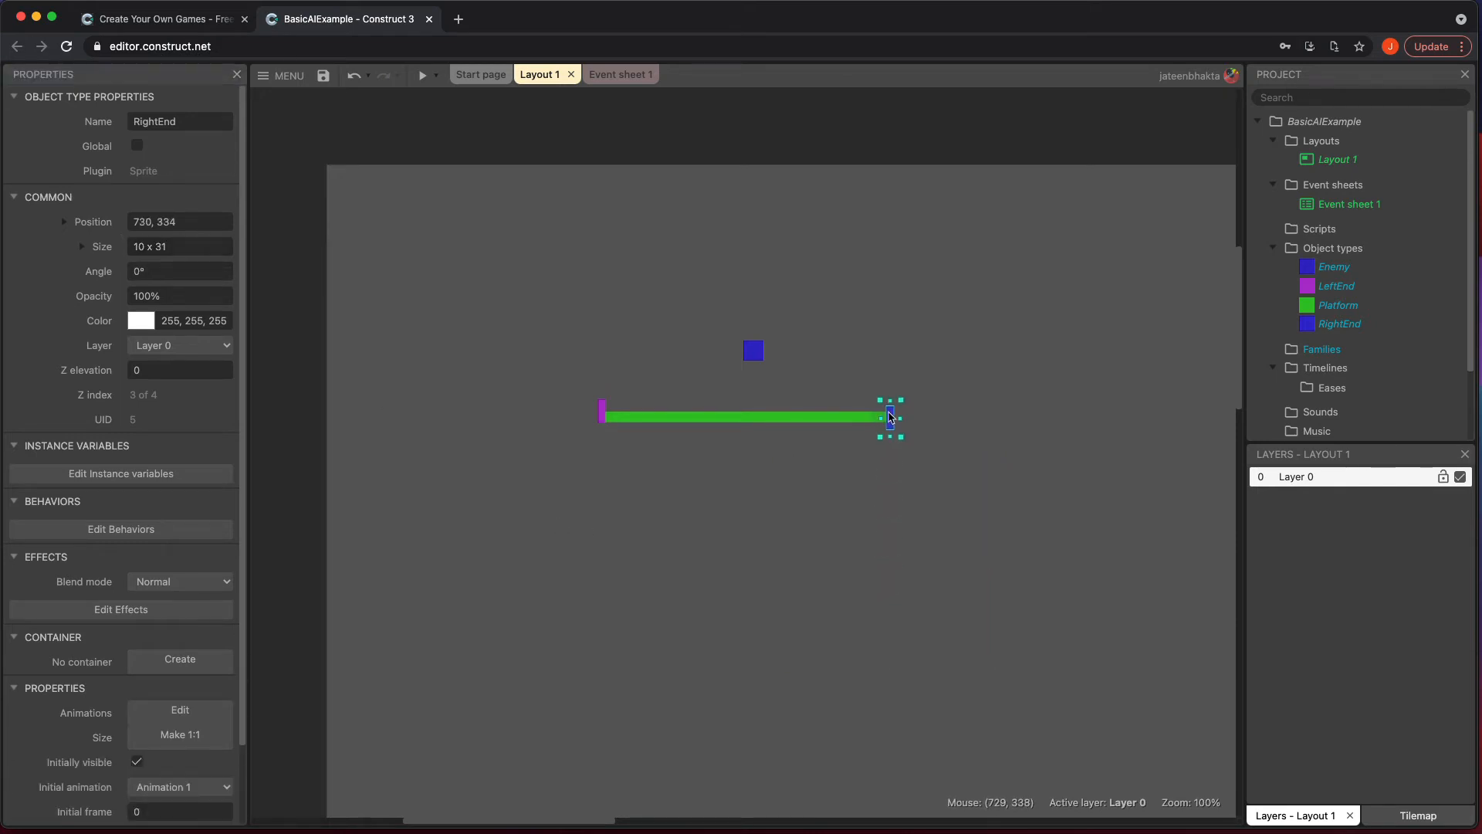
left_click_drag(889, 417, 881, 410)
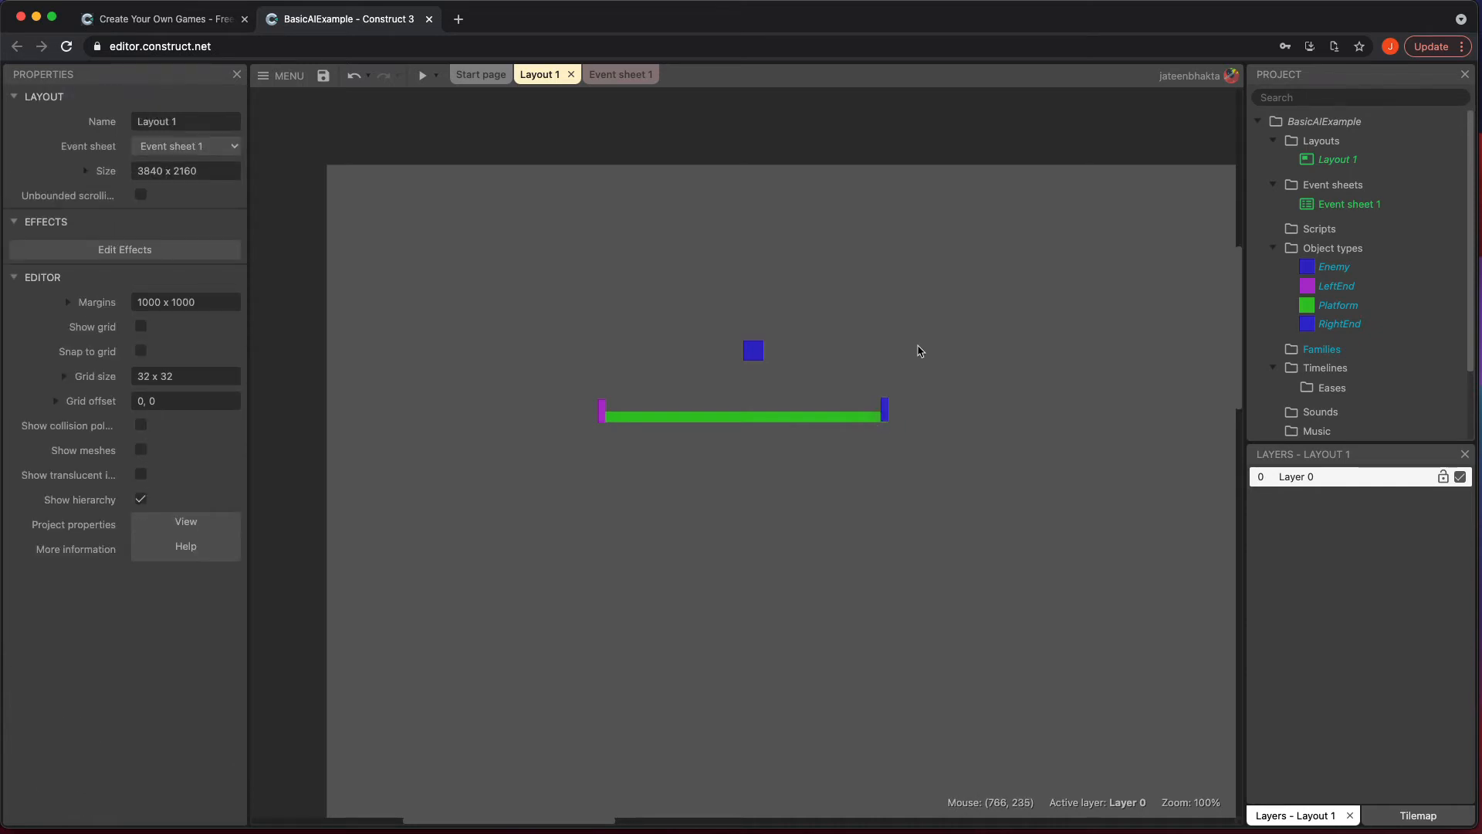
Select Enemy and add a Bullet behavior alongside its Platform behavior.
left_click(754, 350)
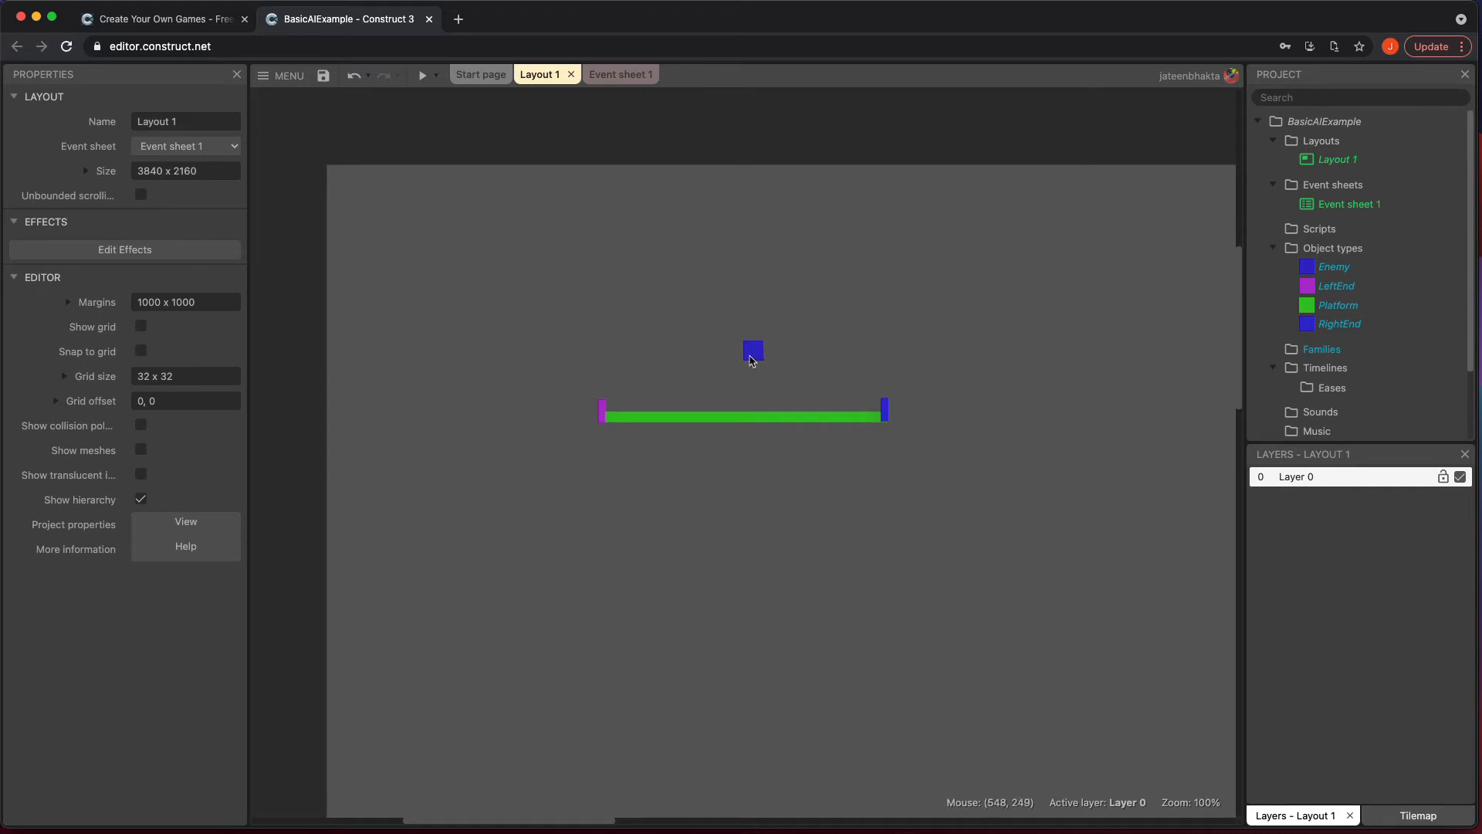
left_click(753, 352)
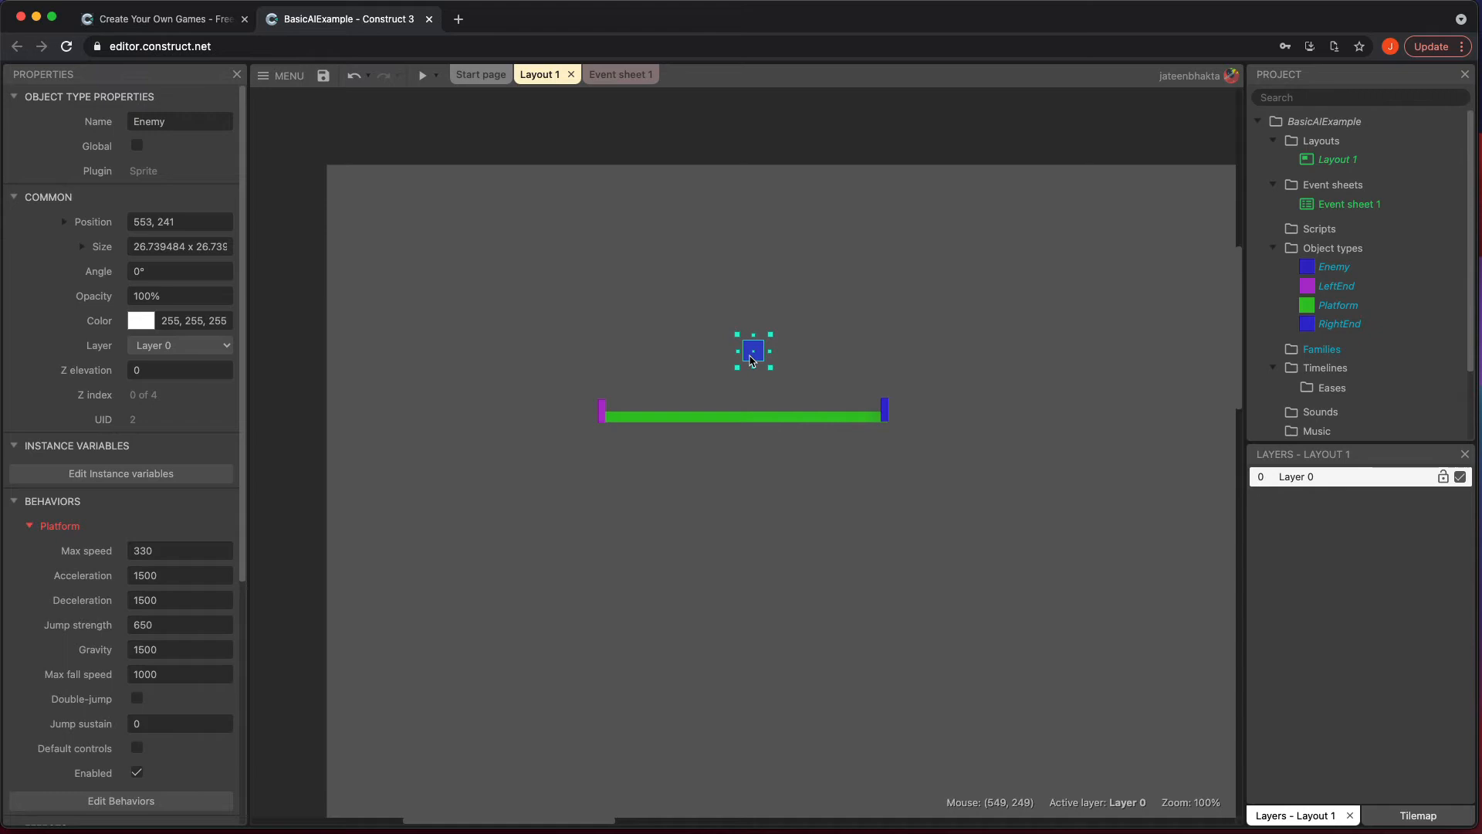
scroll("down", 3)
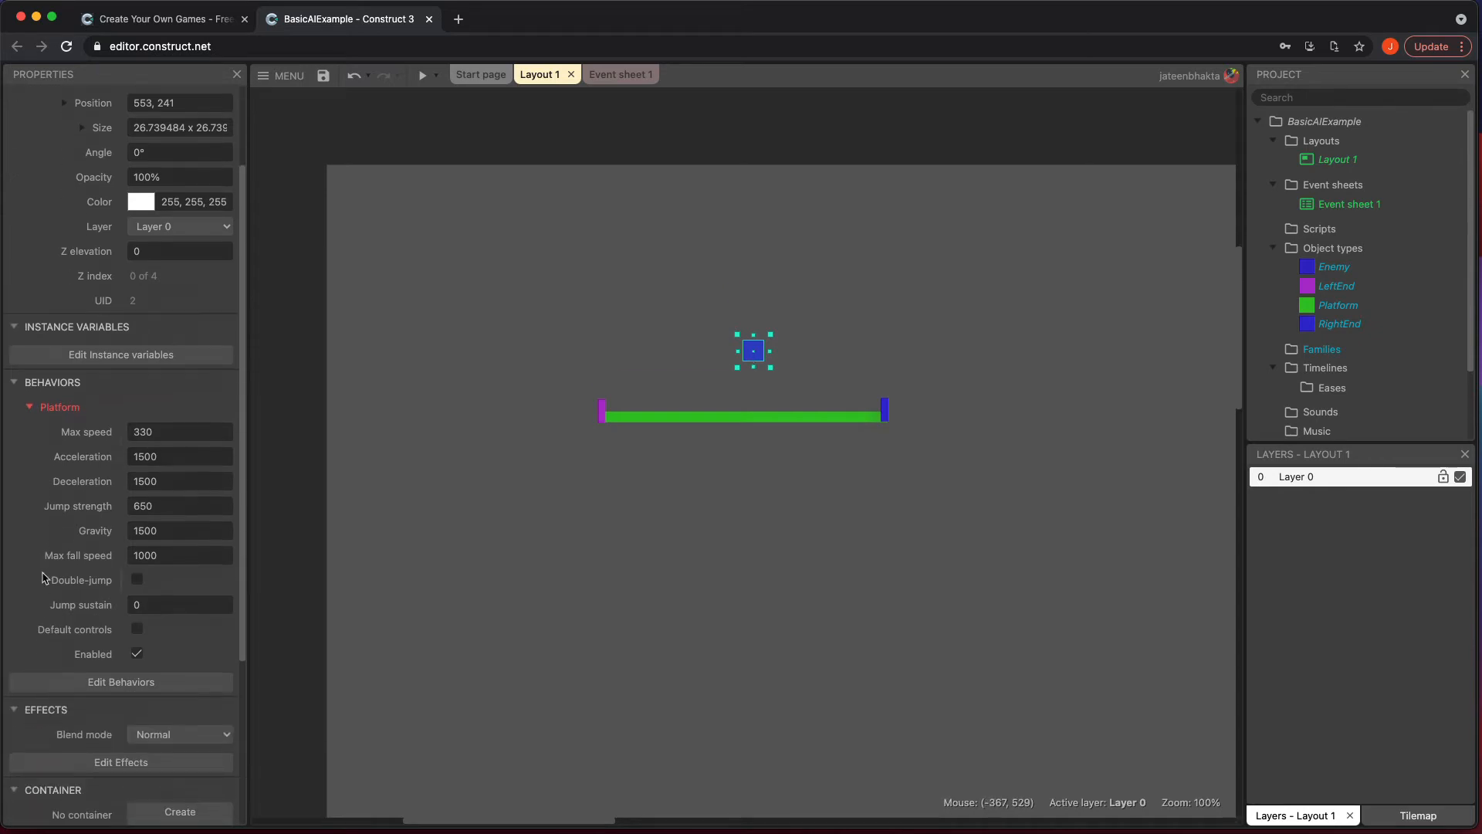
left_click(122, 682)
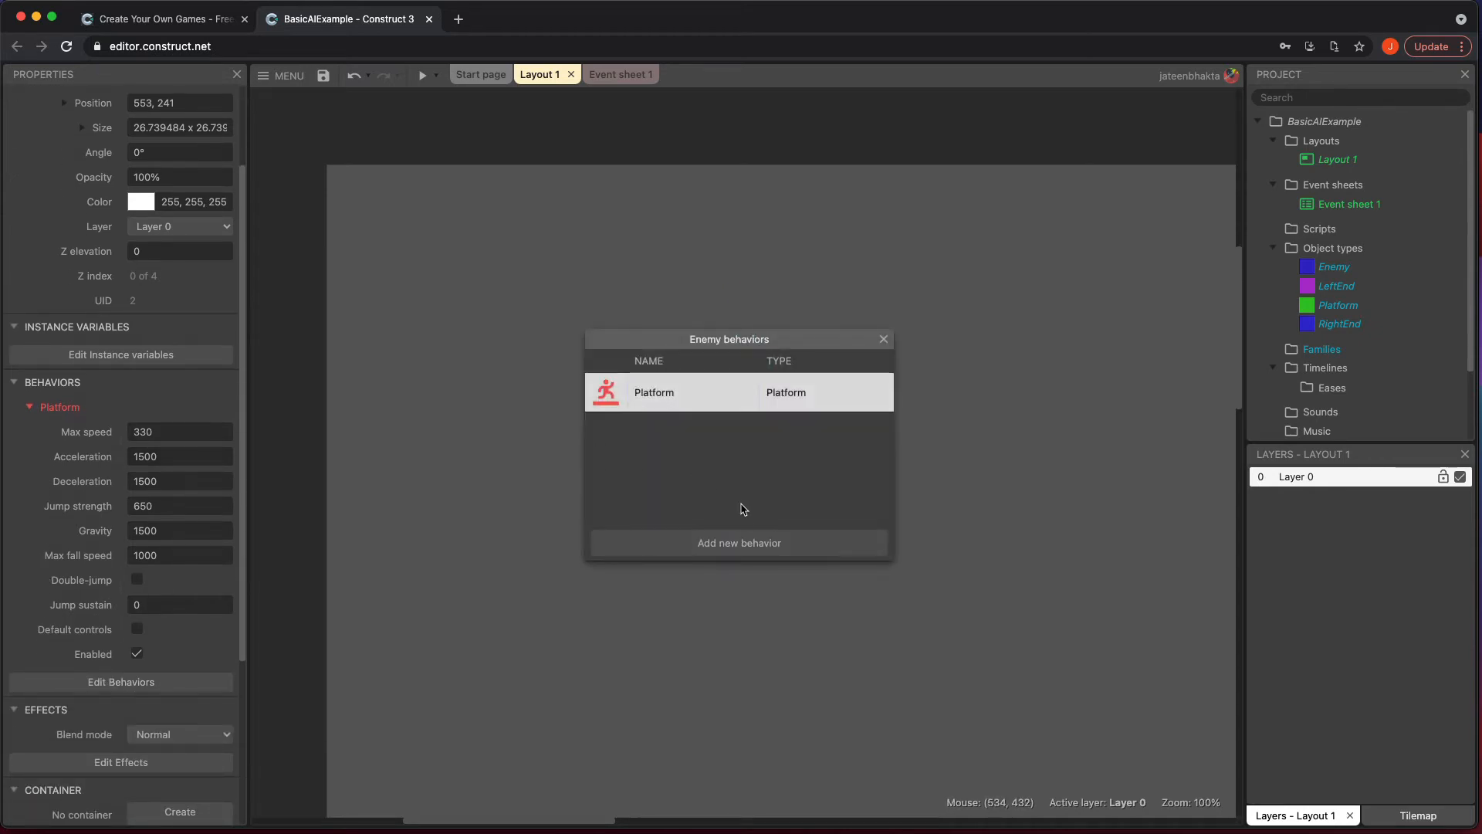
left_click(740, 543)
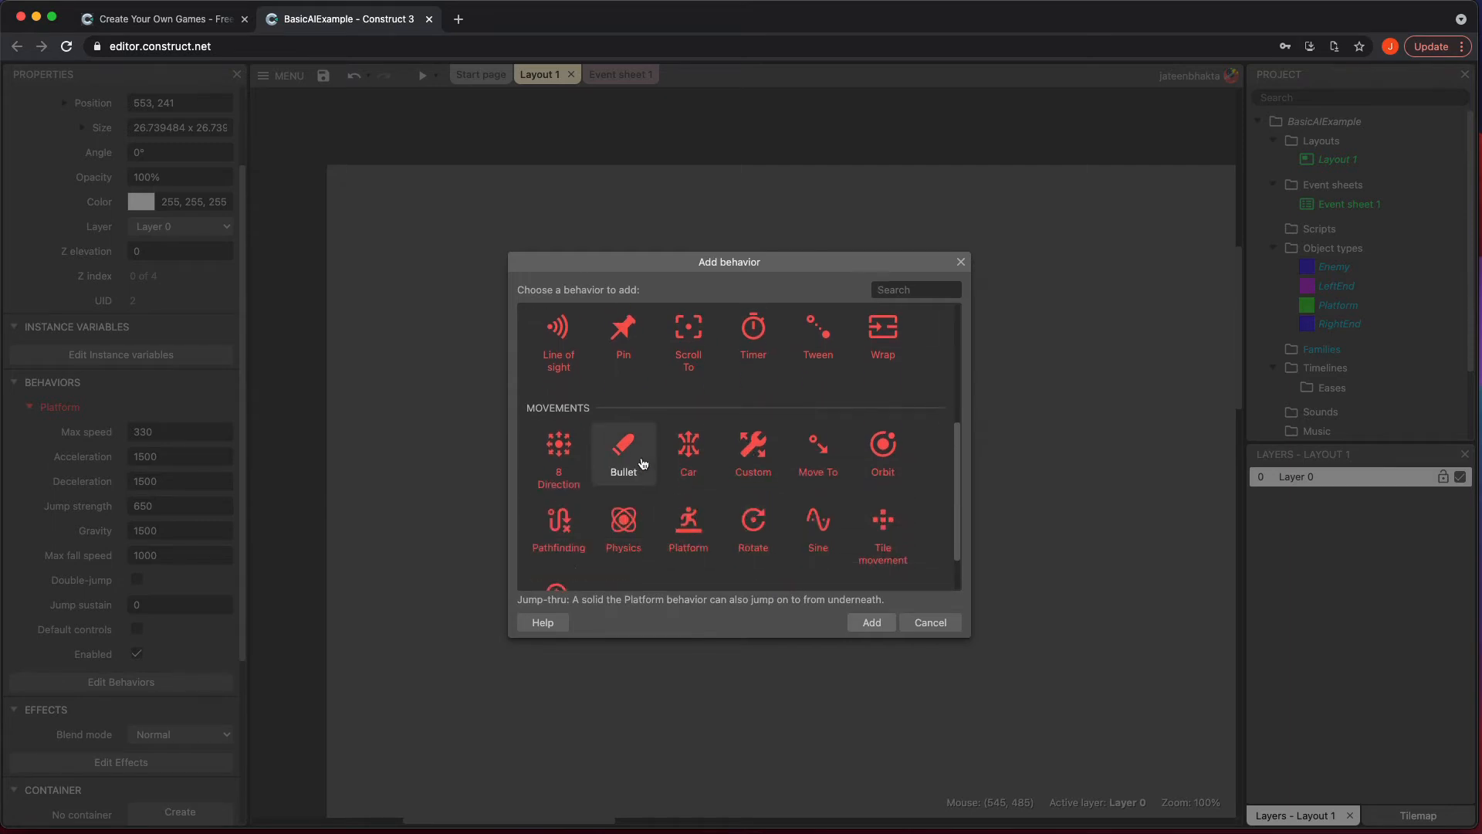
left_click(623, 454)
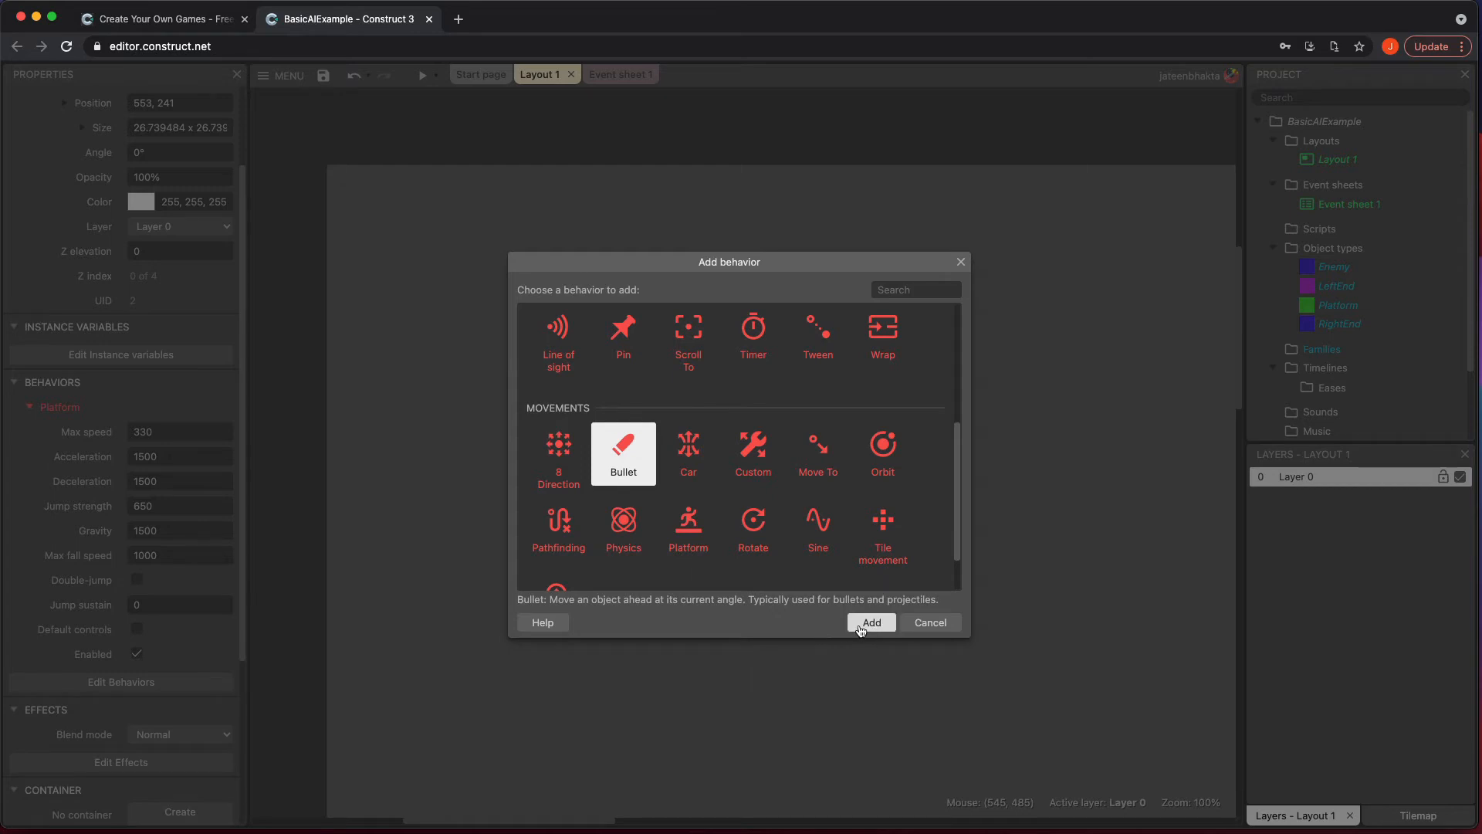
left_click(870, 622)
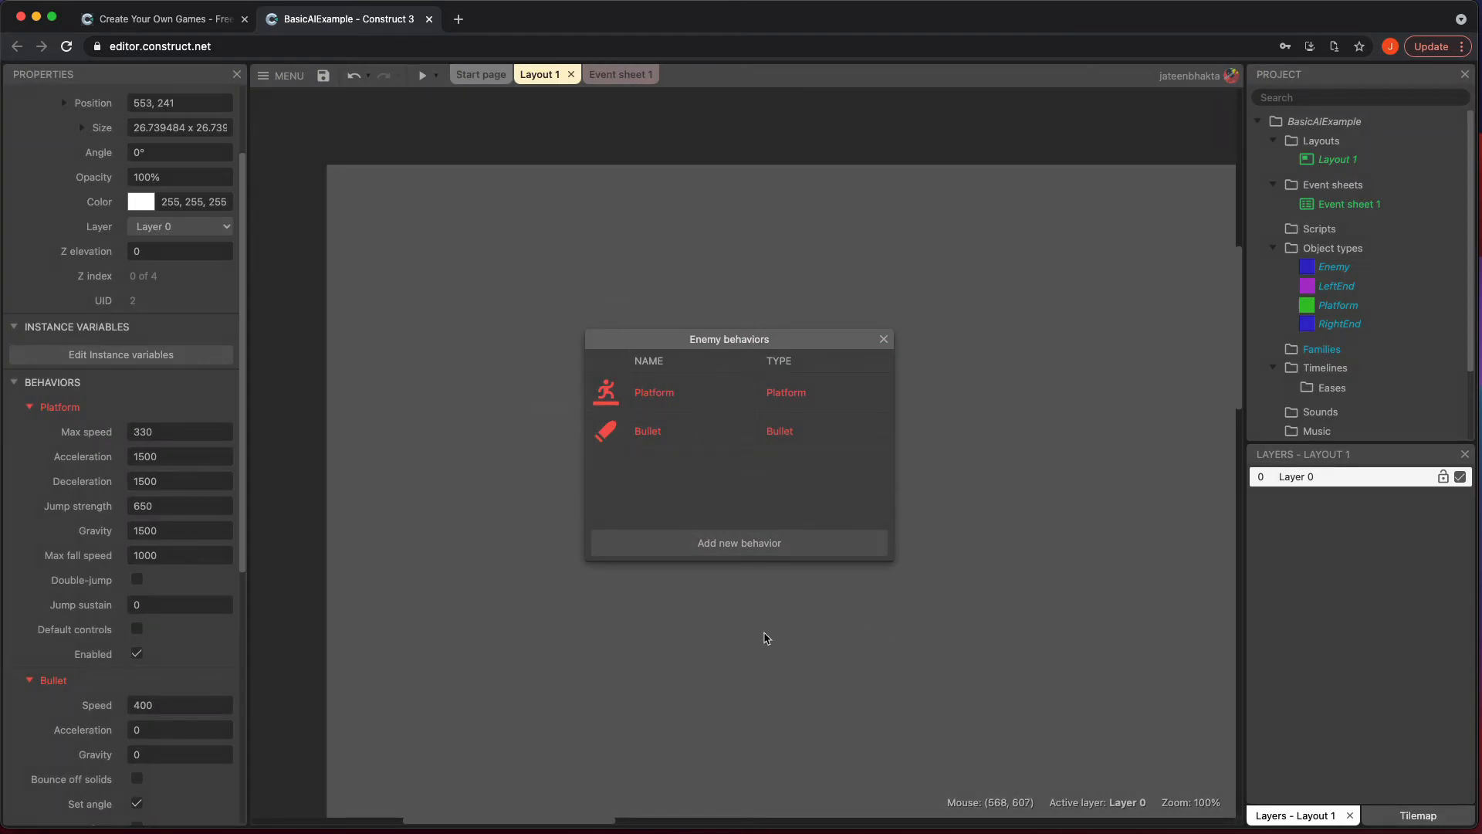
mouse_move(739, 542)
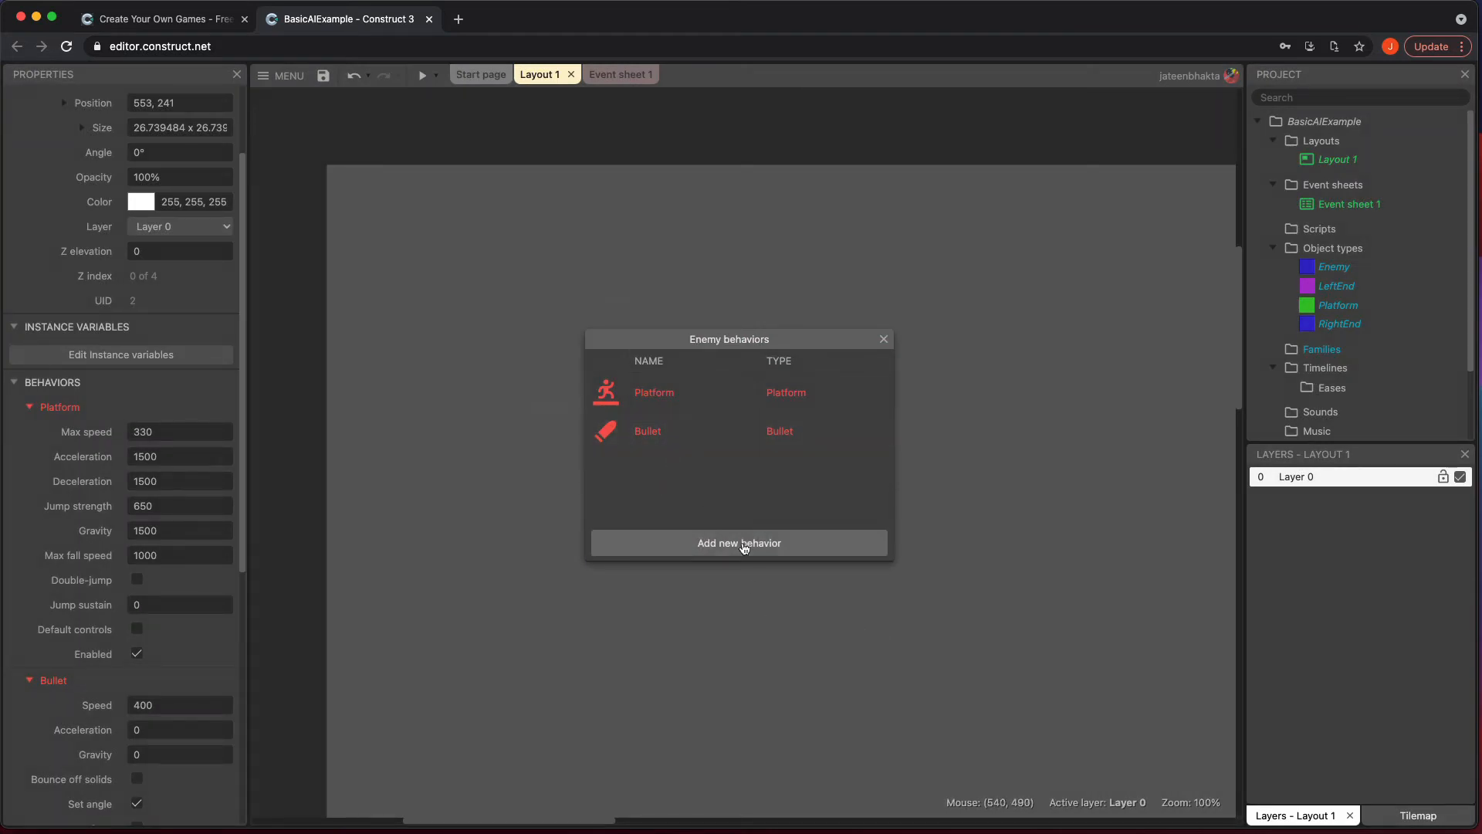
left_click(883, 338)
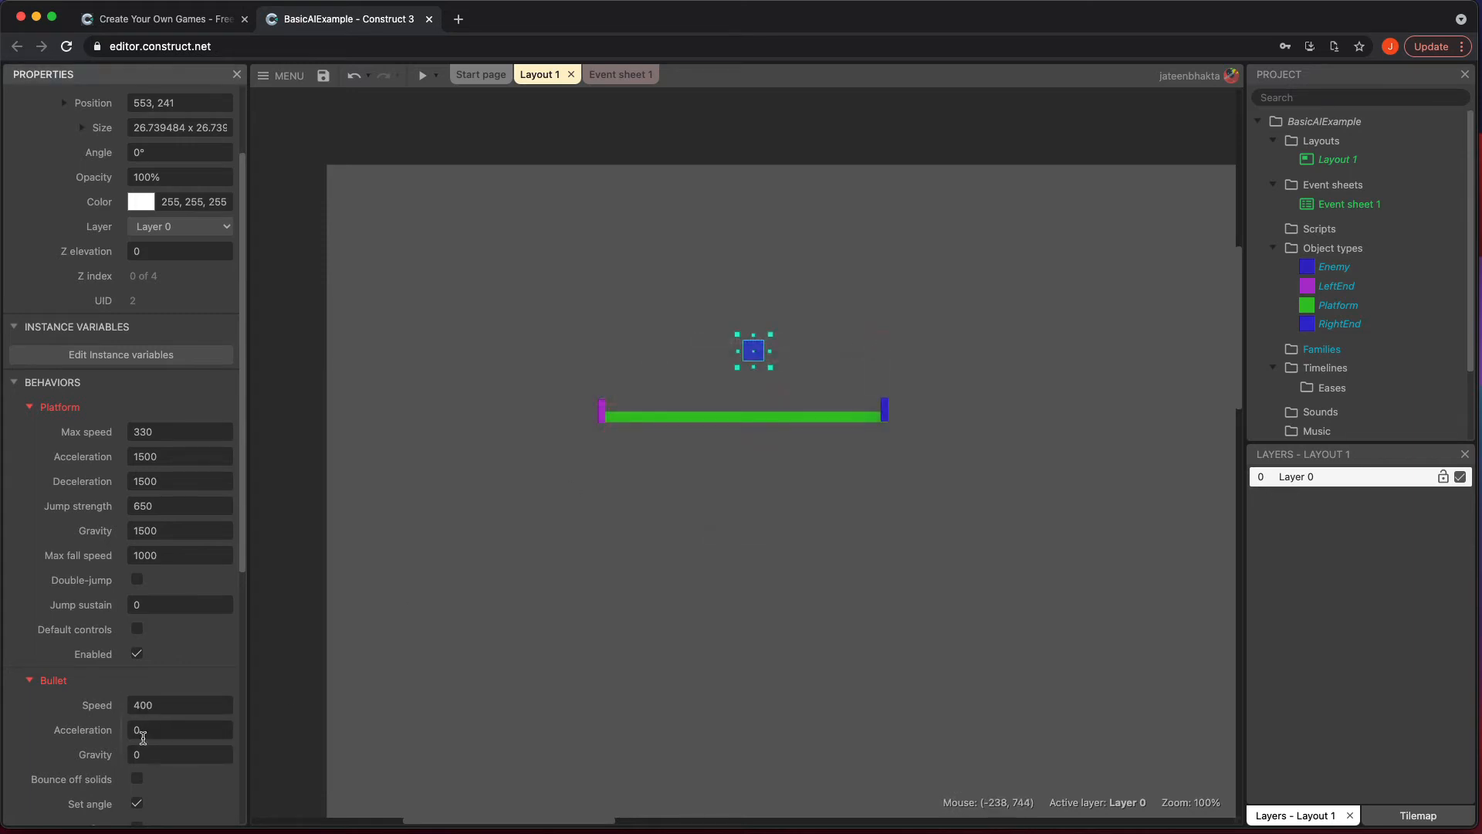
scroll("down", 3)
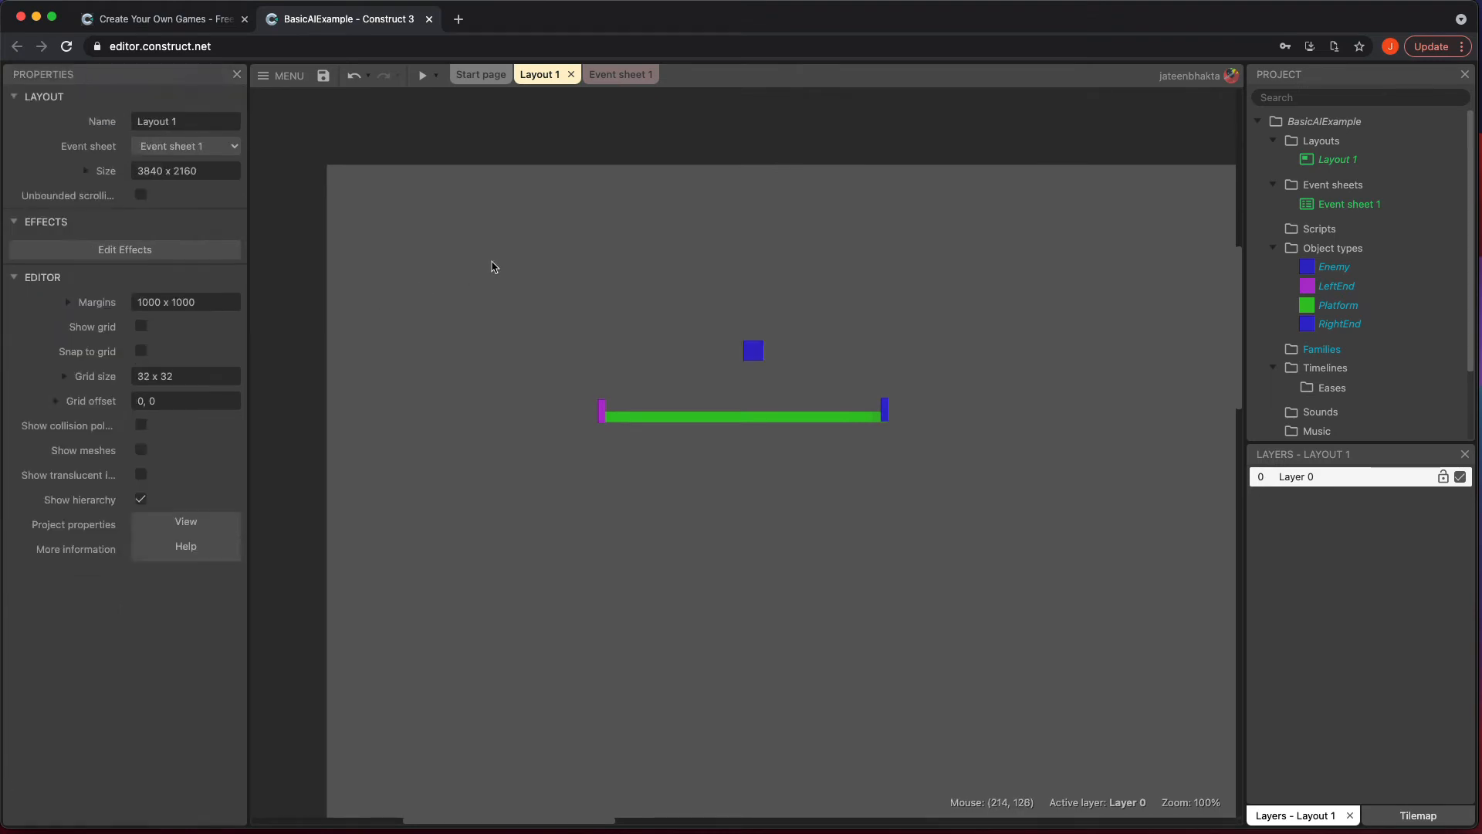
mouse_move(621, 75)
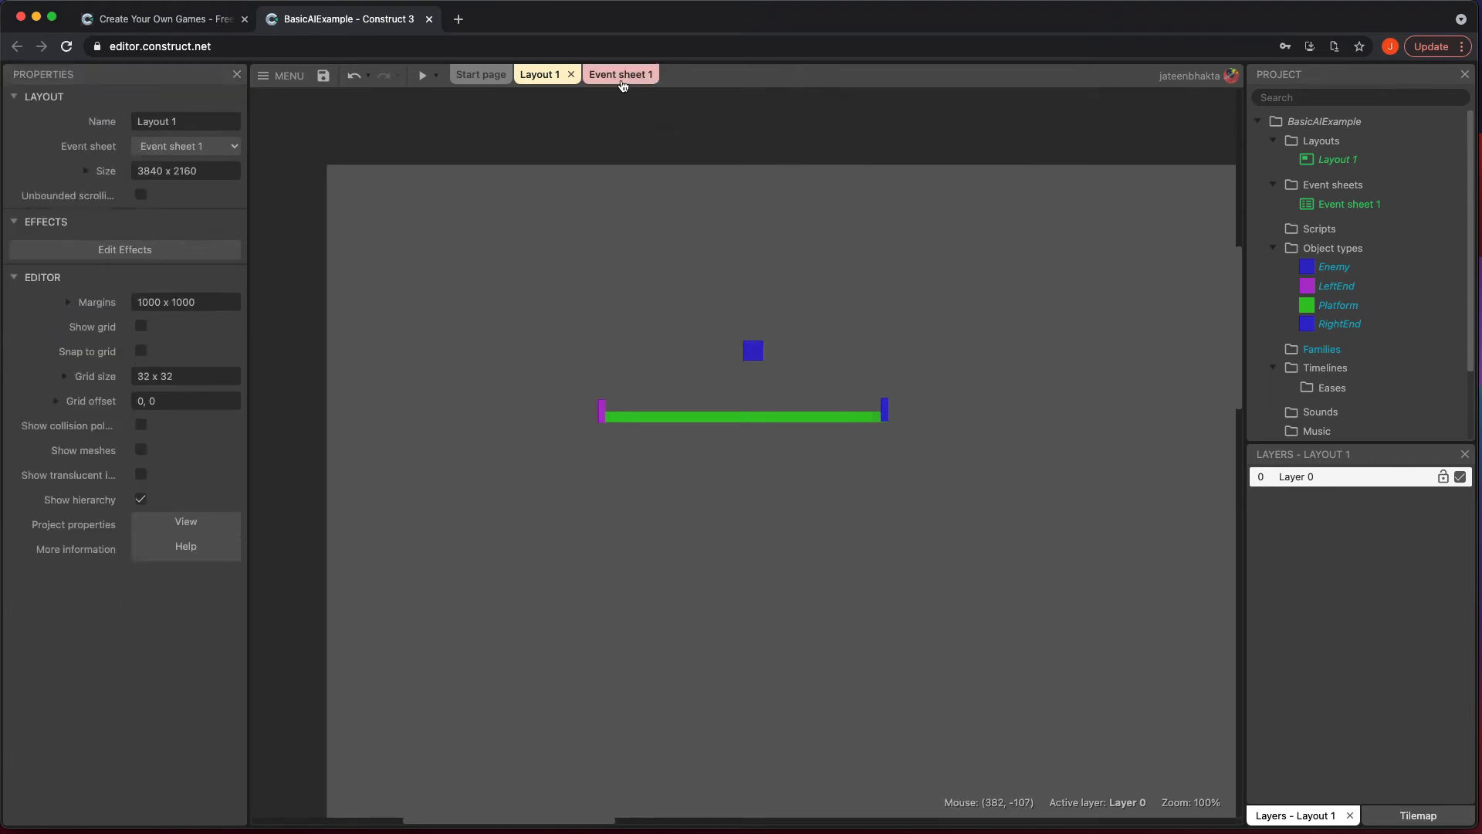
mouse_move(621, 75)
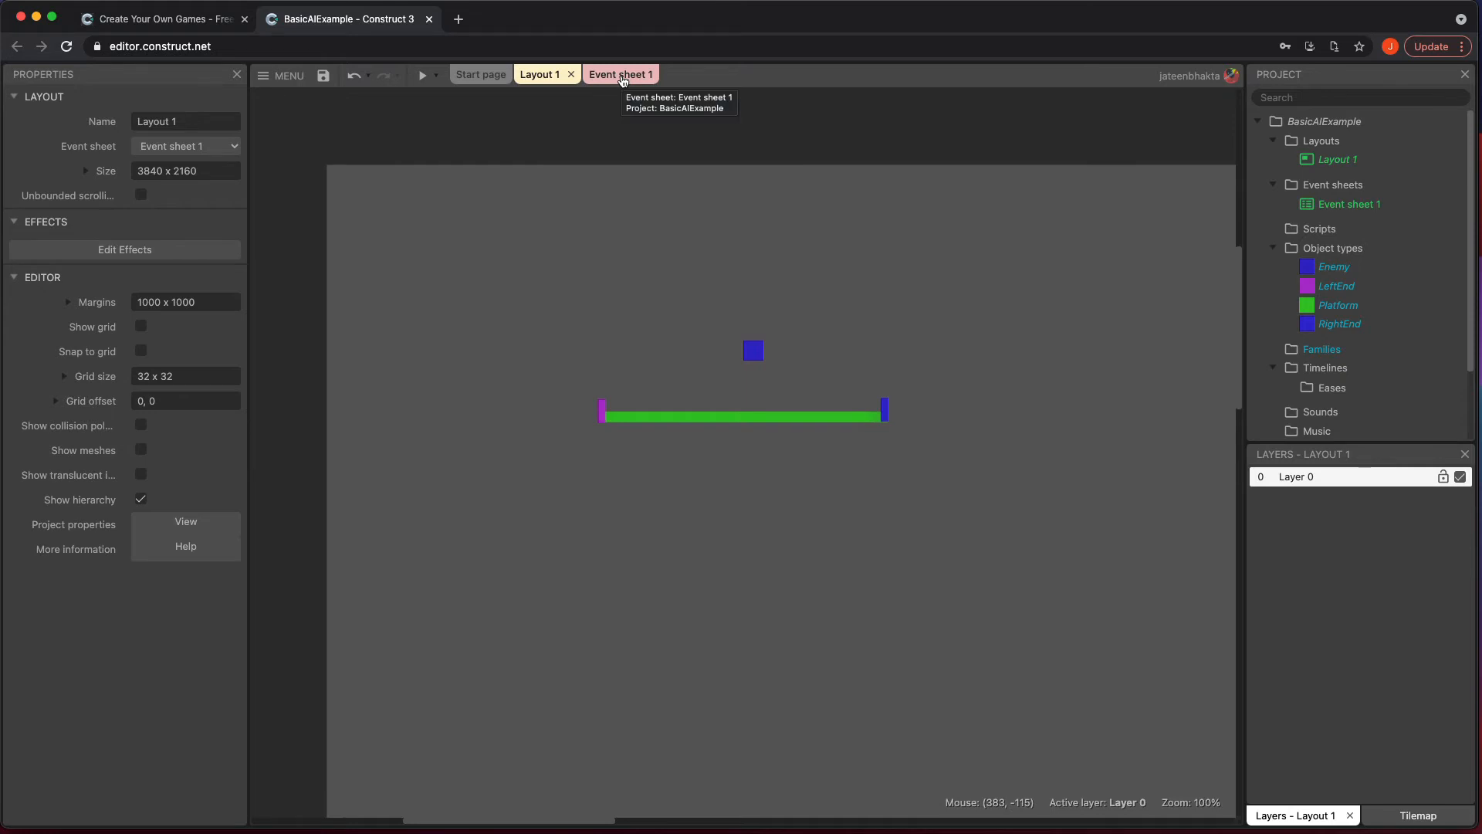
On Event sheet 1, add 'Enemy is overlapping LeftEnd' and 'Enemy is overlapping RightEnd' events.
left_click(614, 74)
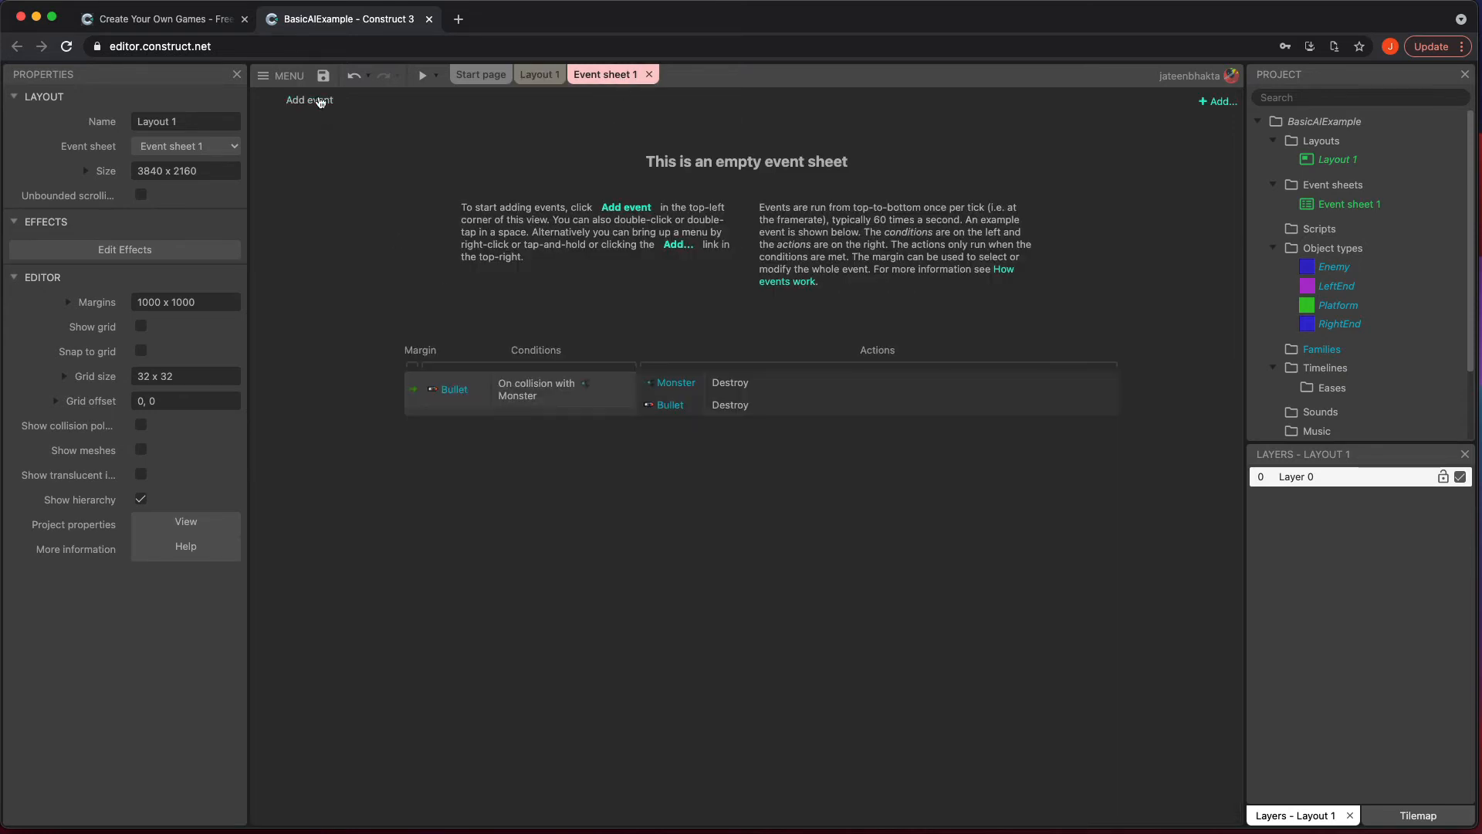
left_click(309, 99)
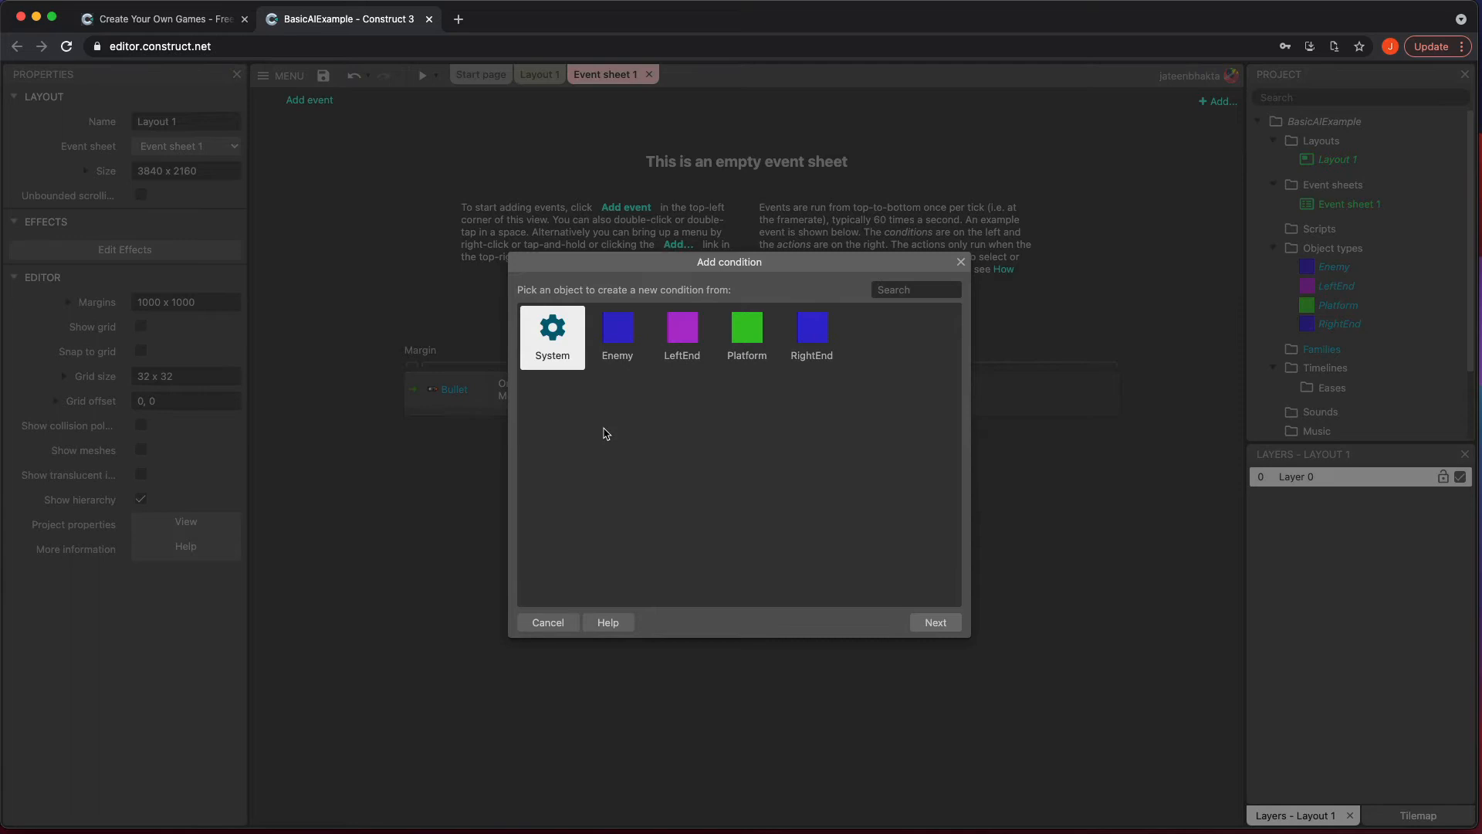
mouse_move(606, 408)
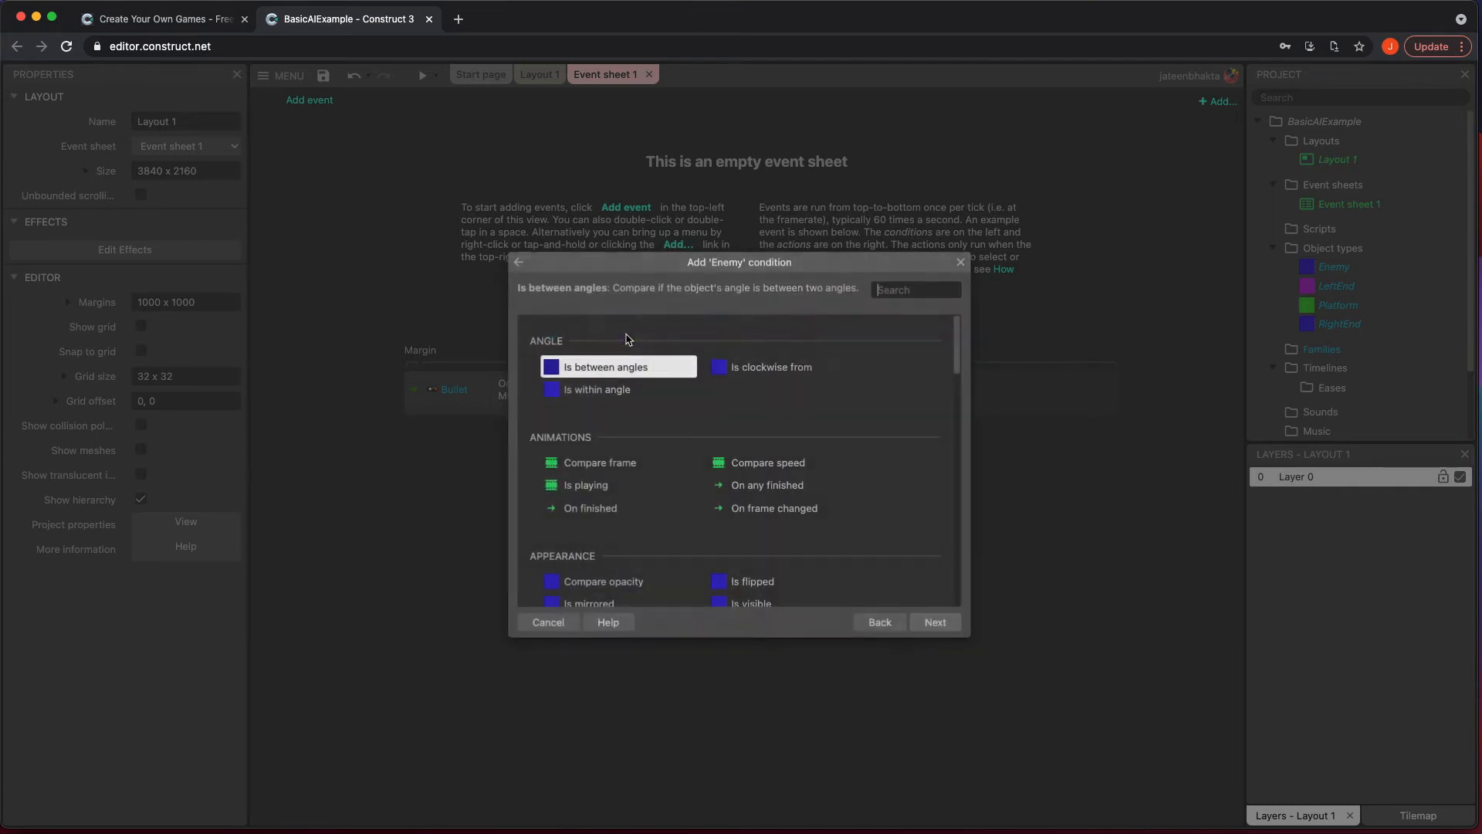
scroll("down", 3)
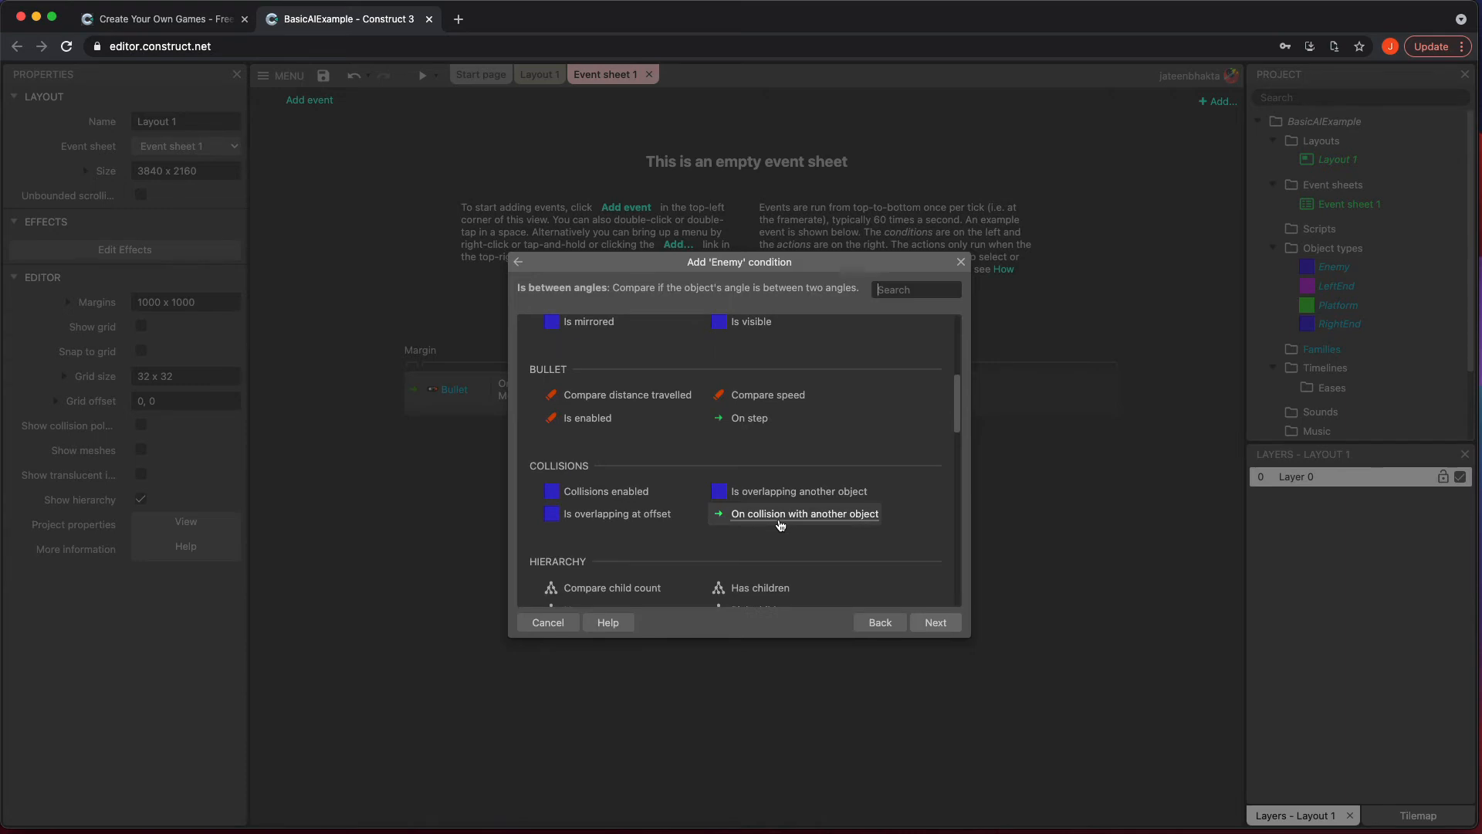
mouse_move(780, 523)
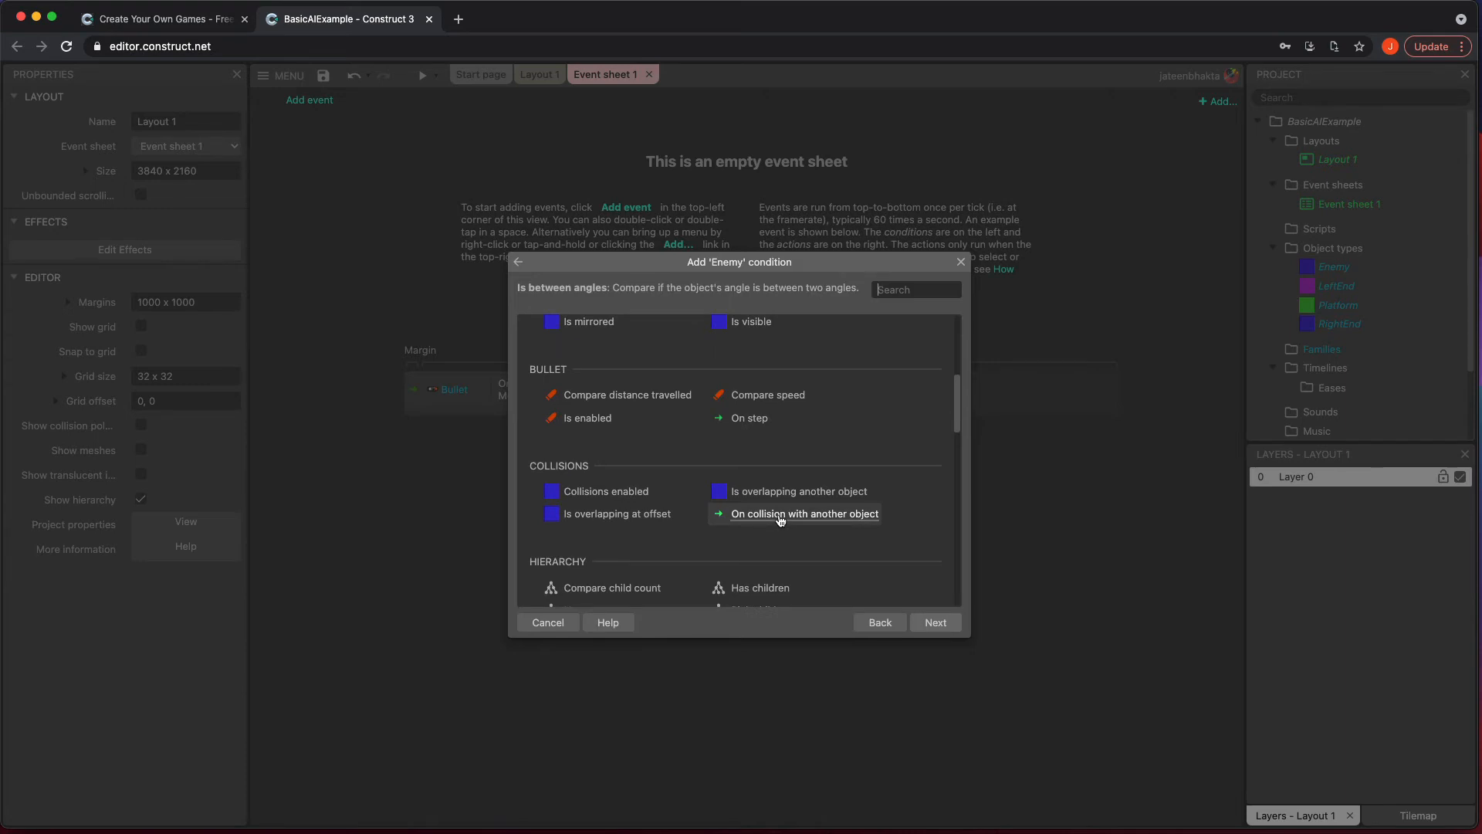
left_click(797, 491)
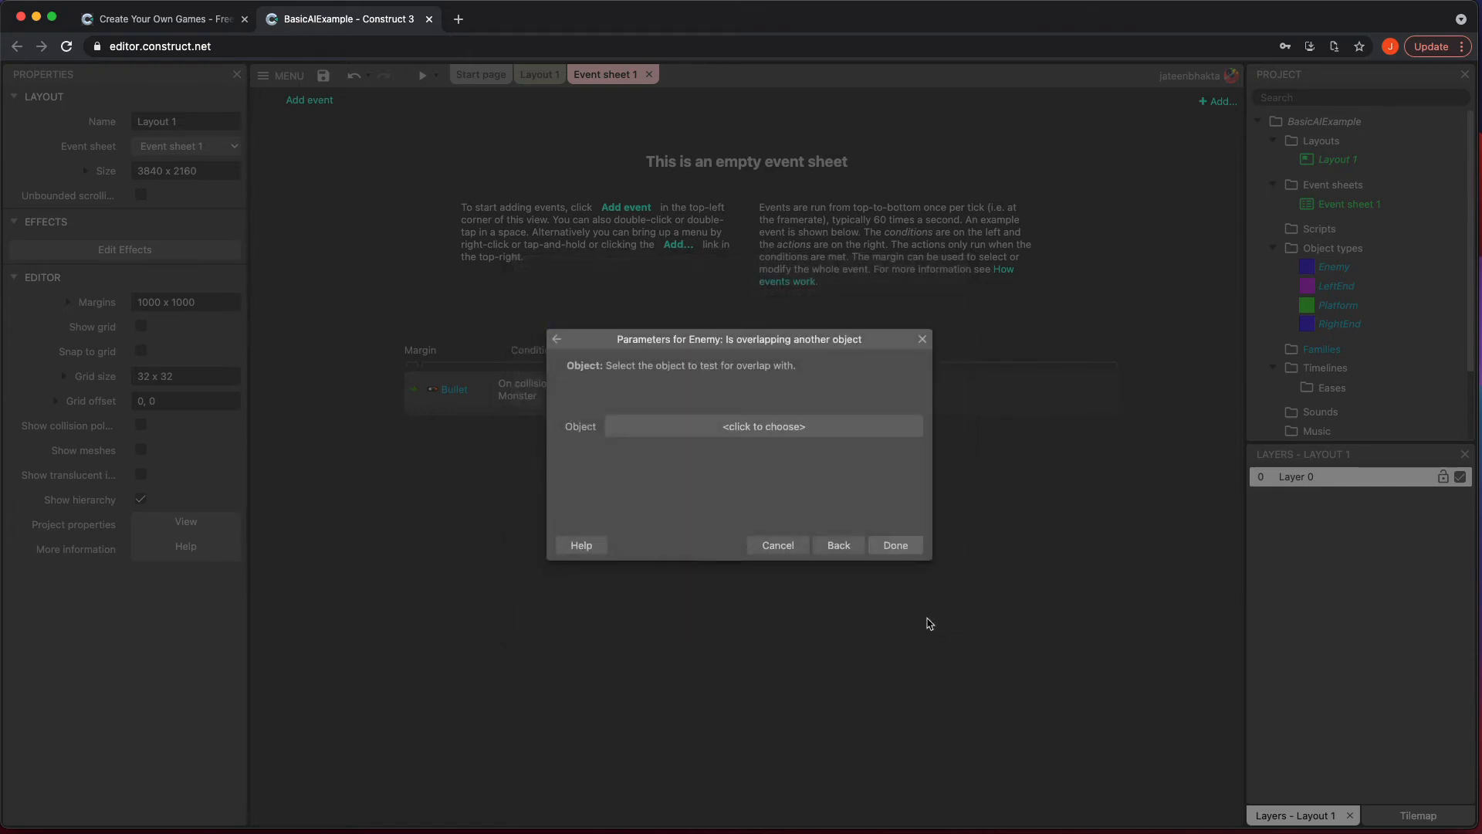
left_click(762, 427)
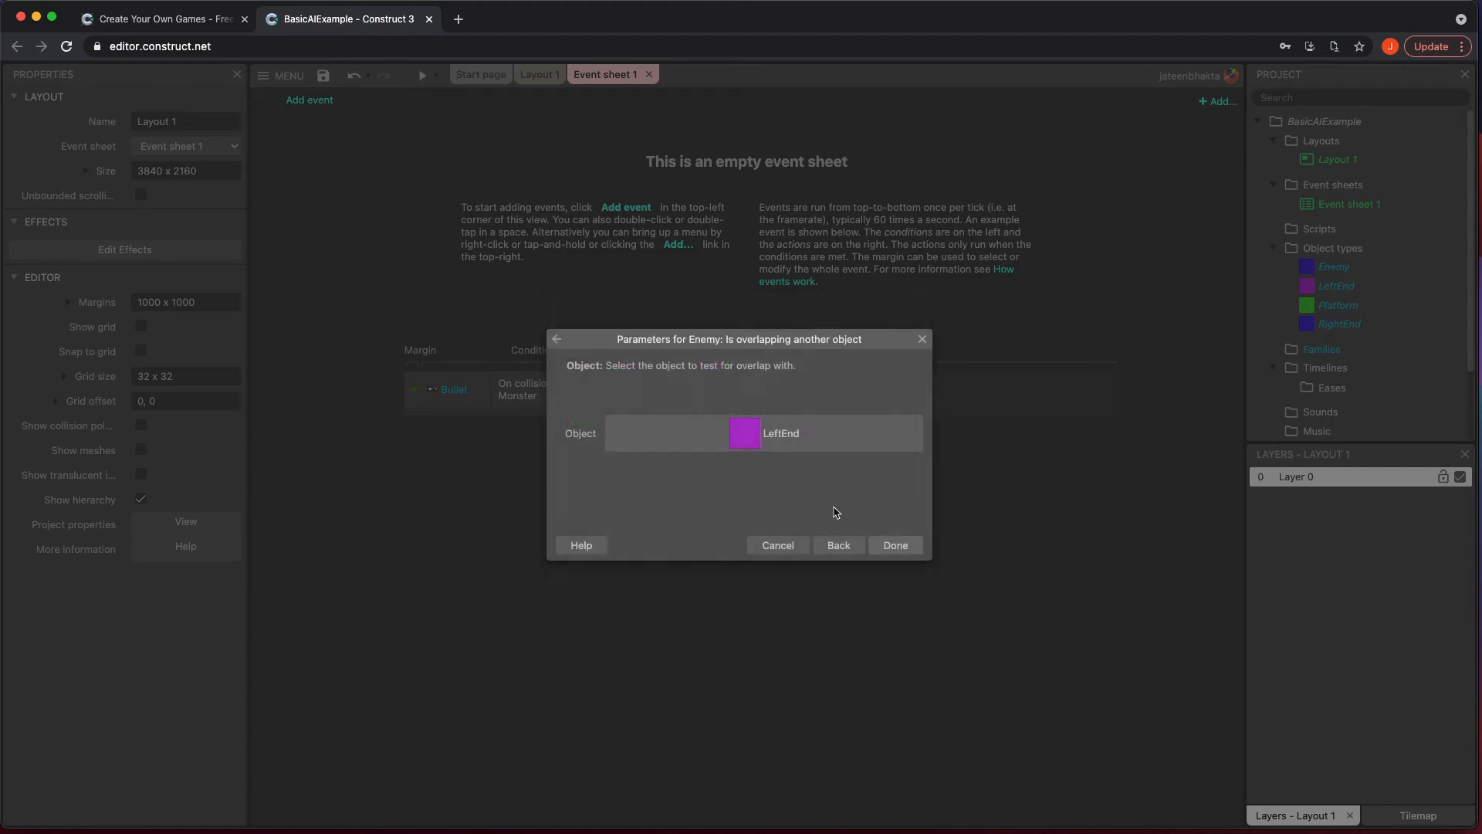
left_click(893, 544)
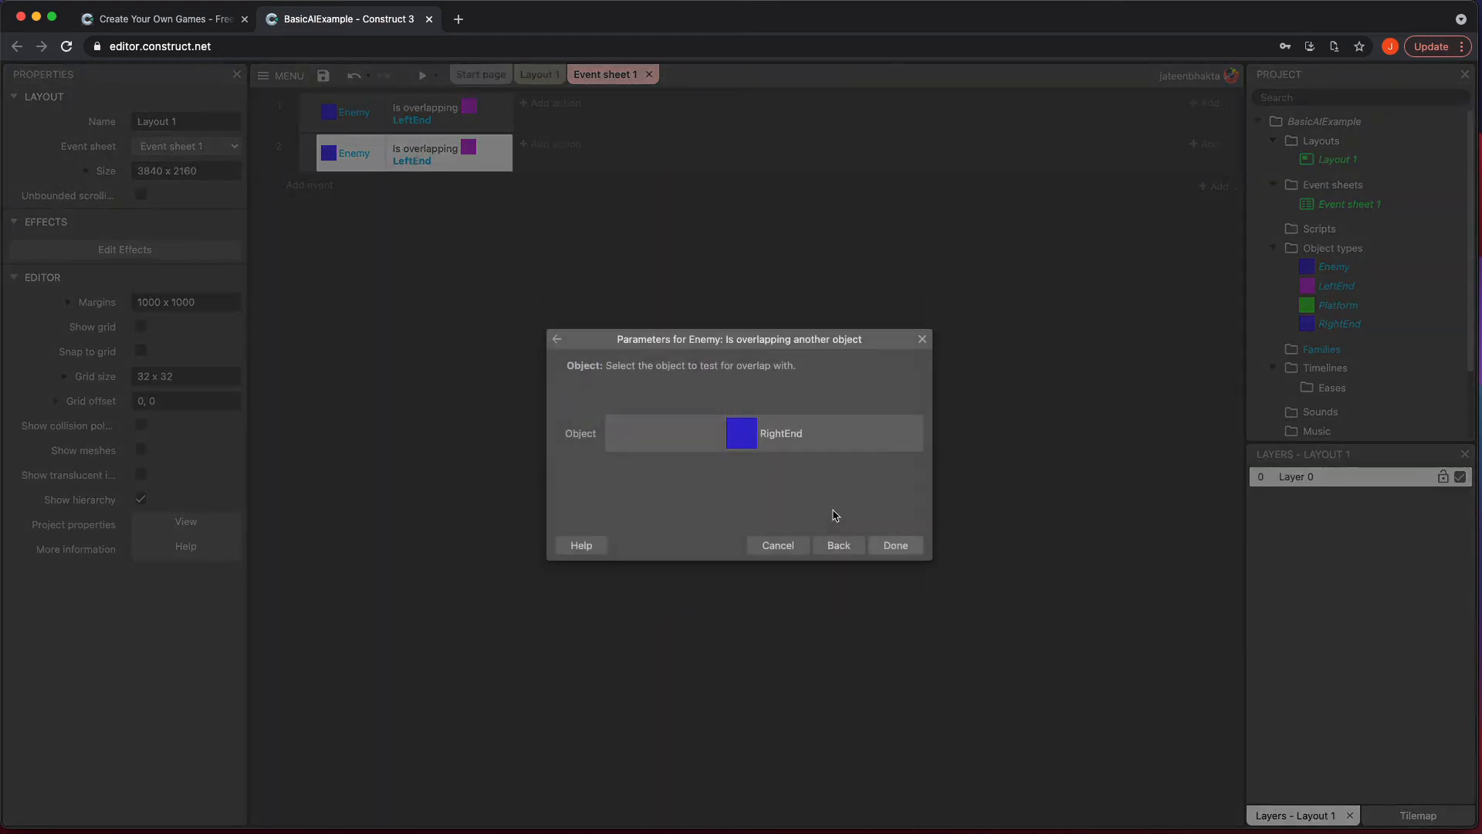
left_click(894, 545)
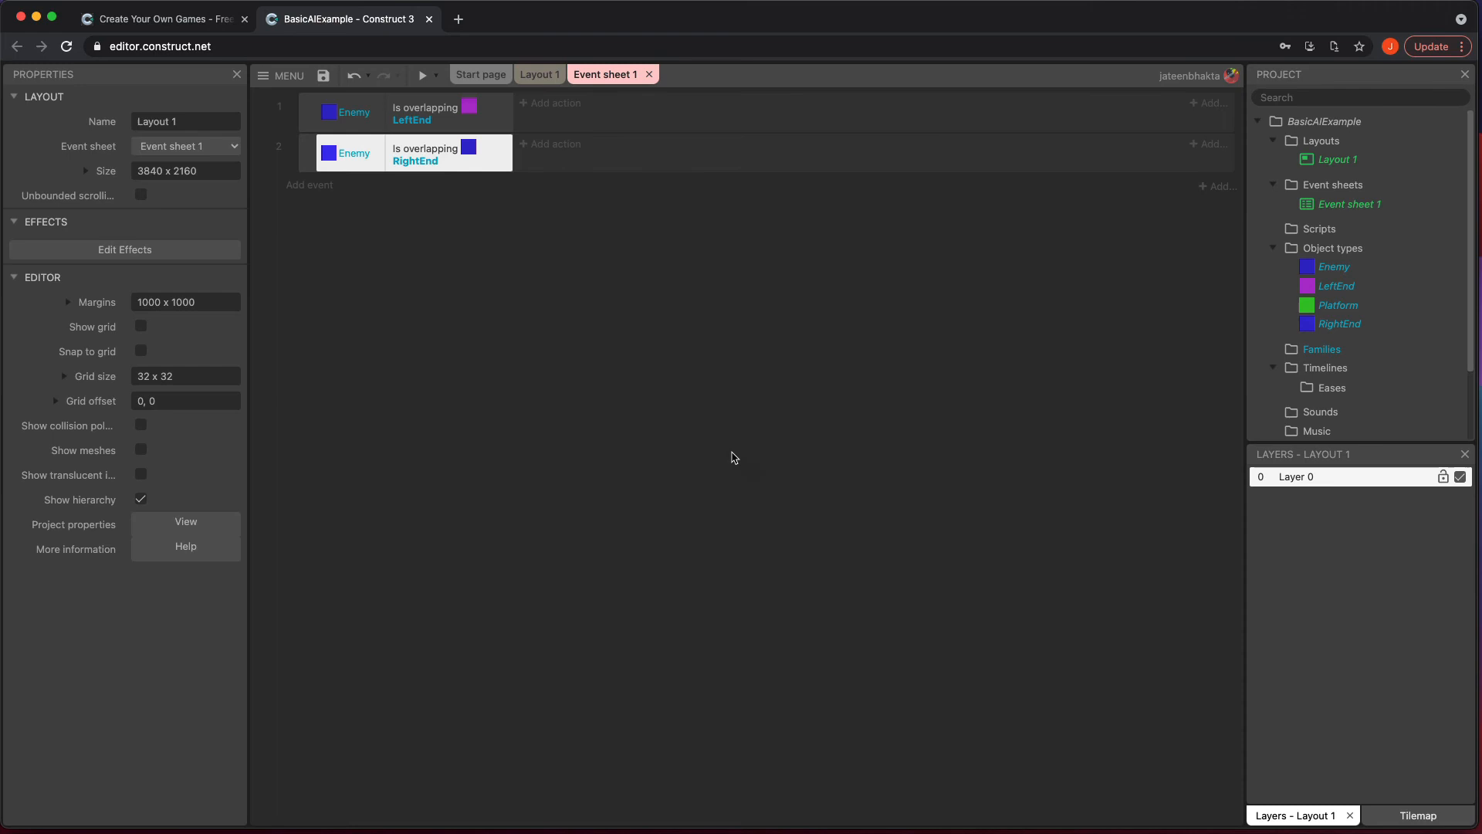
mouse_move(551, 103)
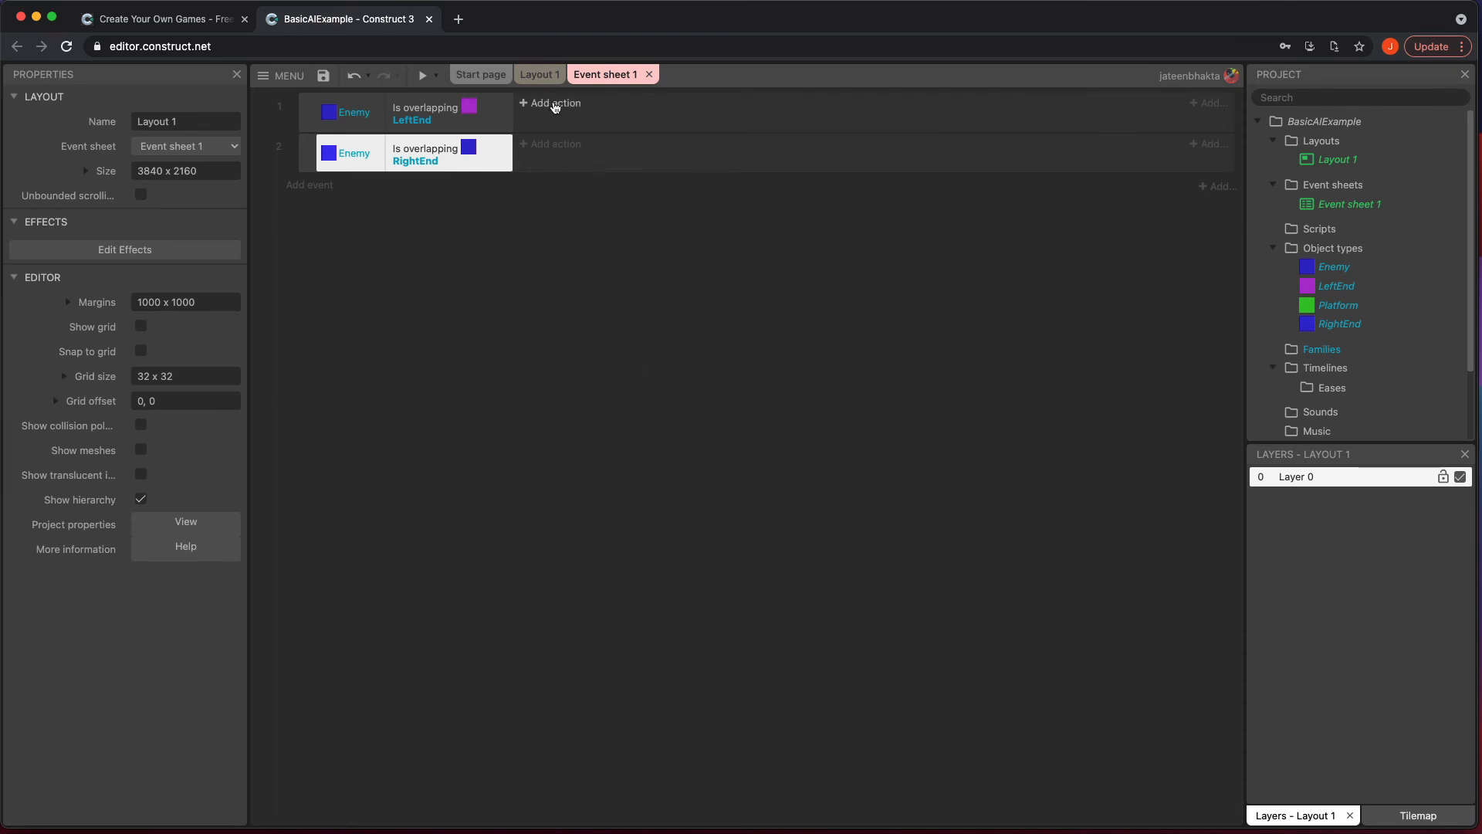
Give the LeftEnd event an Enemy Bullet 'Bounce off LeftEnd' action, then retarget the second event's copy.
left_click(554, 105)
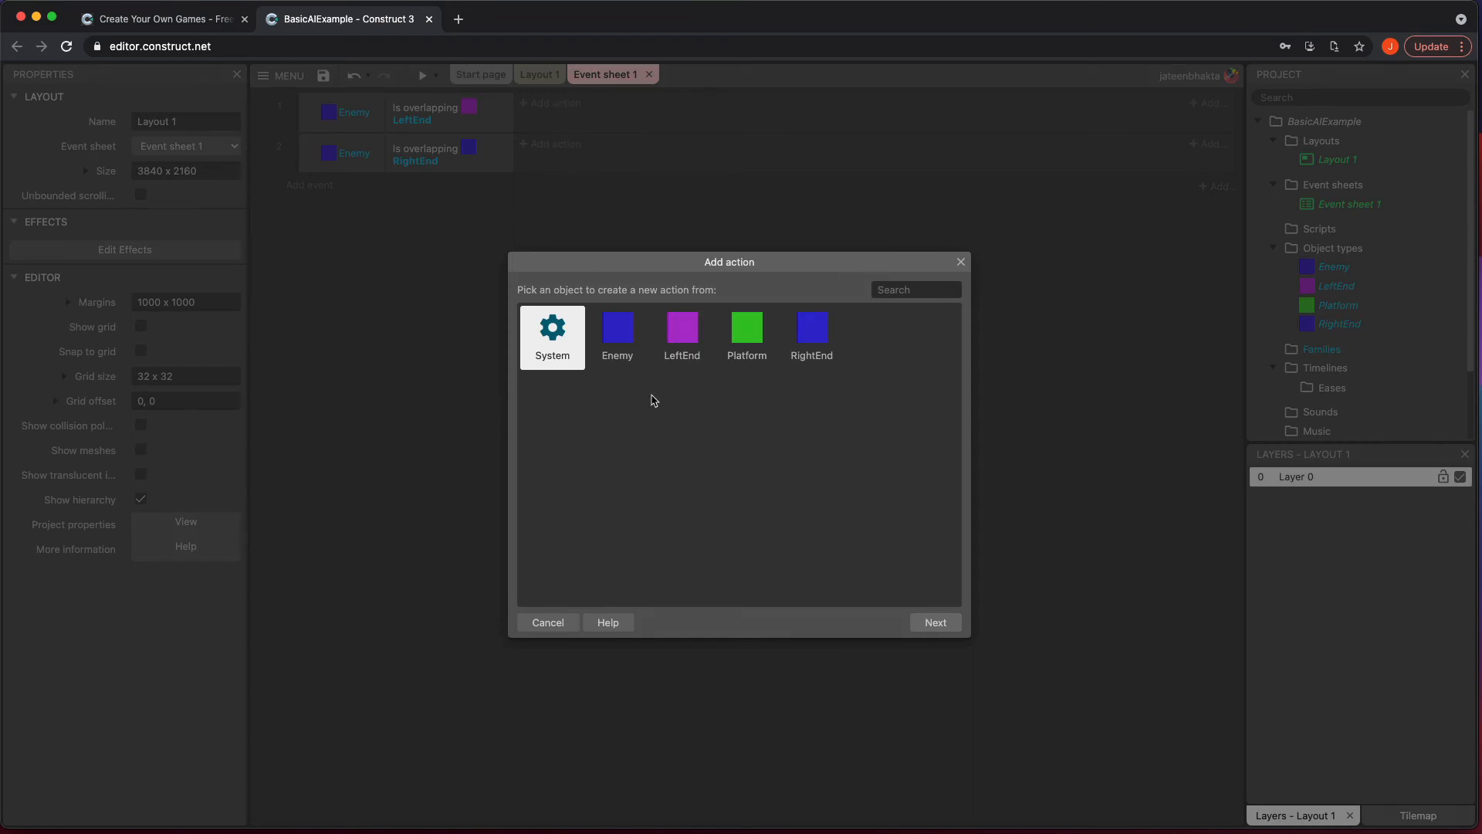
left_click(616, 335)
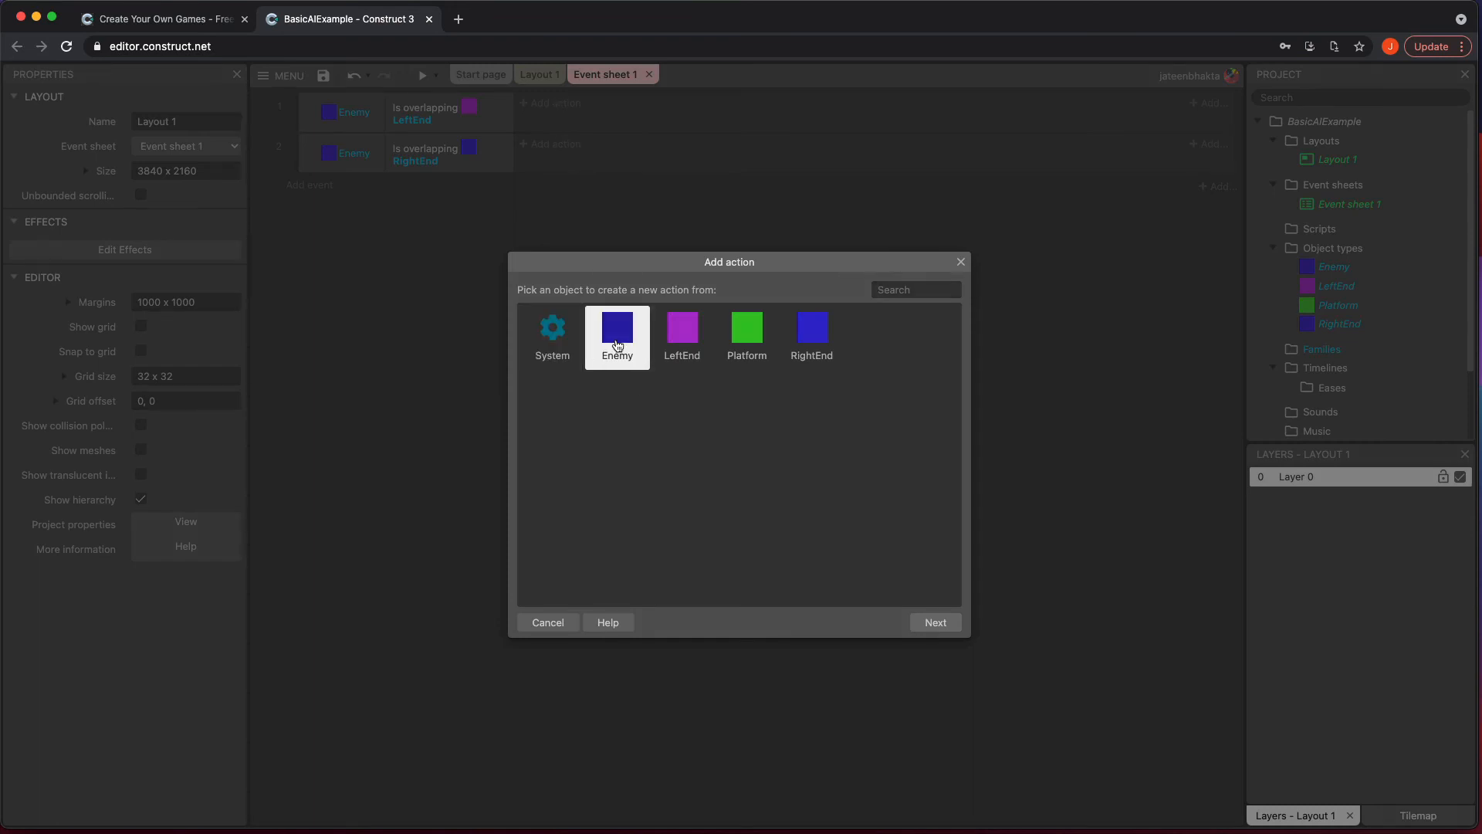
left_click(616, 331)
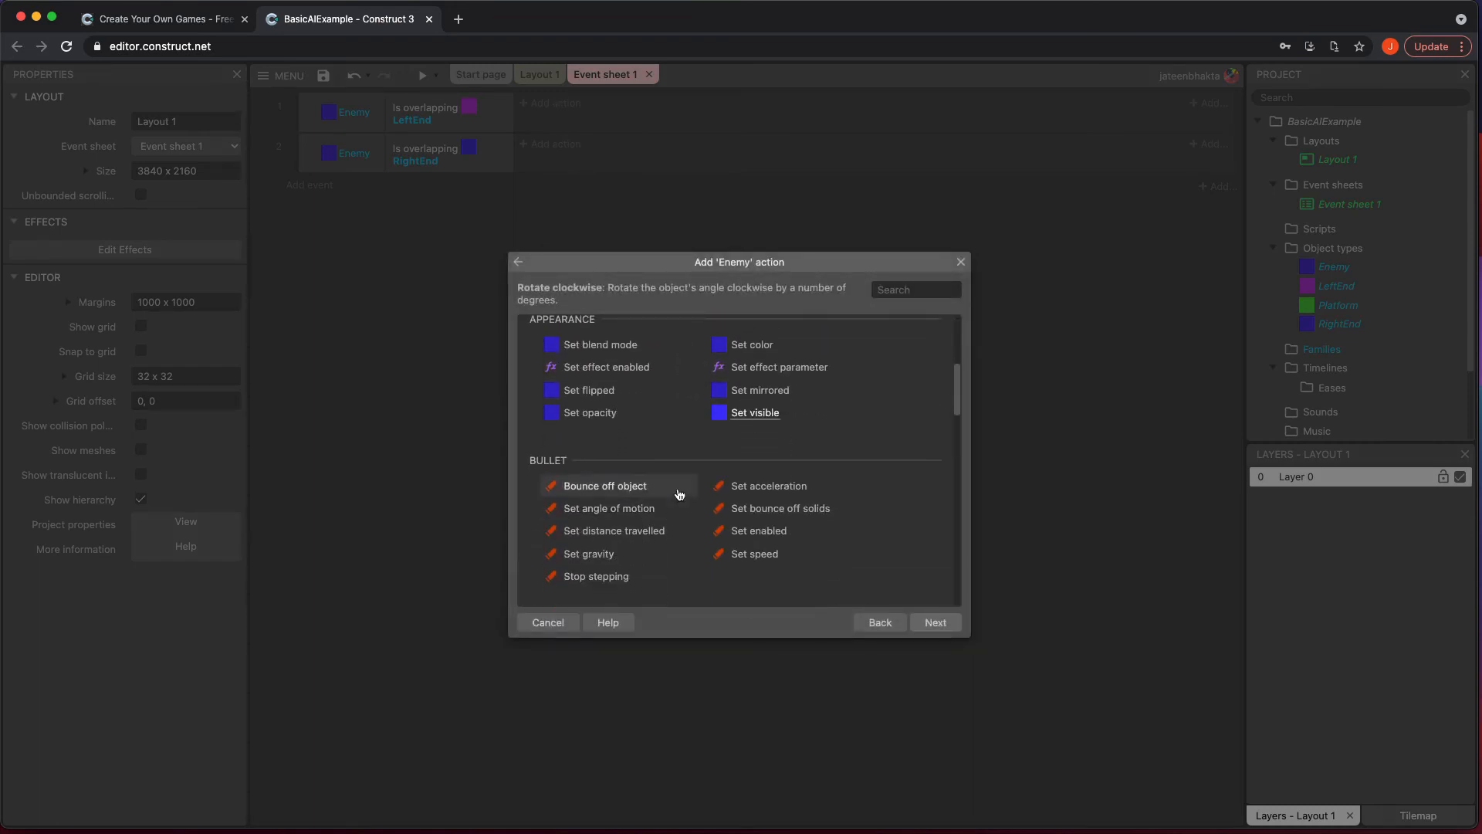
mouse_move(759, 531)
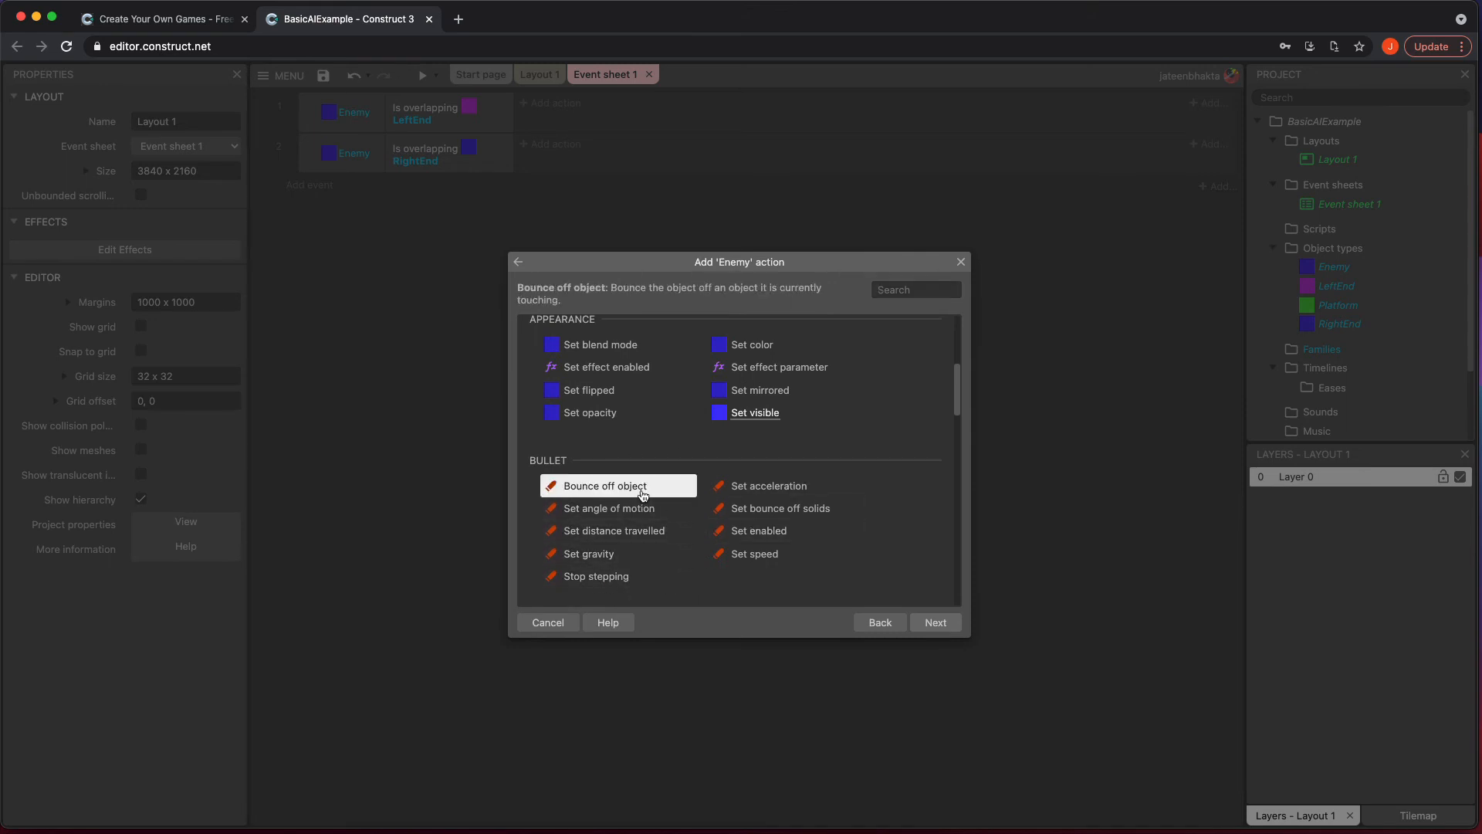
mouse_move(640, 296)
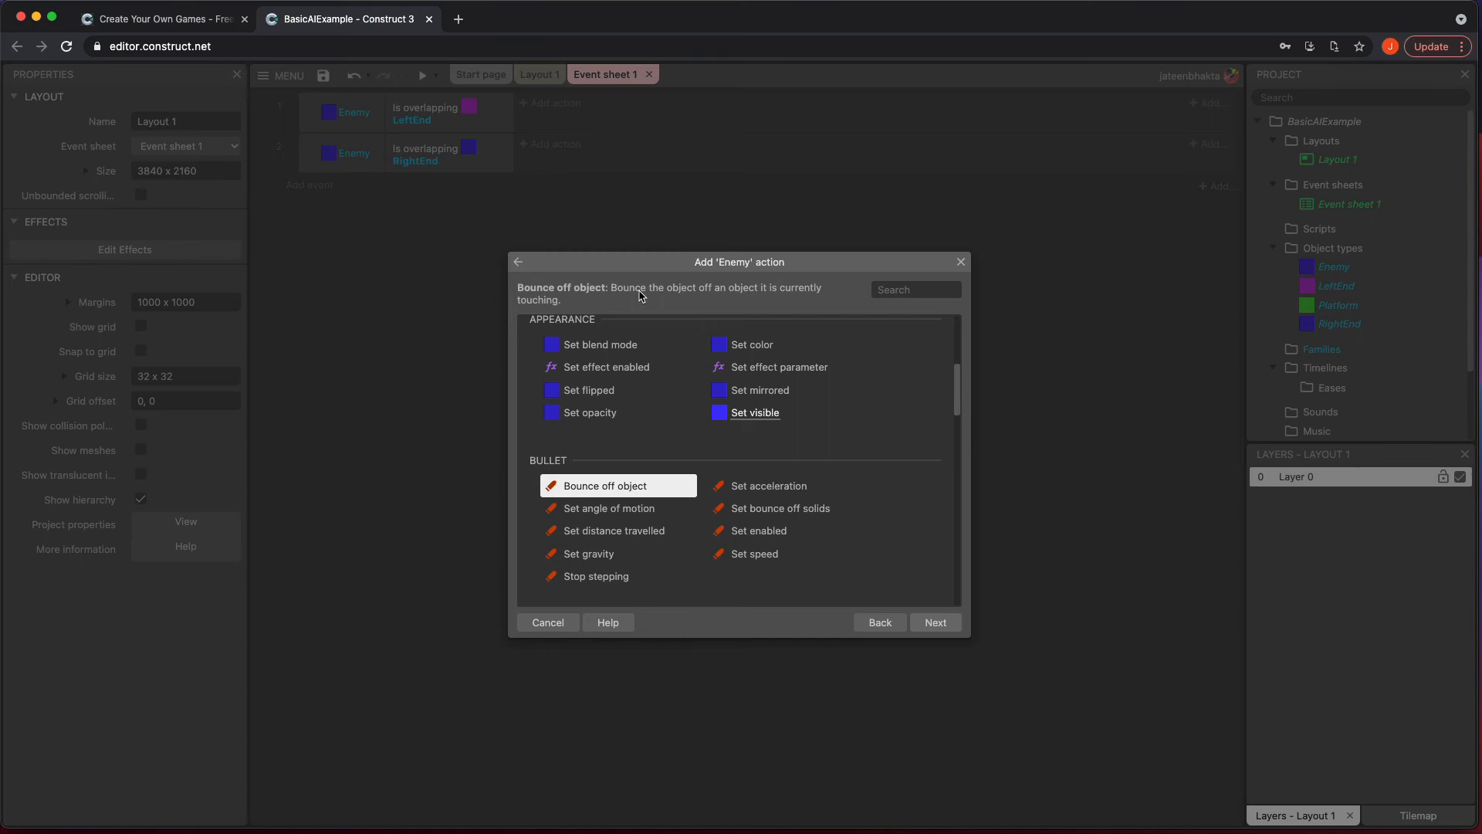
mouse_move(929, 639)
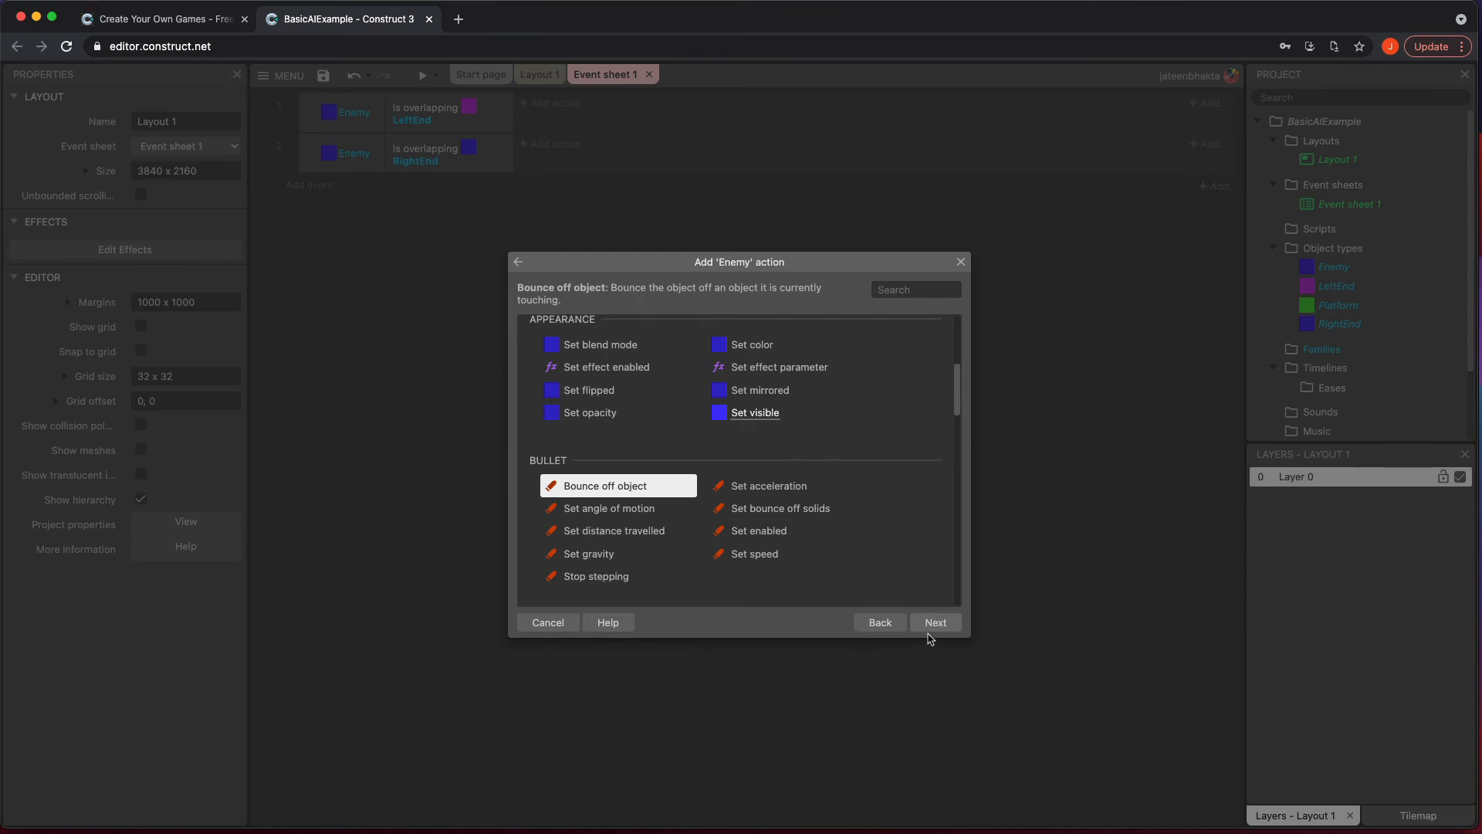
left_click(935, 623)
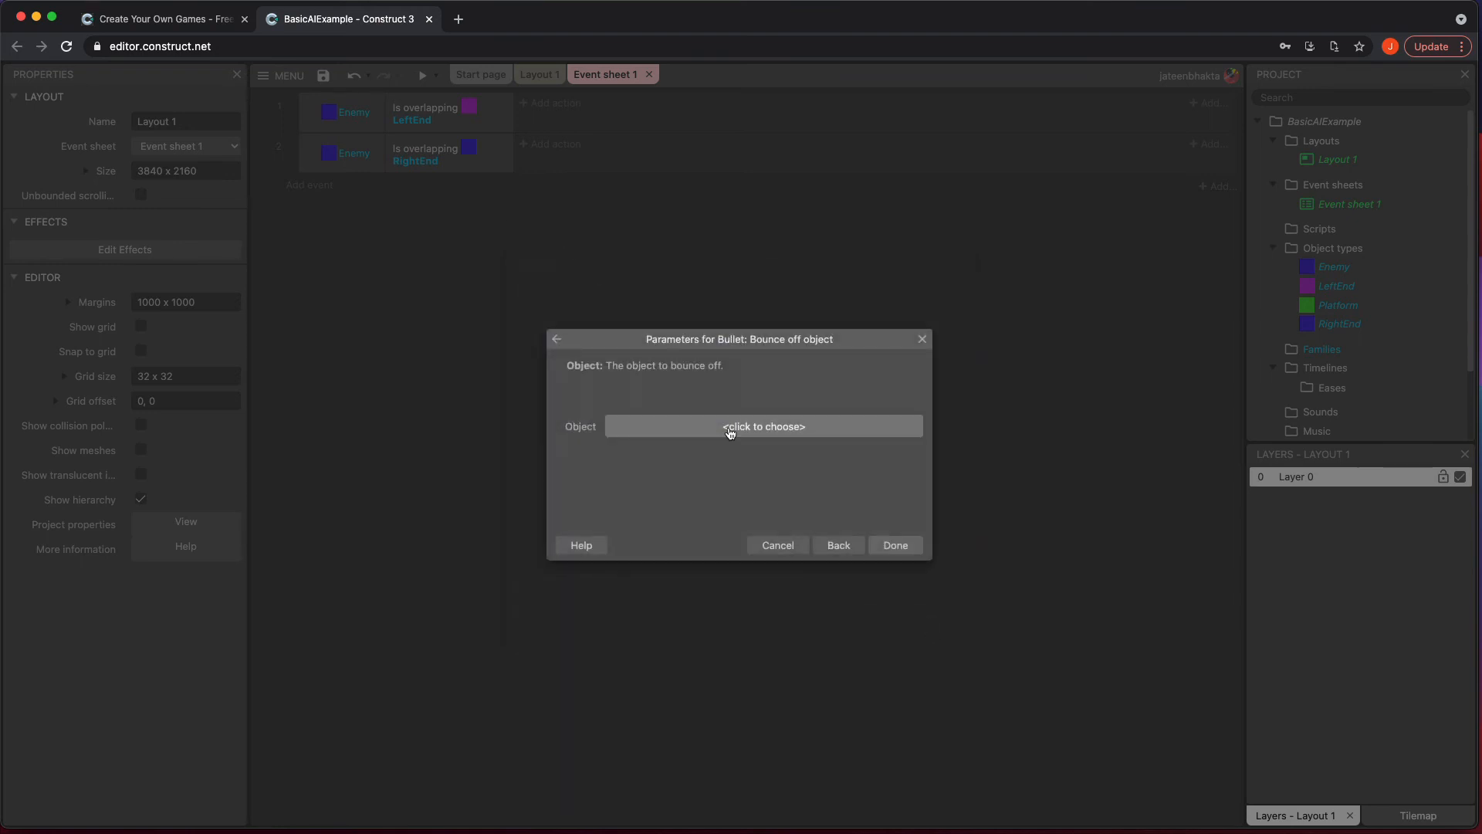
left_click(763, 426)
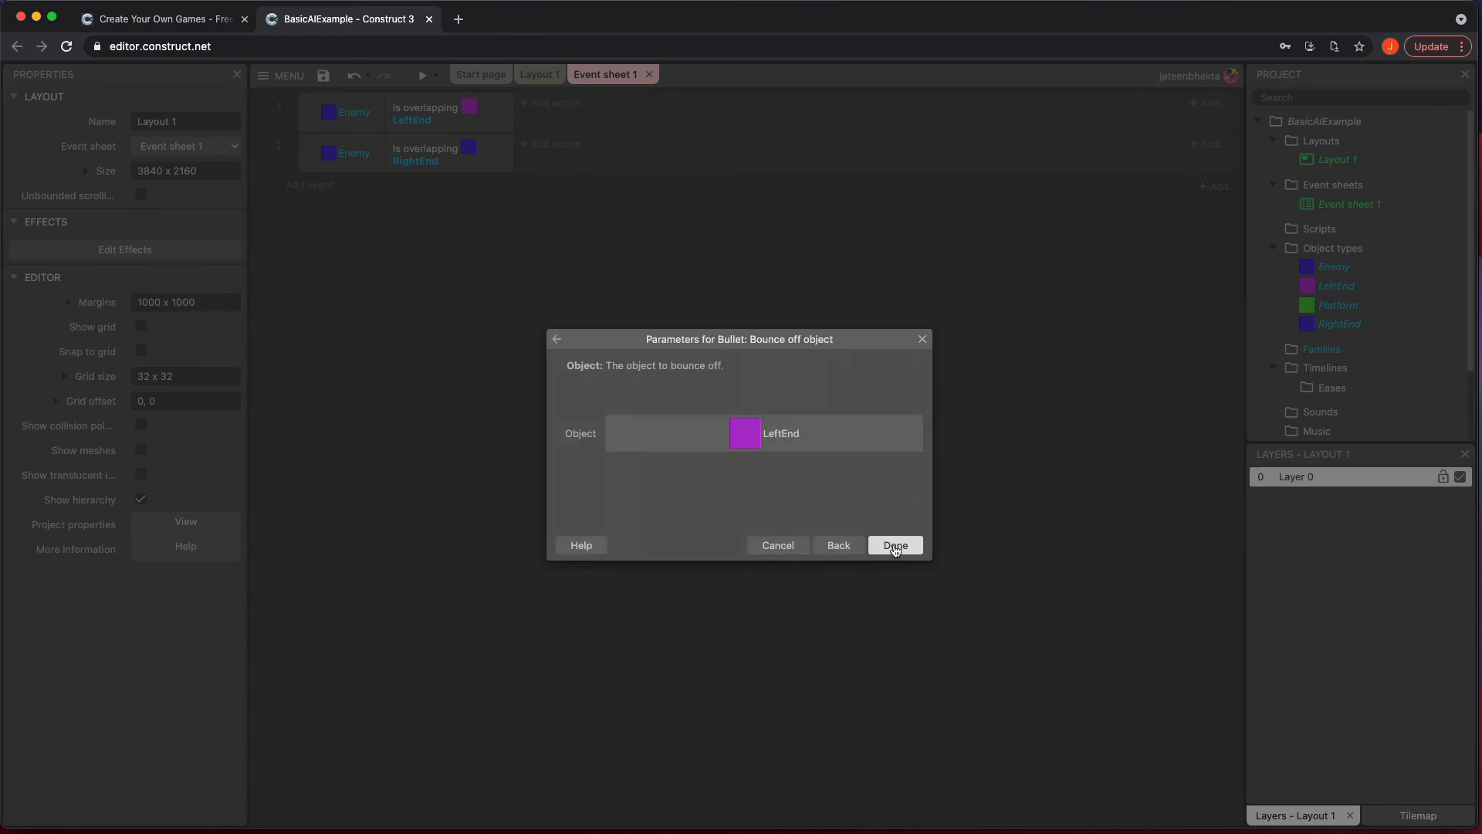
left_click(893, 545)
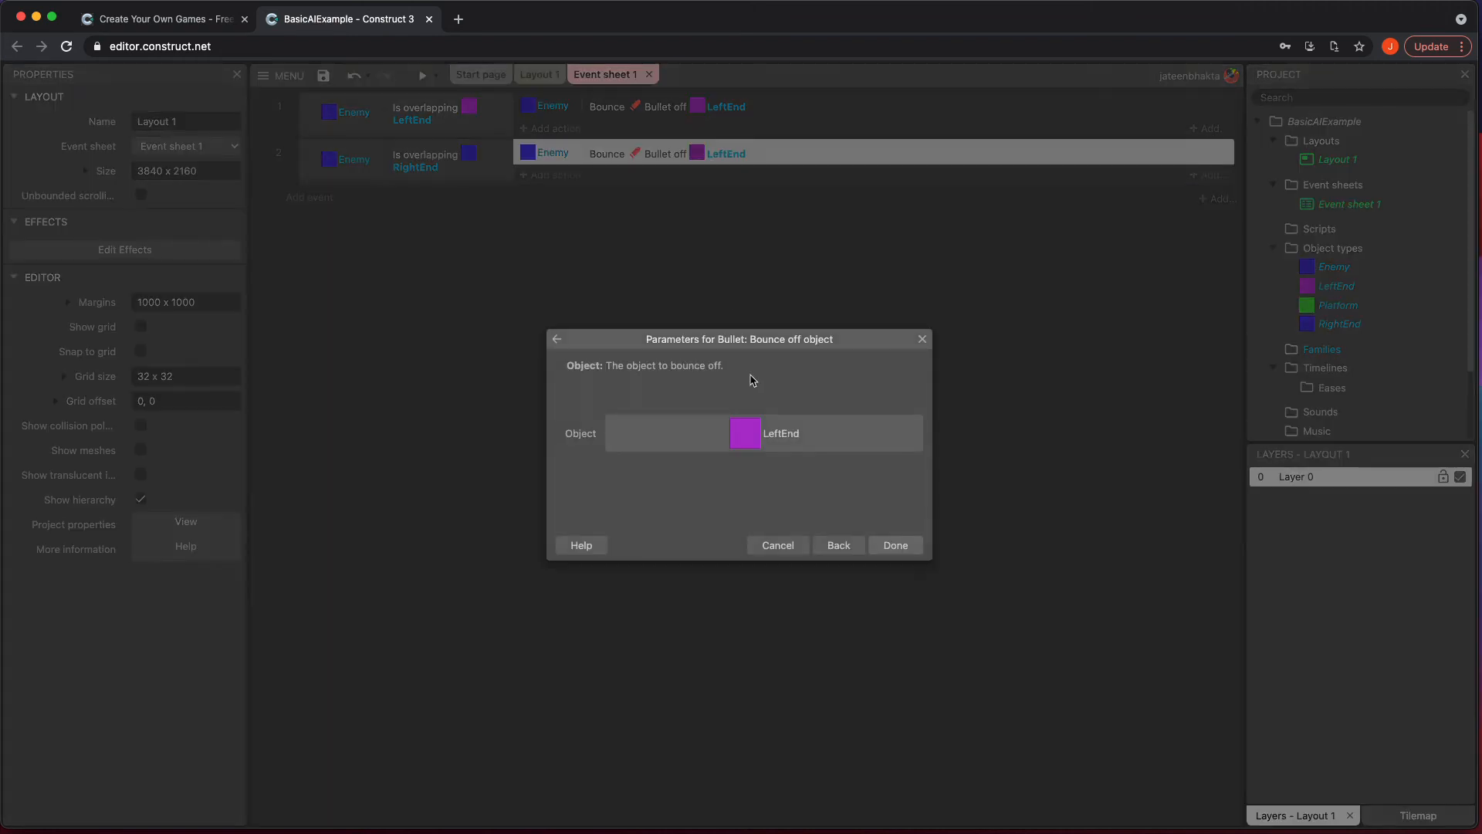
left_click(764, 433)
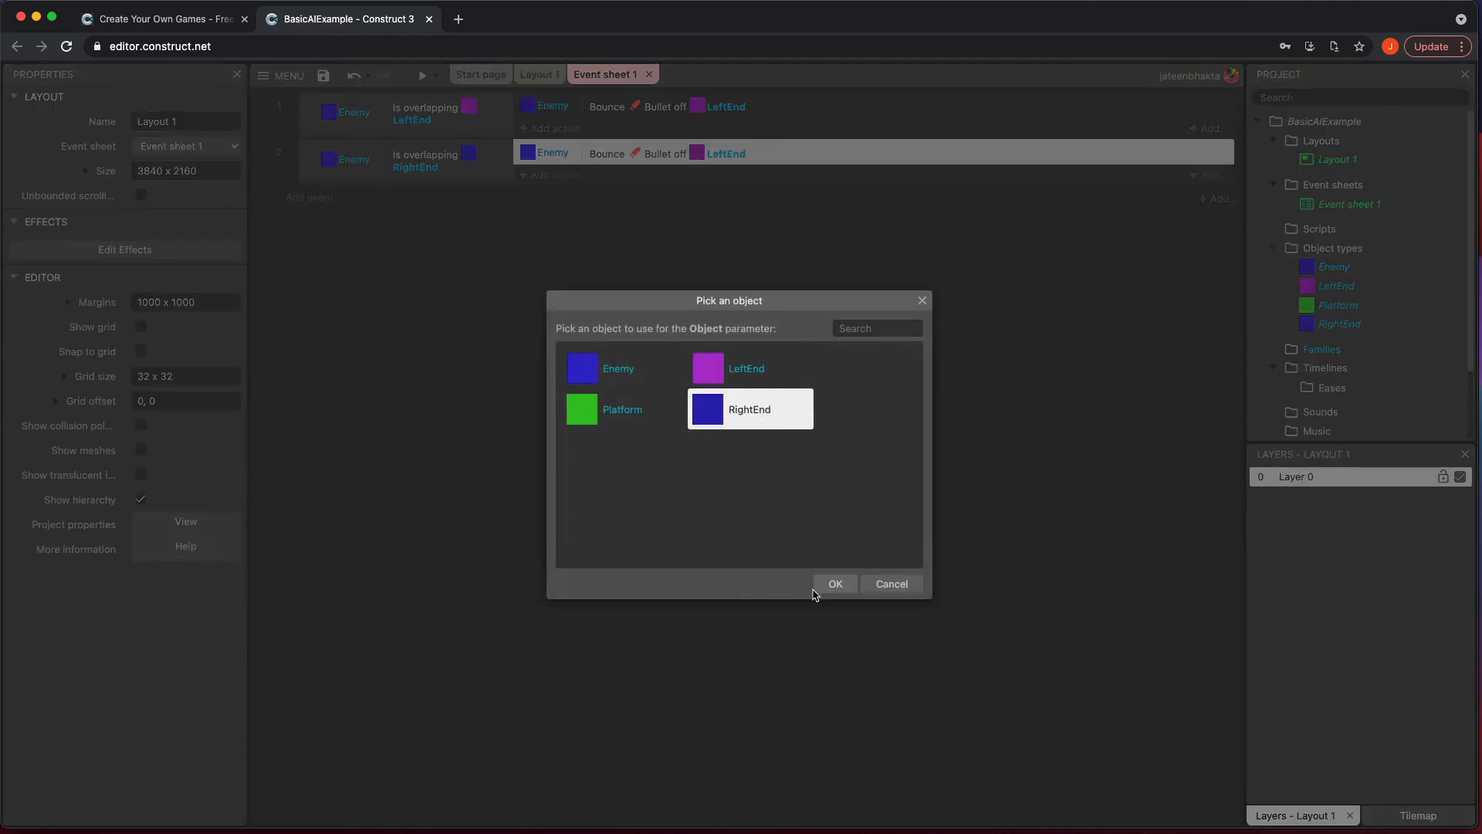
Set the second event's bounce target to RightEnd and return to Layout 1.
left_click(834, 584)
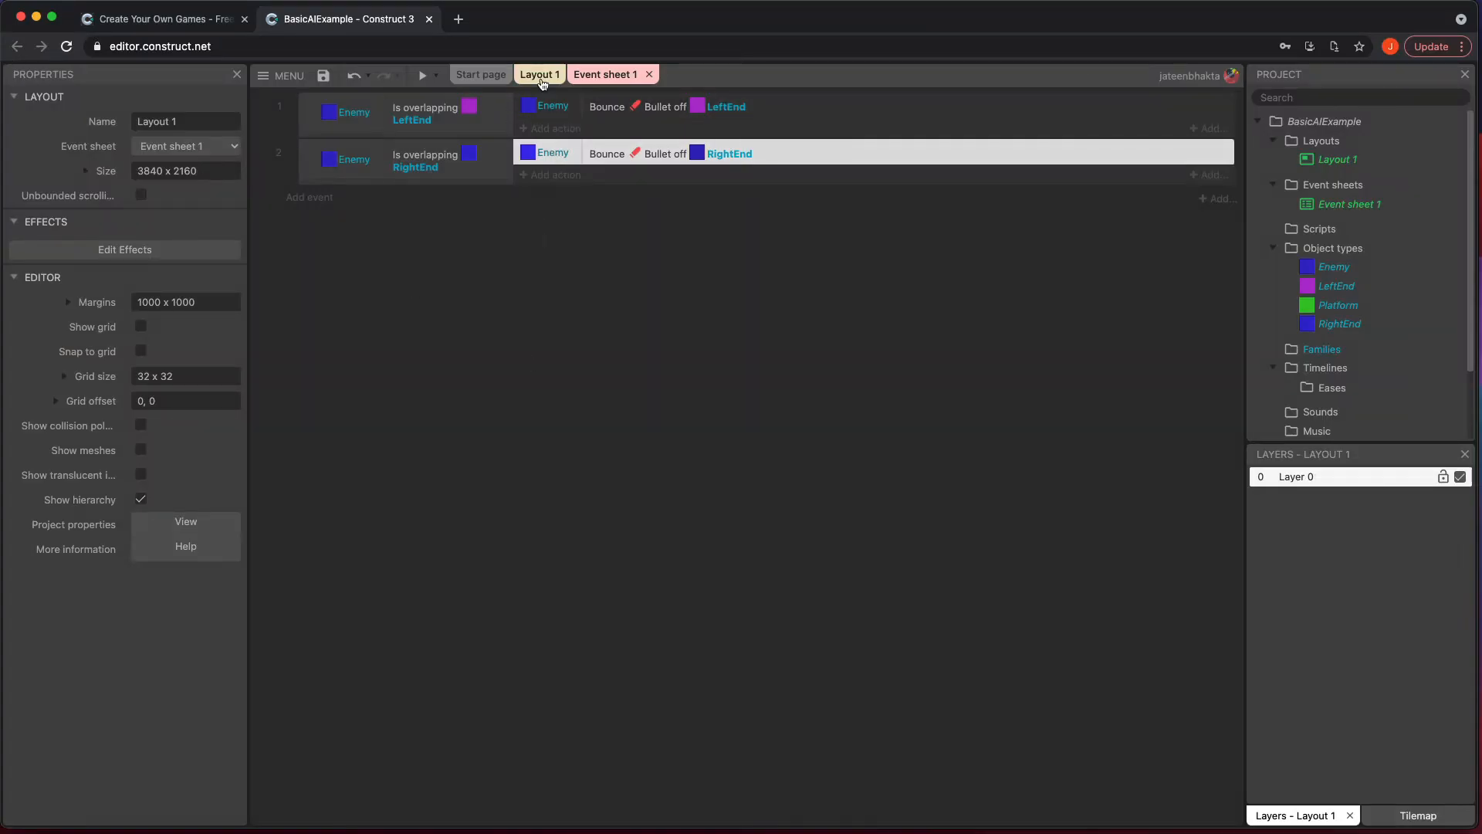
left_click(539, 75)
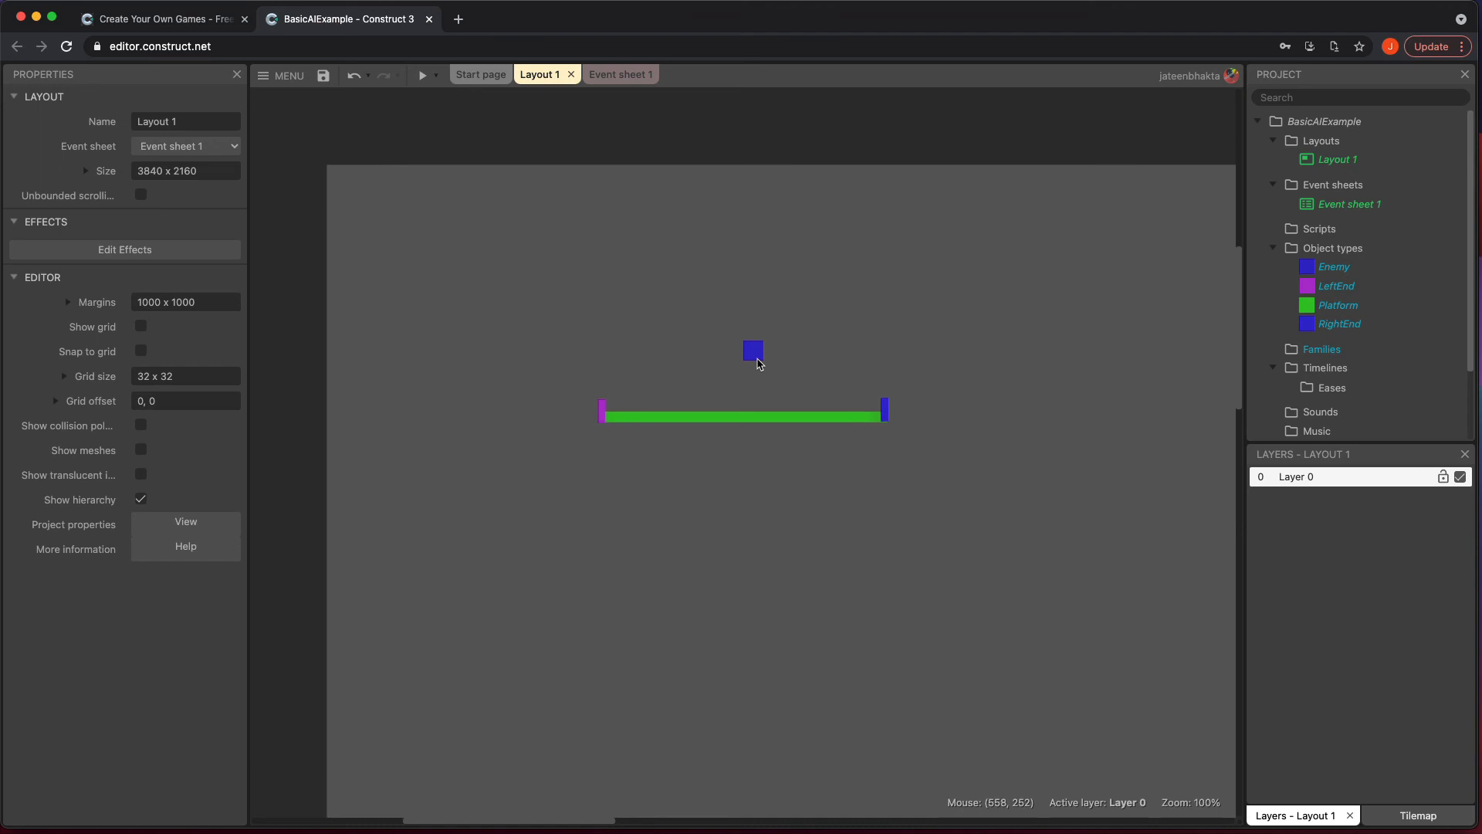
left_click(753, 350)
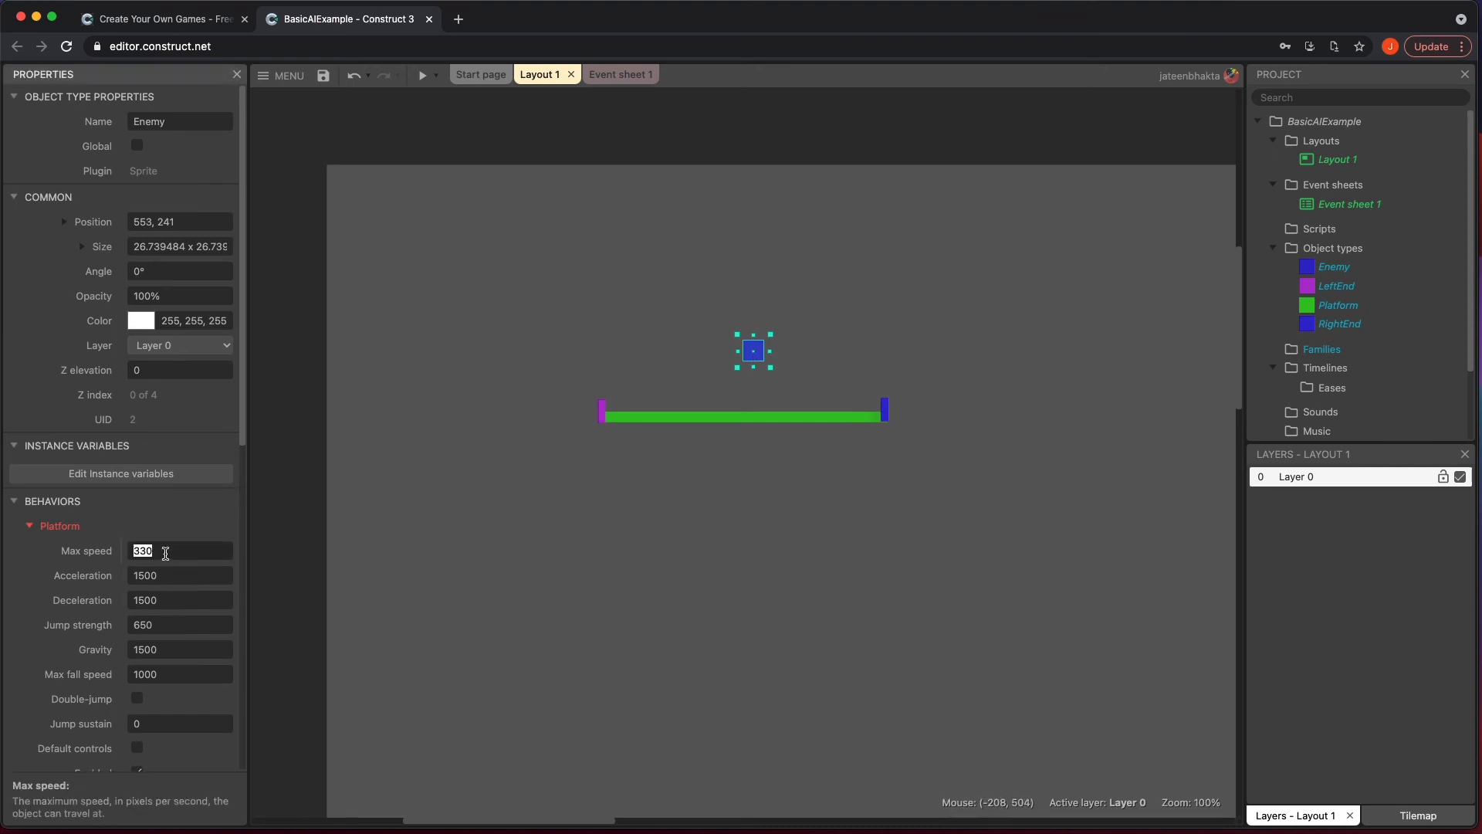
mouse_move(170, 649)
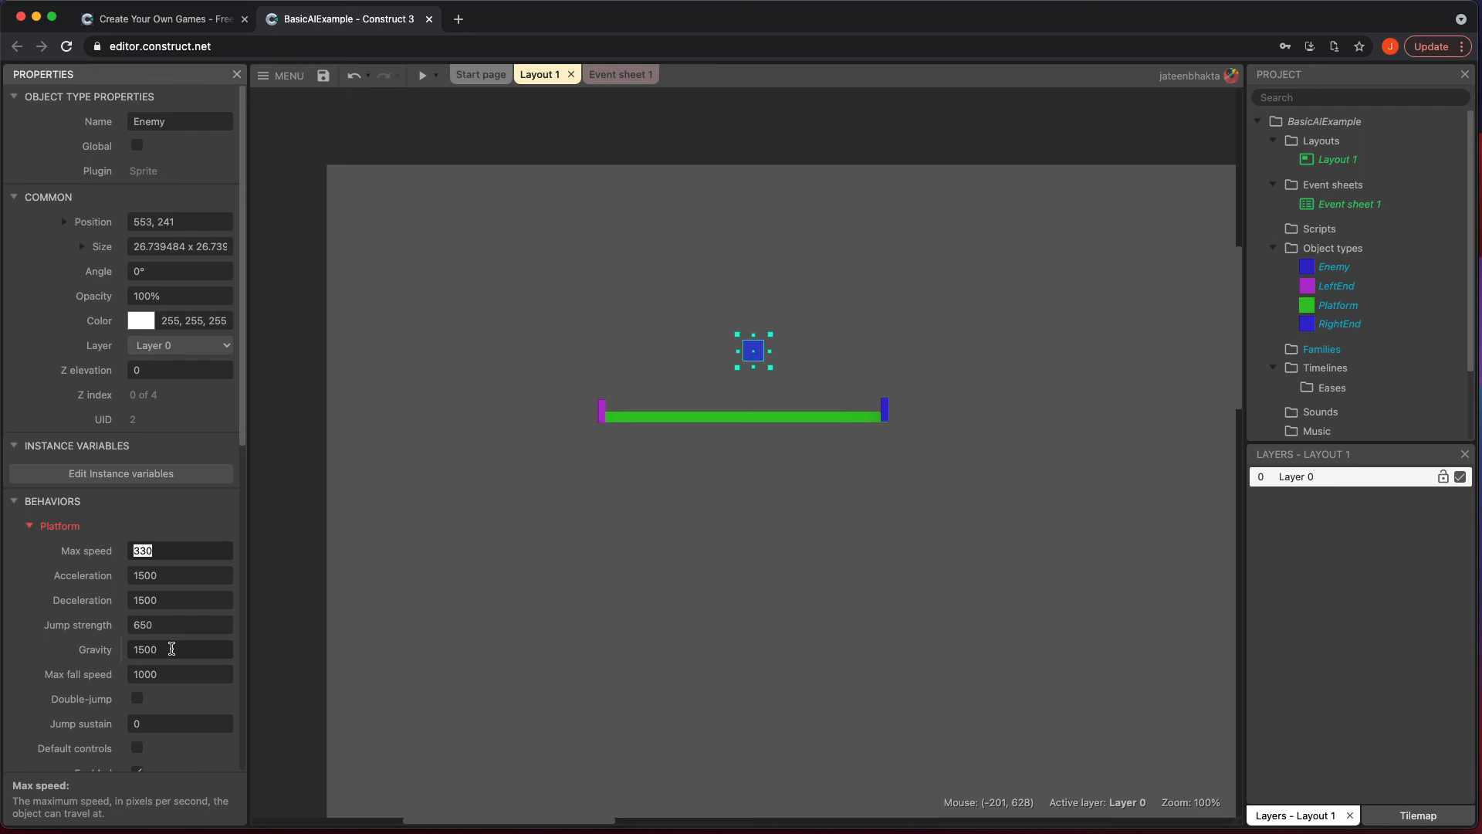
mouse_move(111, 702)
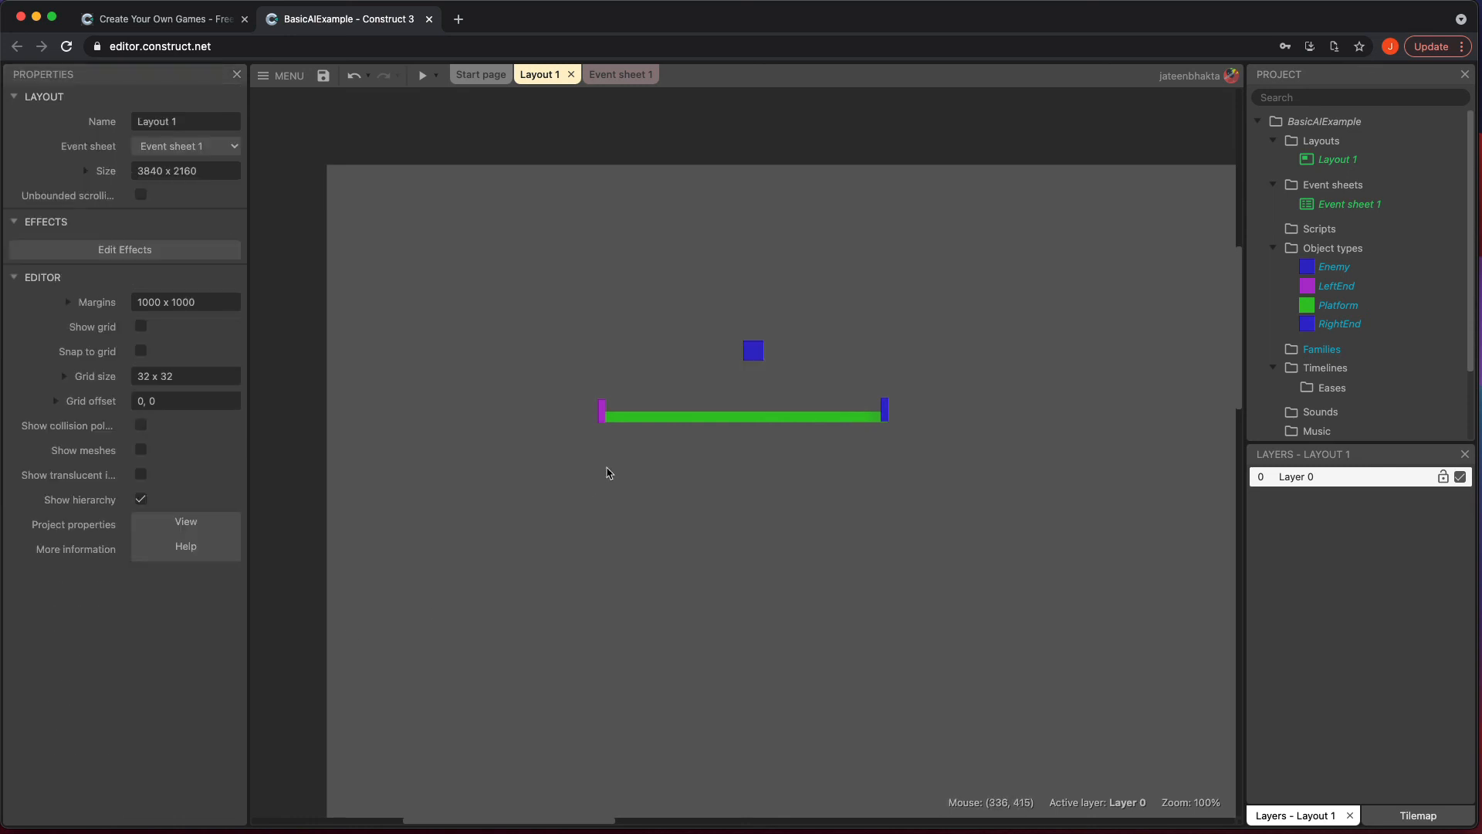
mouse_move(694, 397)
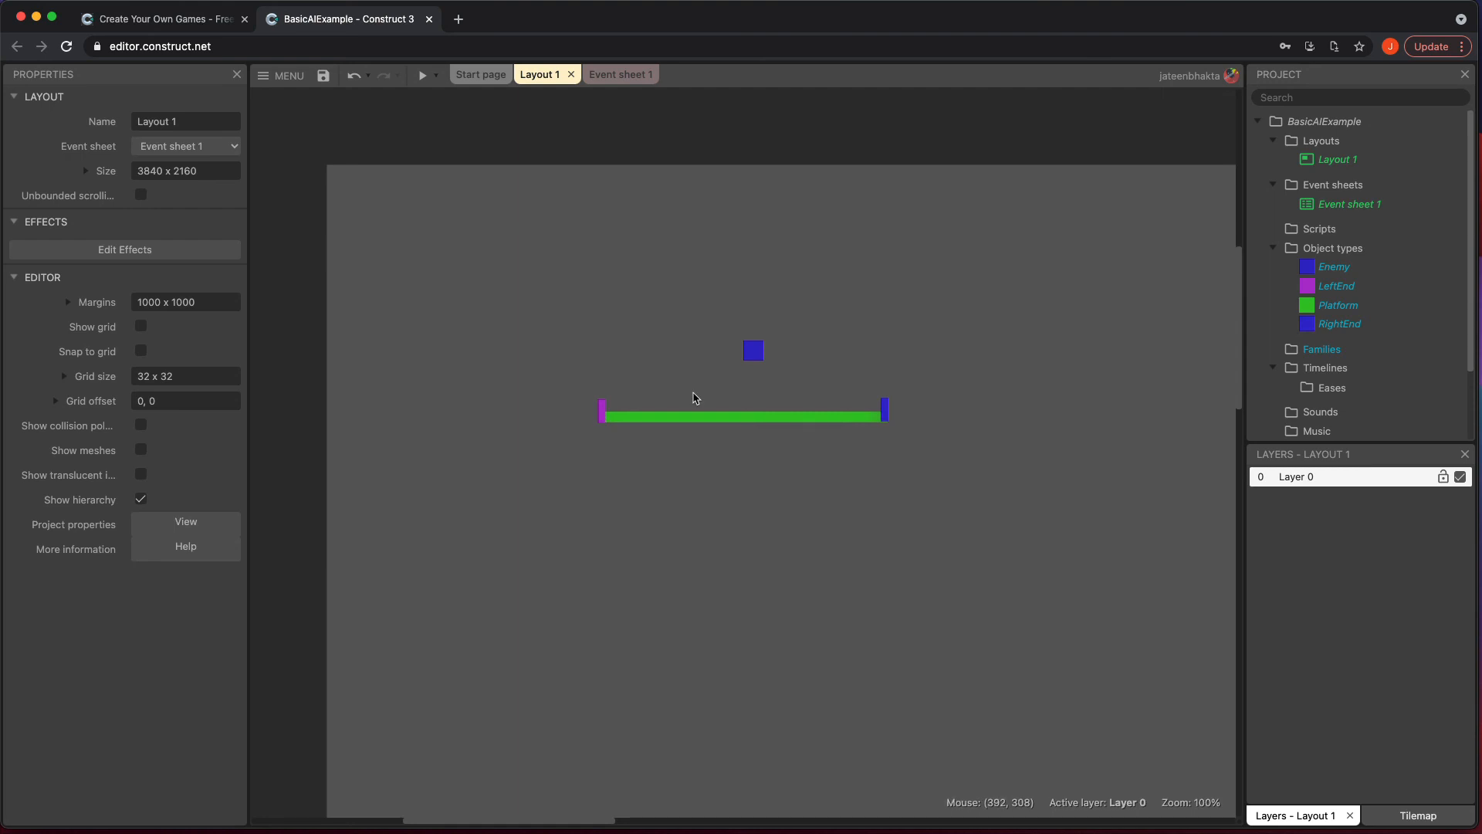
mouse_move(905, 407)
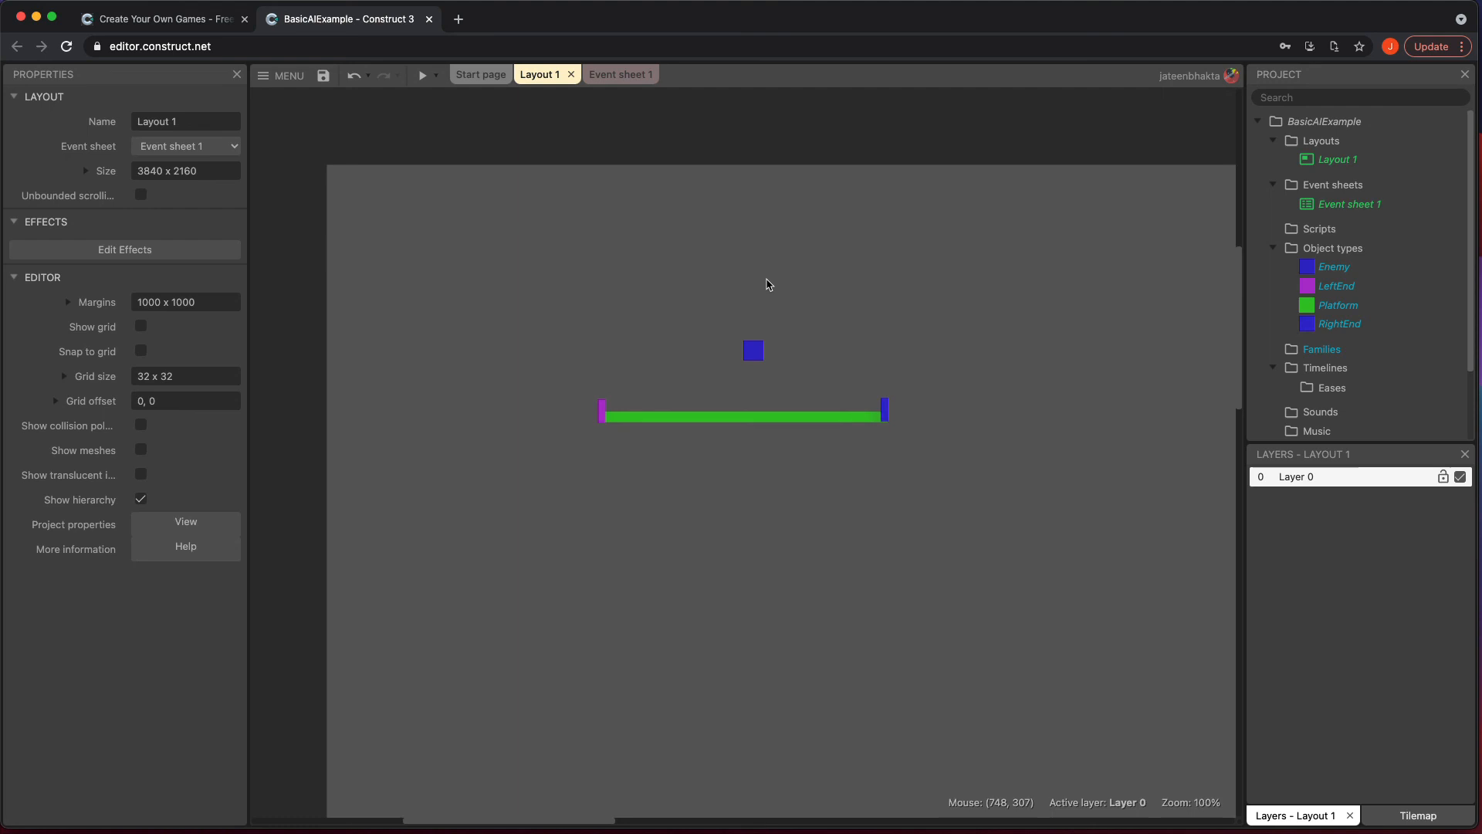
mouse_move(740, 378)
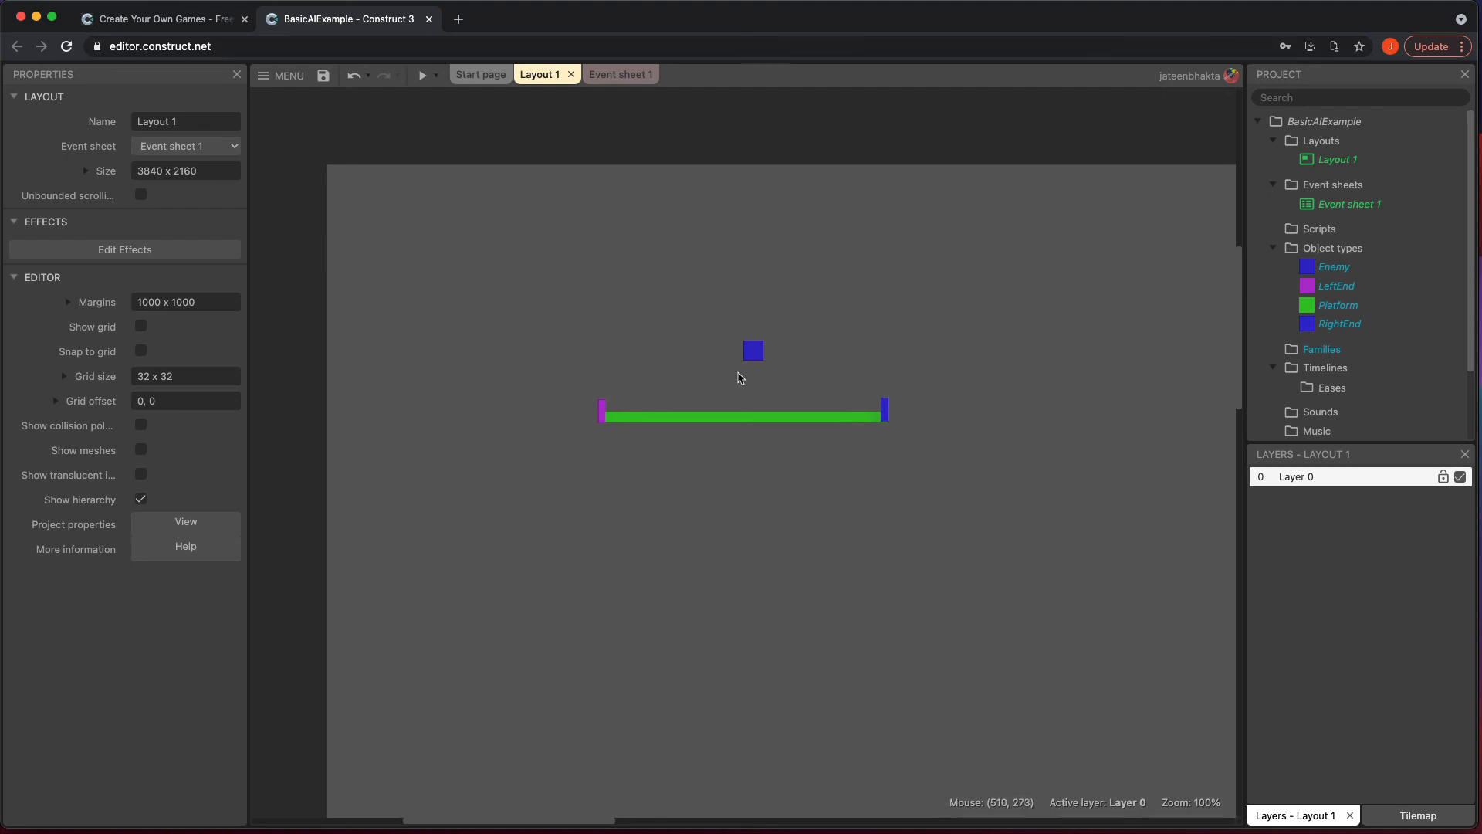
mouse_move(752, 374)
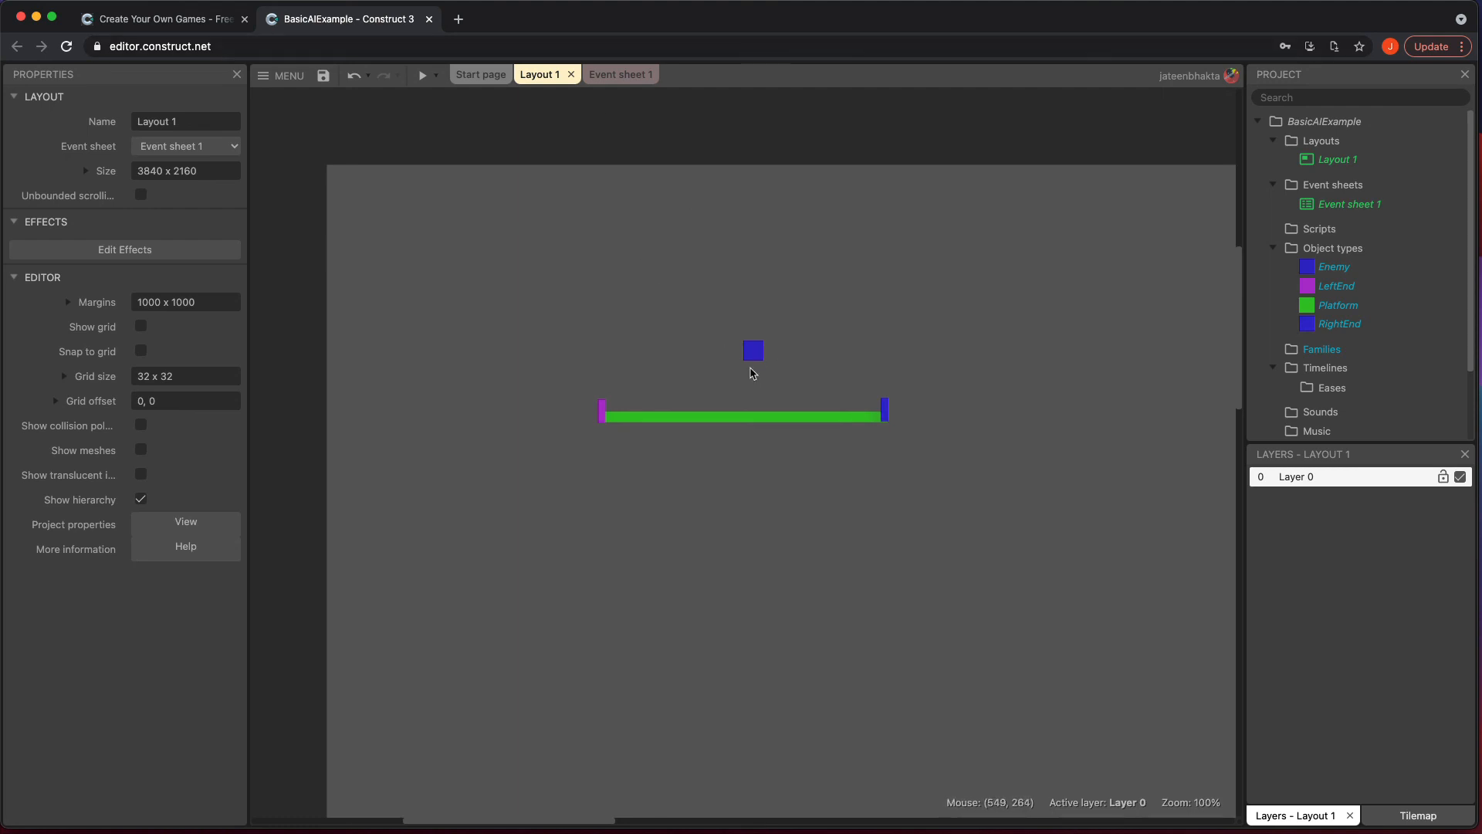
mouse_move(602, 421)
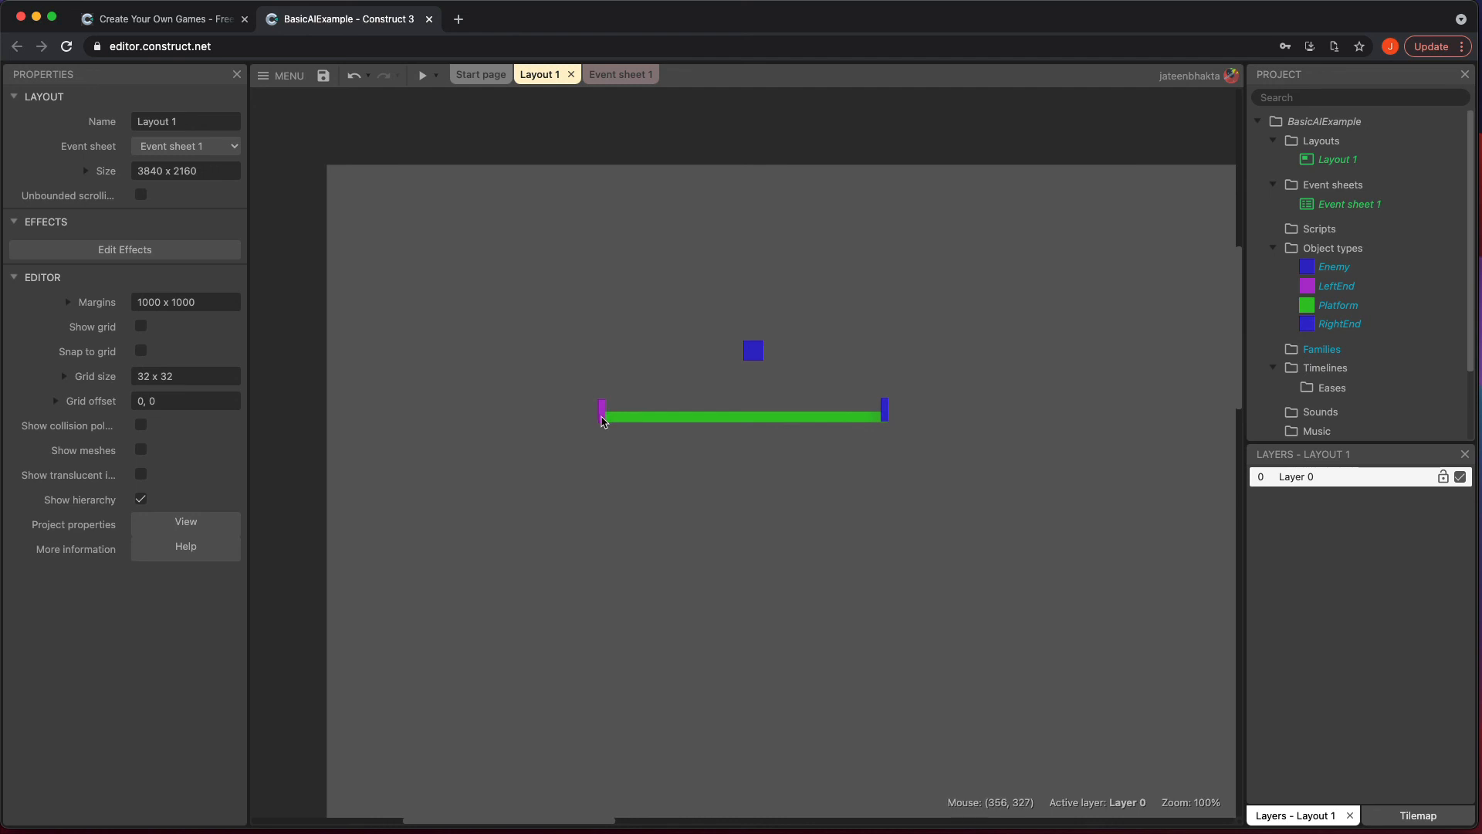
mouse_move(636, 89)
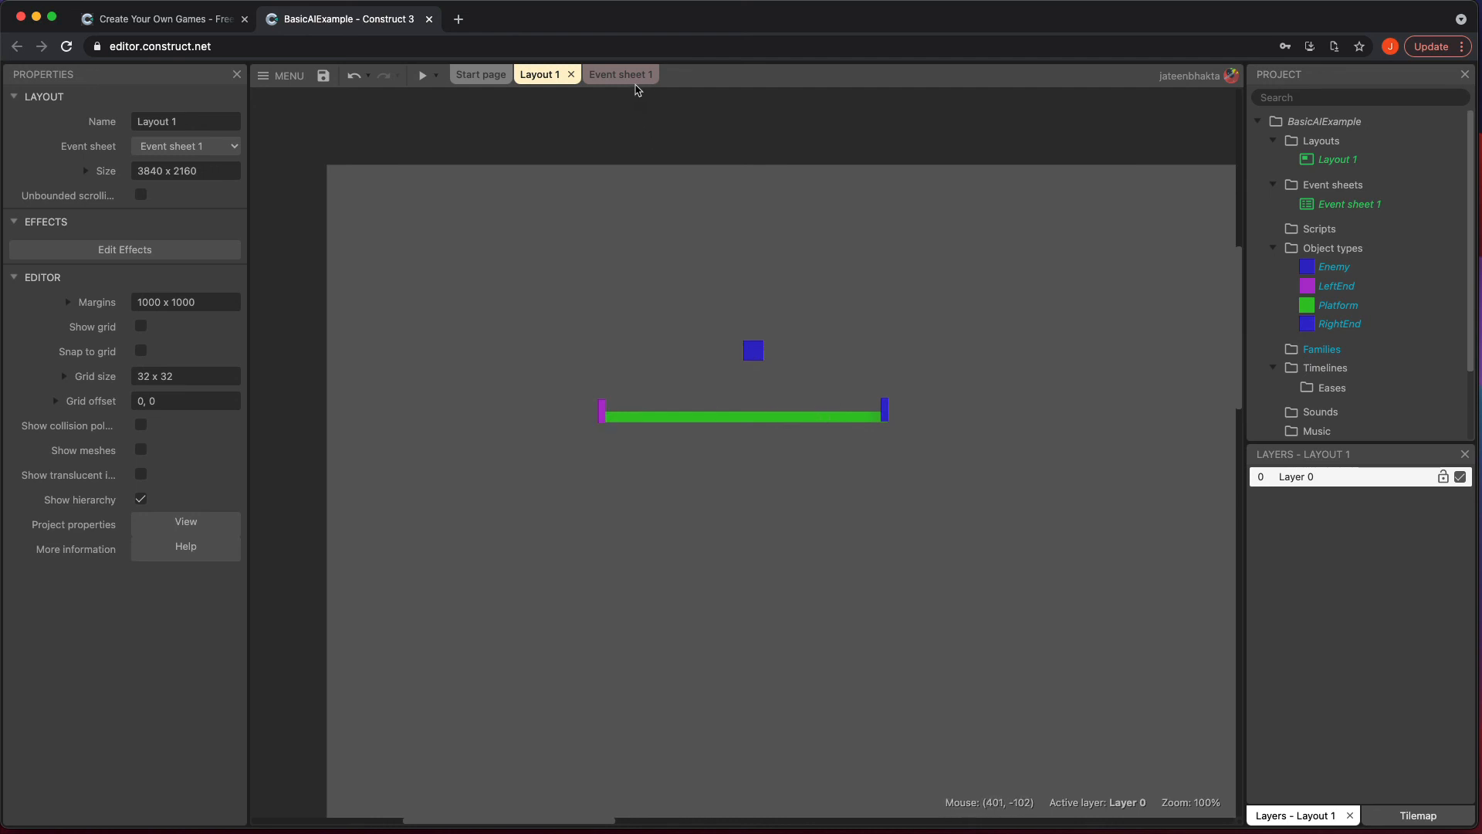
Switch back to Event sheet 1 showing the LeftEnd and RightEnd bounce events.
left_click(619, 75)
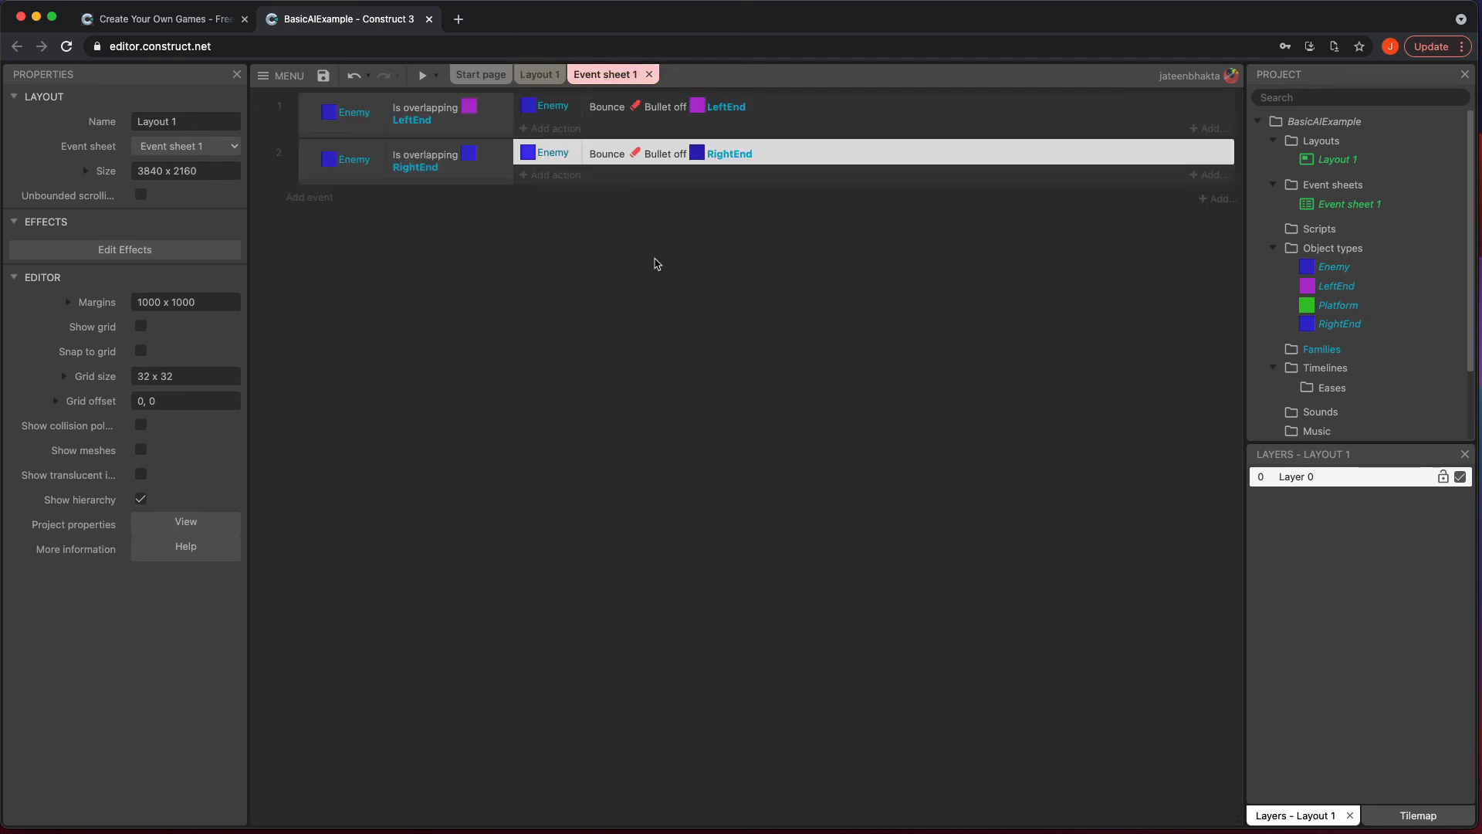
mouse_move(688, 245)
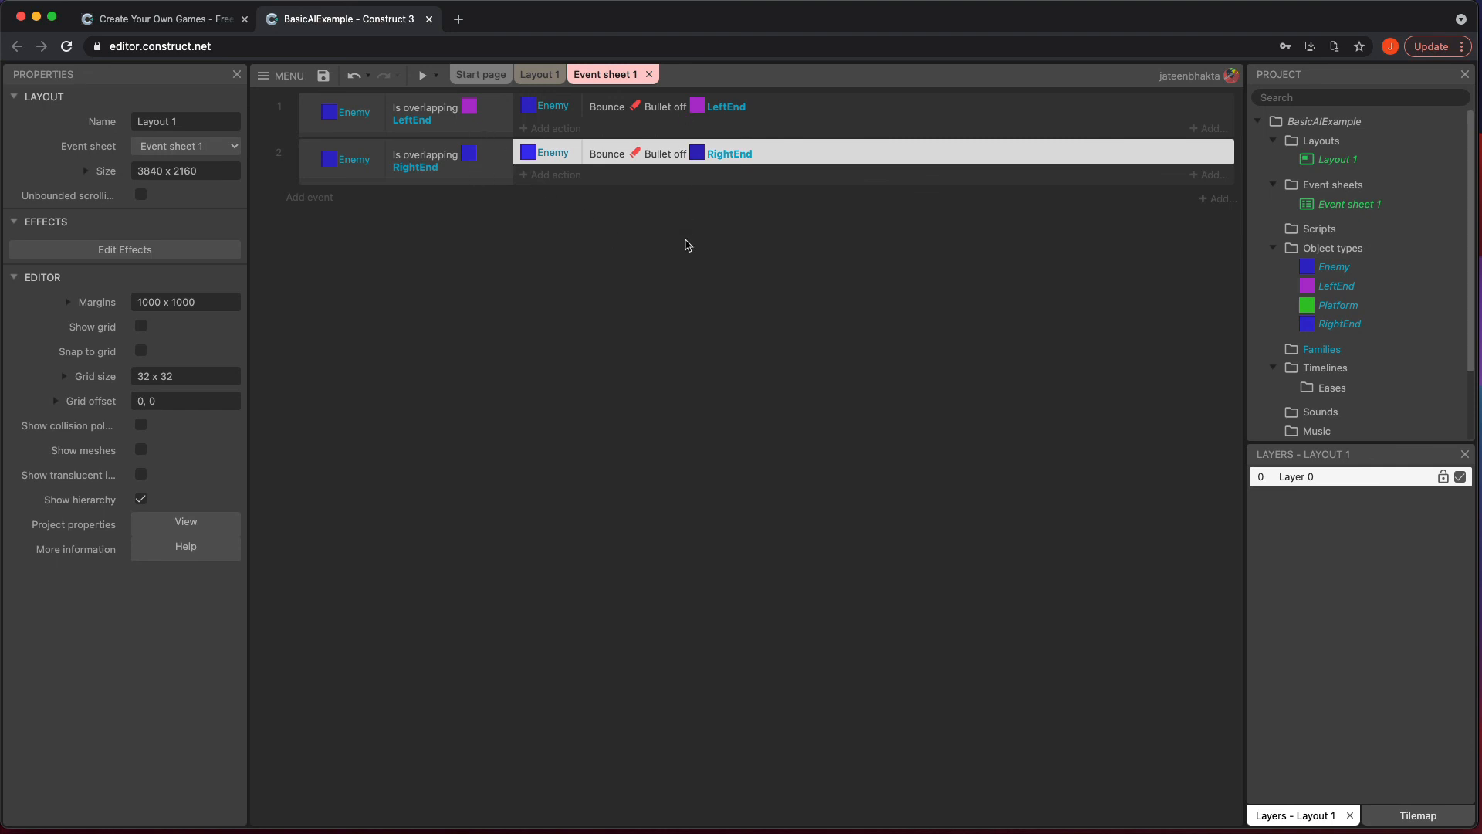